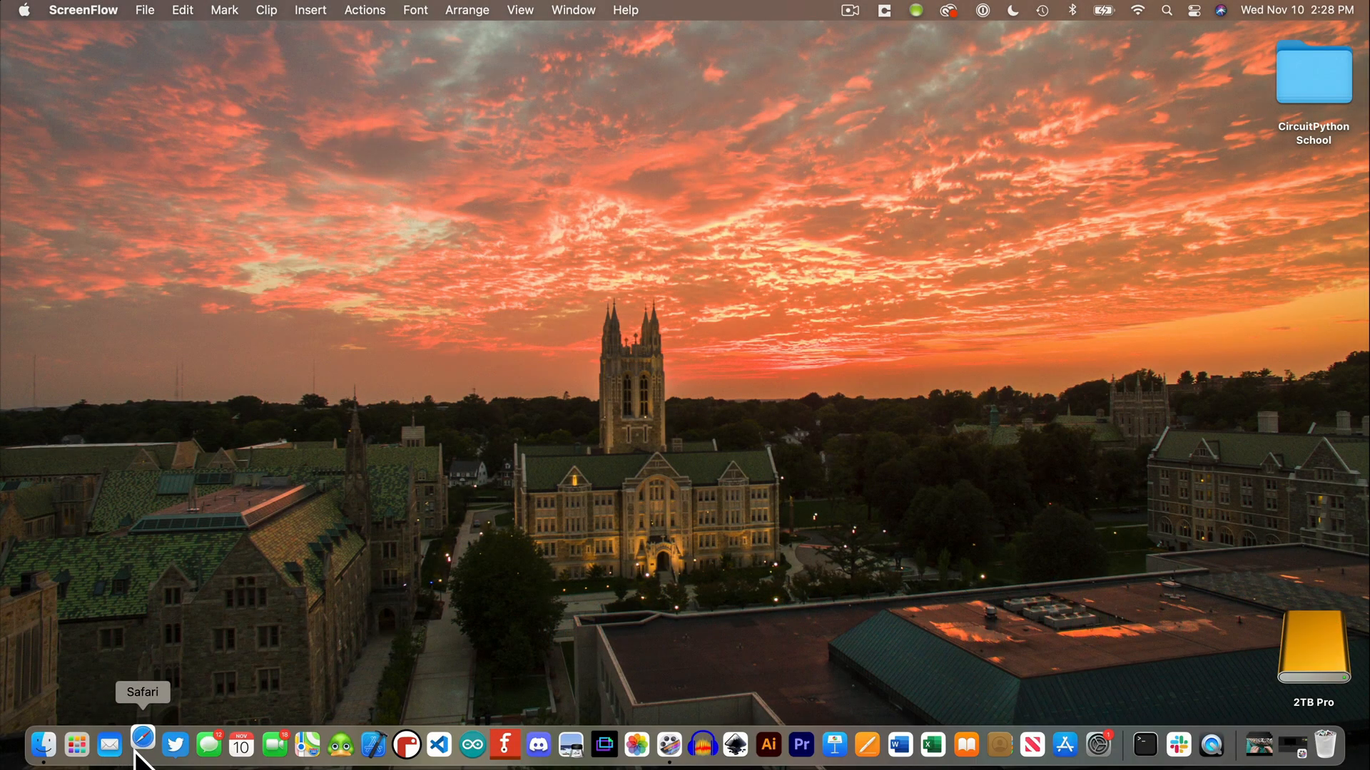
Step: Find VNC Viewer via Google, download the macOS installer from RealVNC and save it to the Desktop
click(142, 740)
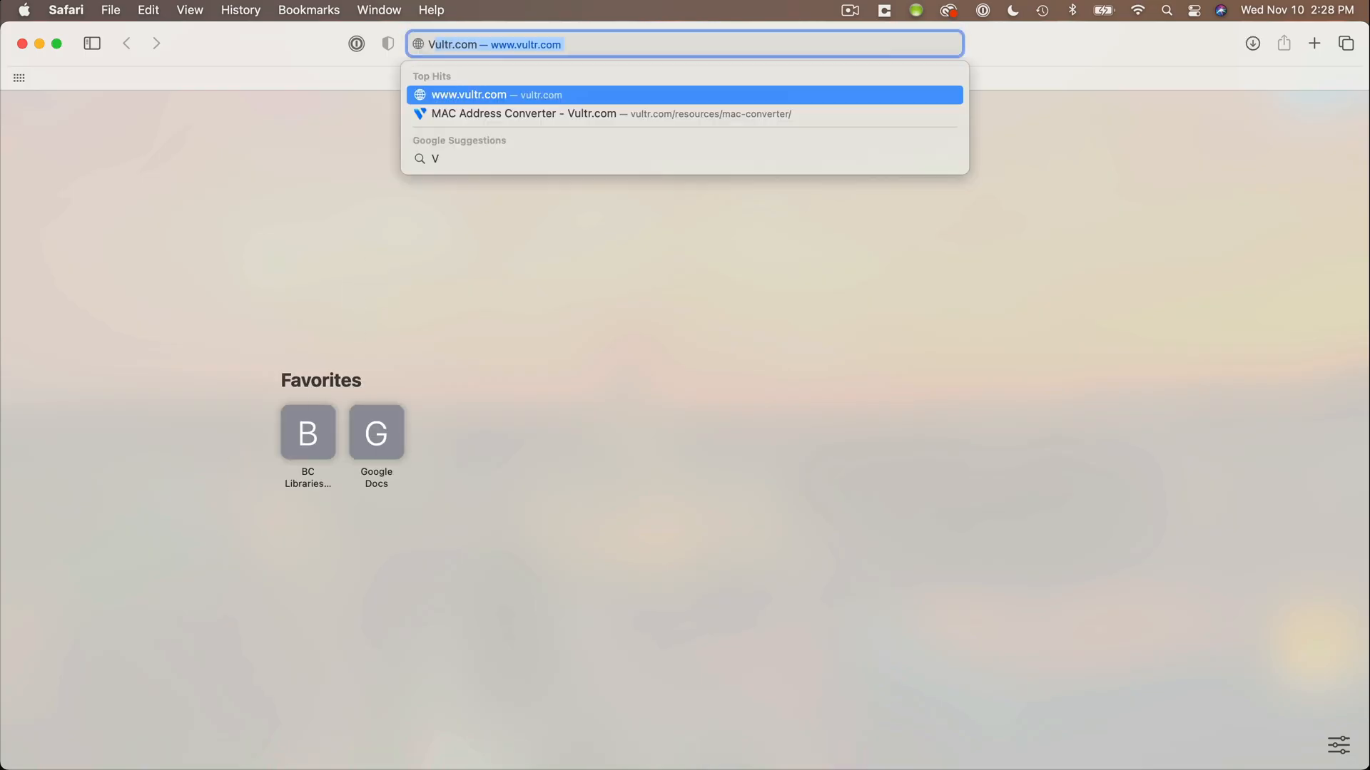
text(VNC Viewer)
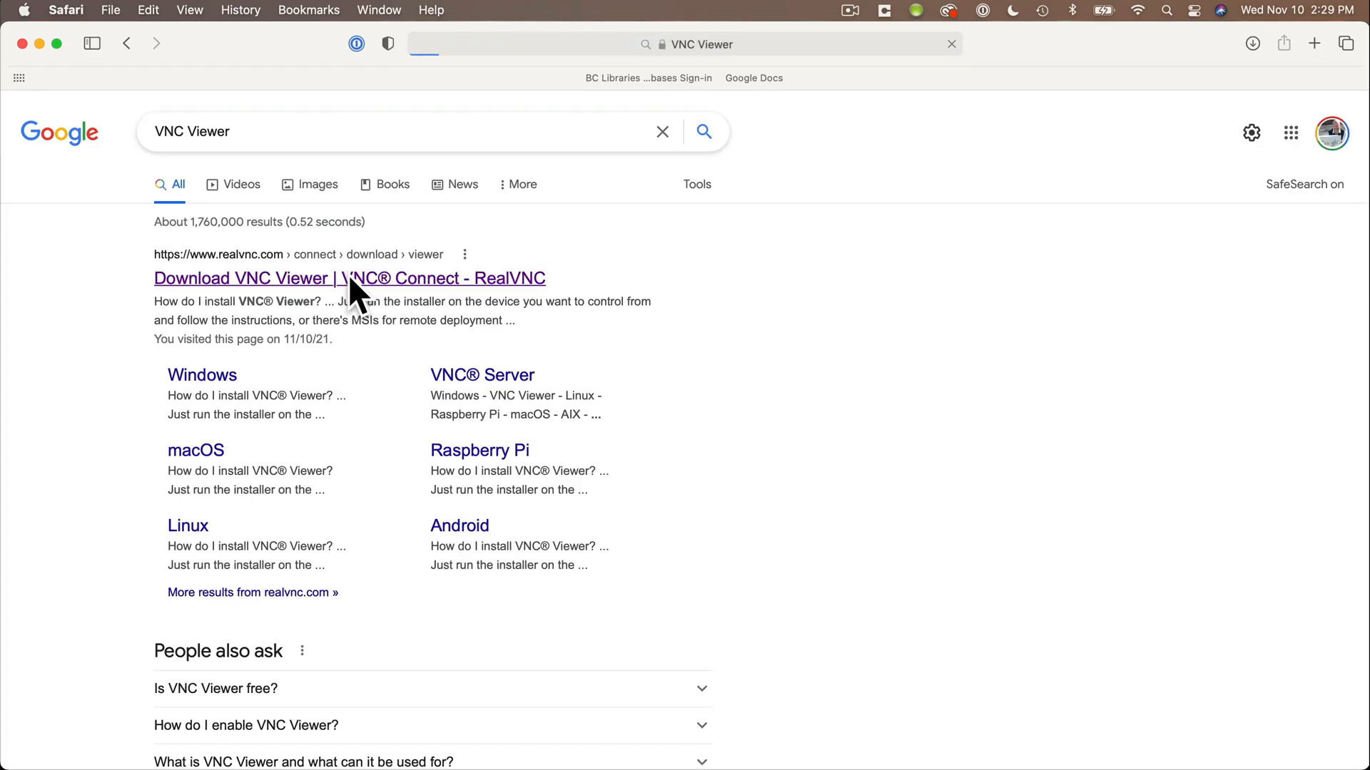
click(349, 278)
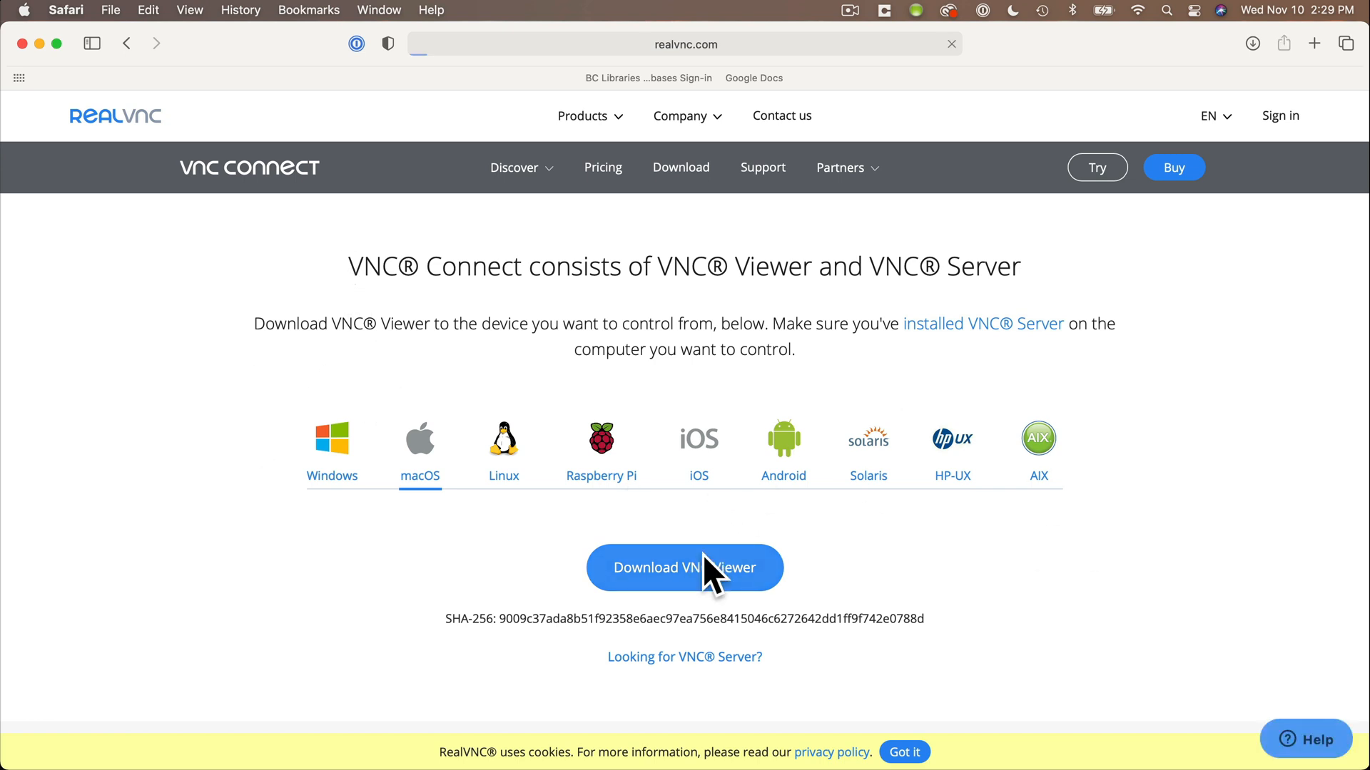
click(685, 568)
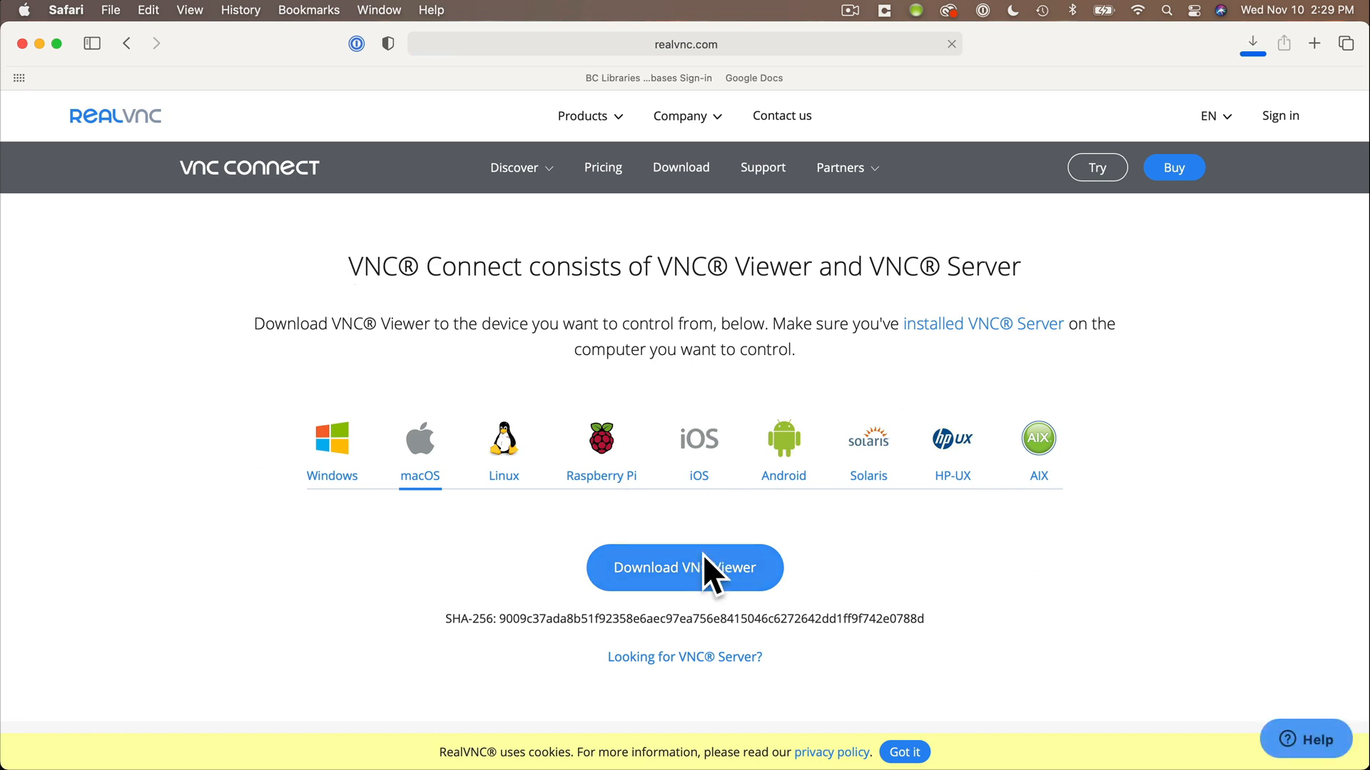
click(685, 568)
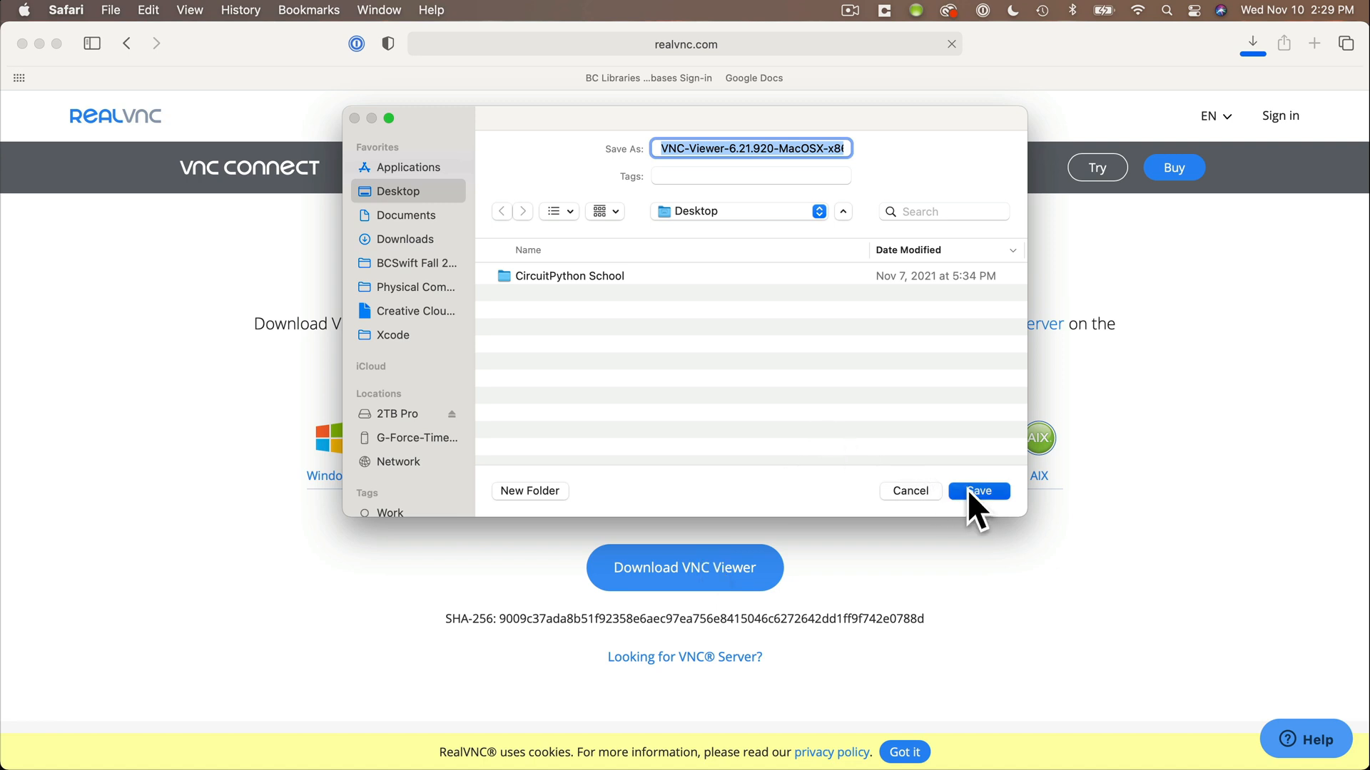
click(978, 491)
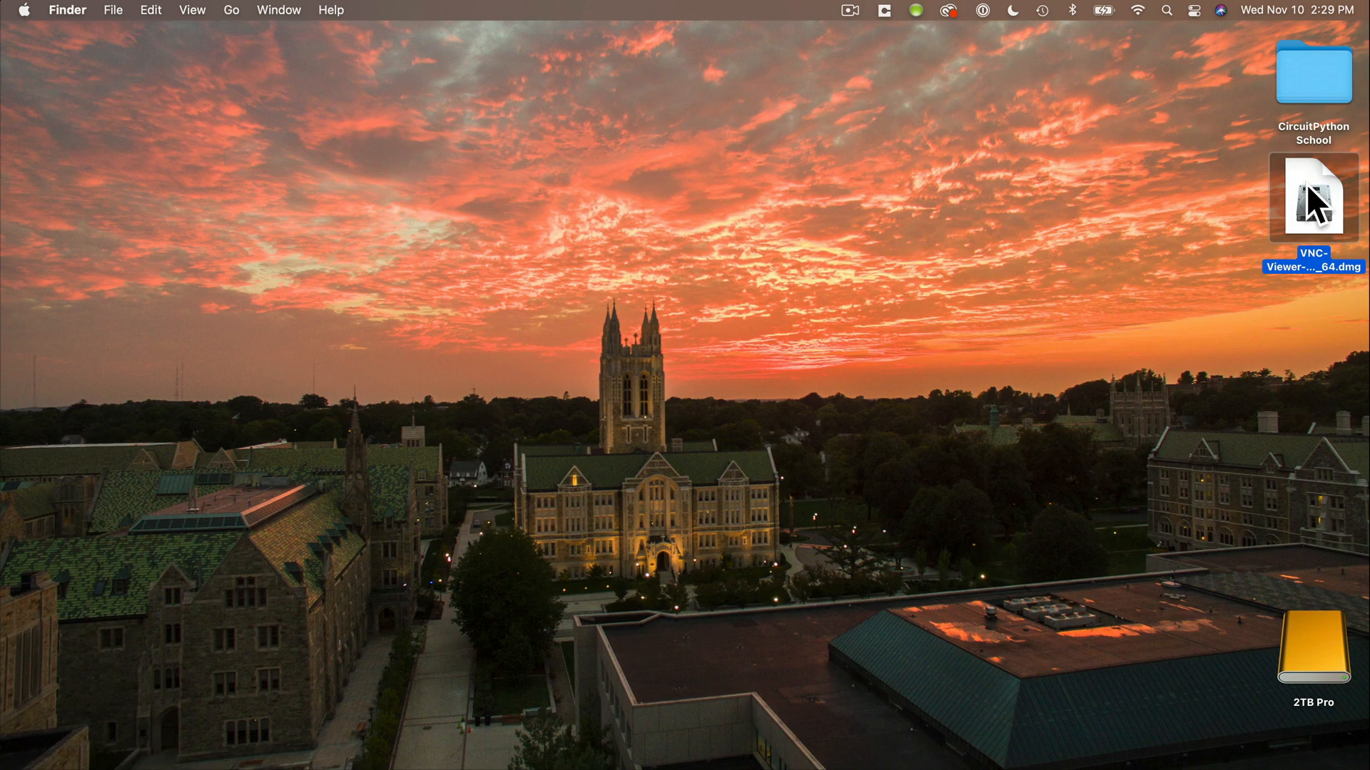
Step: Open the VNC-Viewer .dmg from the Desktop, then bring up Spotlight with Command+Space
double_click(1308, 203)
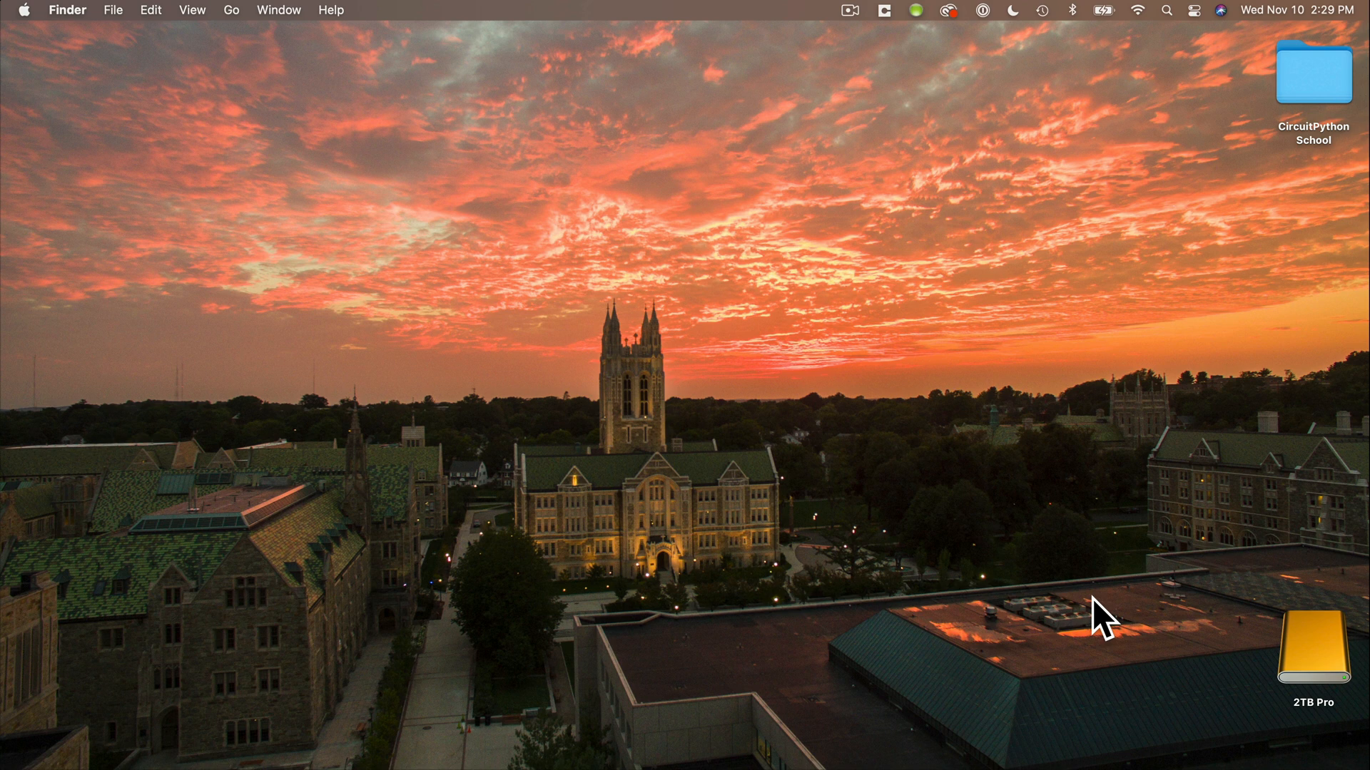
key(cmd+space)
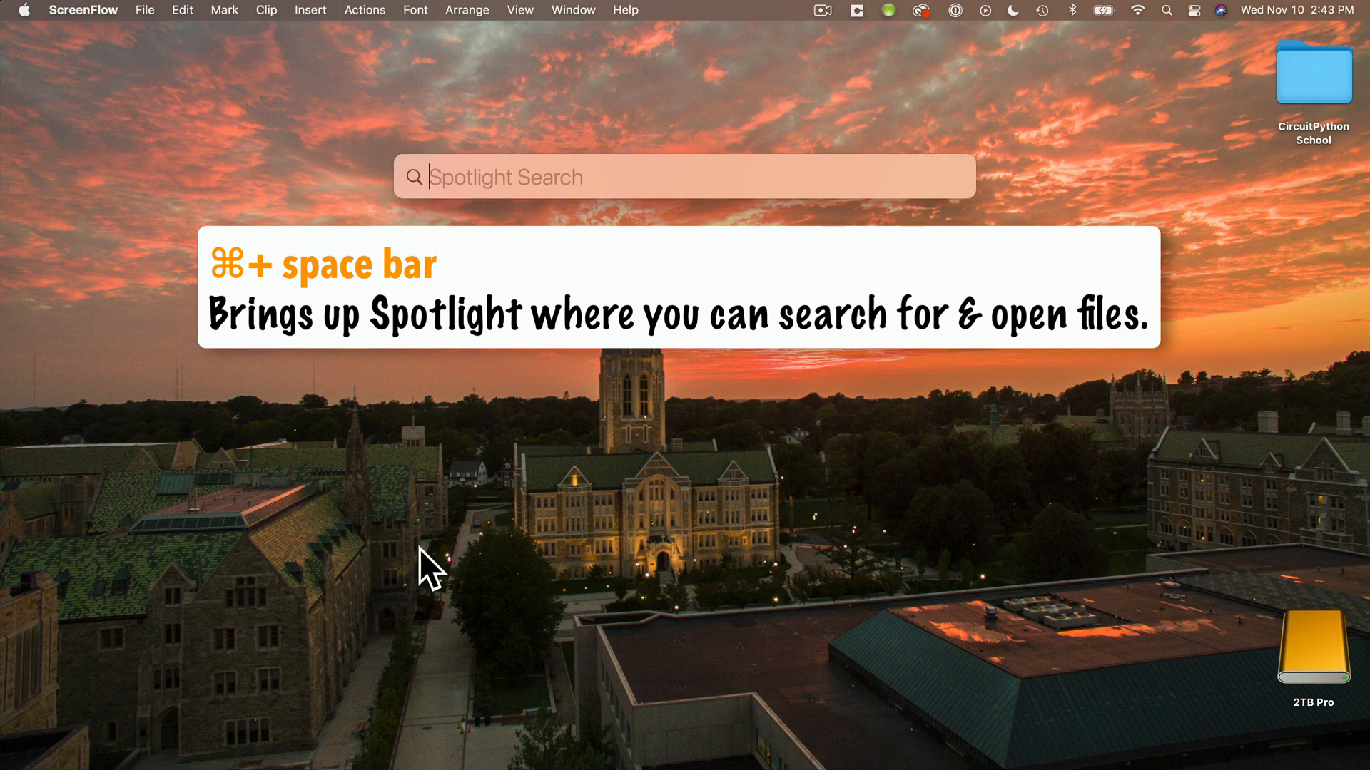
text(terminal)
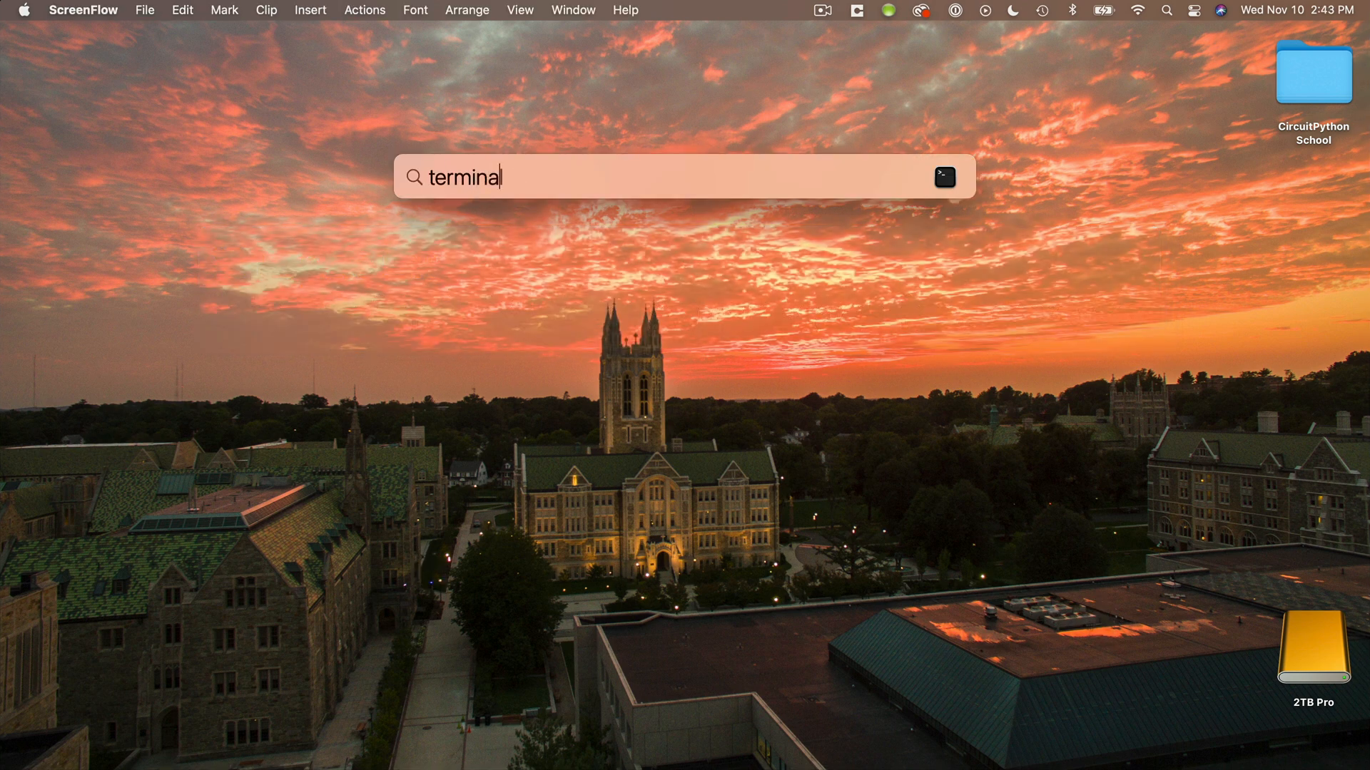
key(Return)
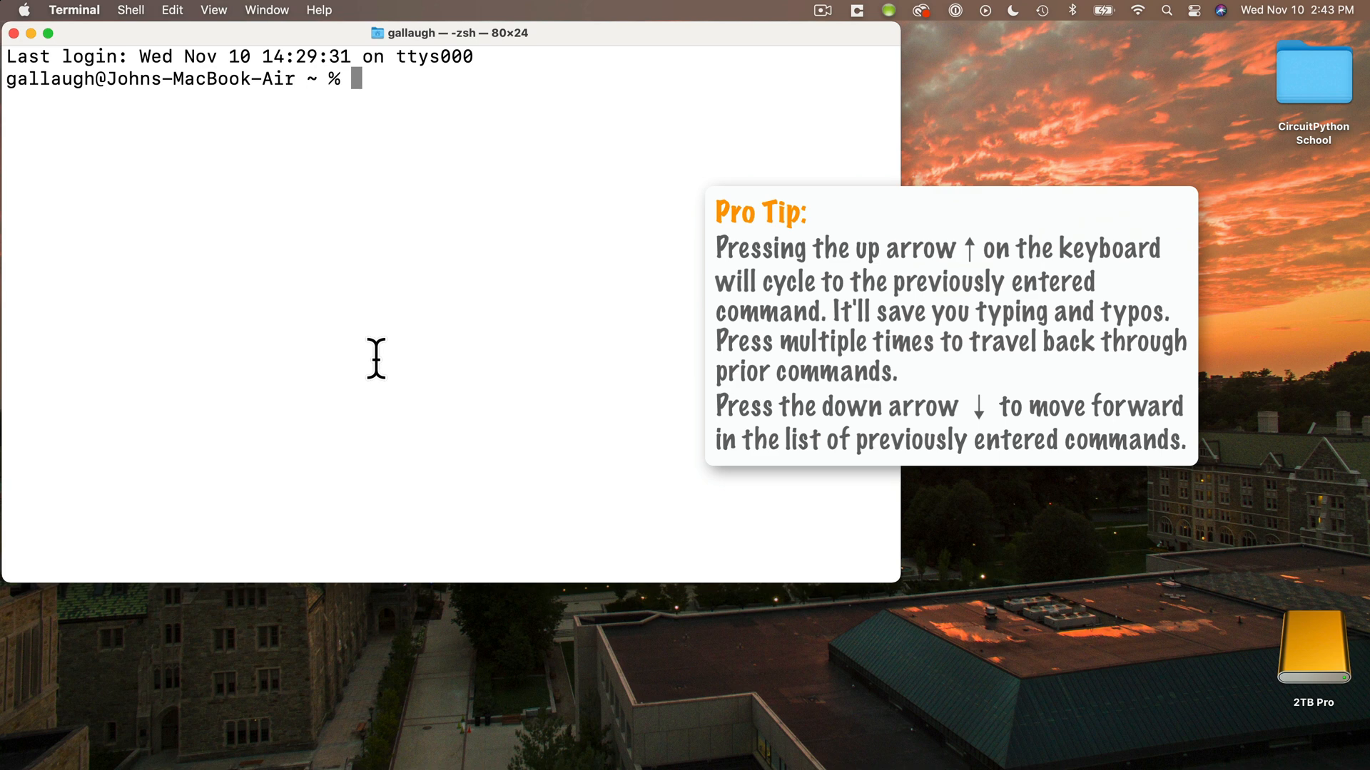
text(ssh pi@profgpi.local)
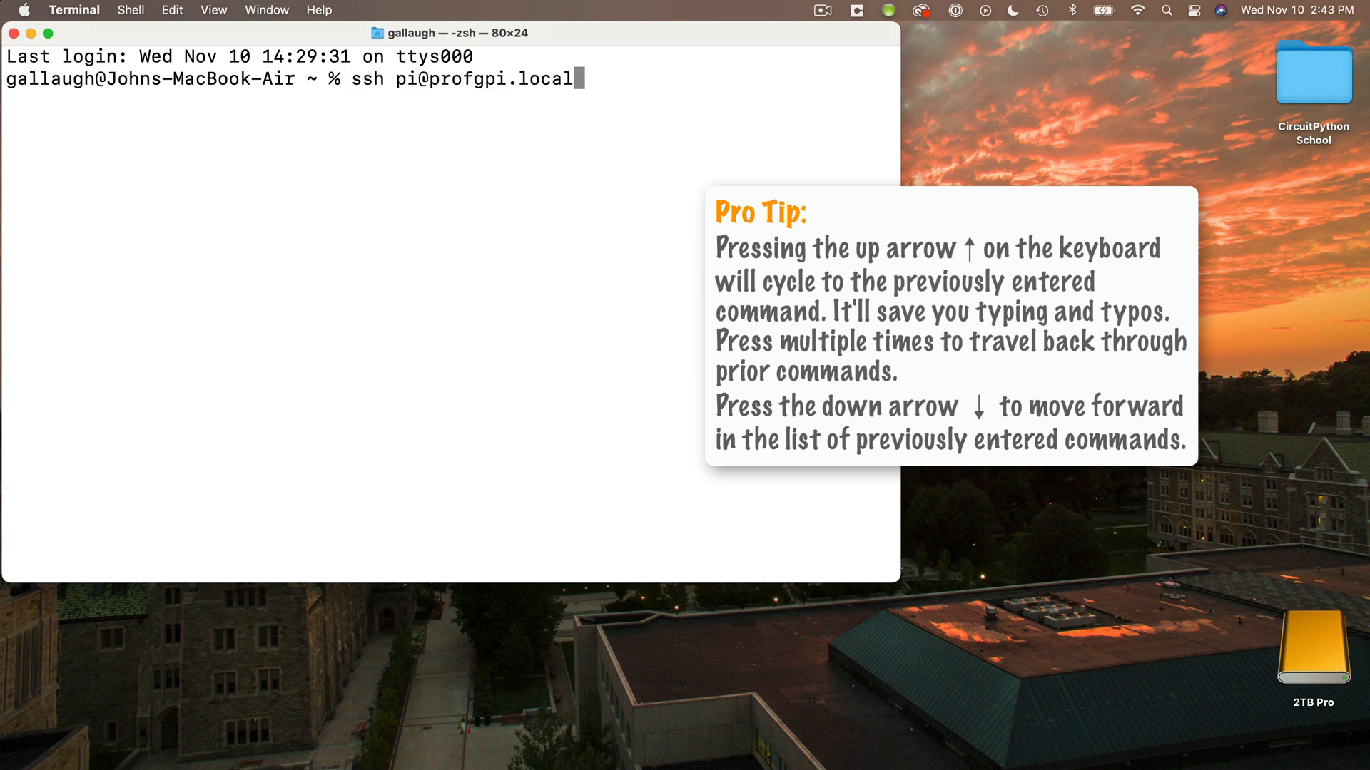
text(ssh-keygen -R raspberrypi.local)
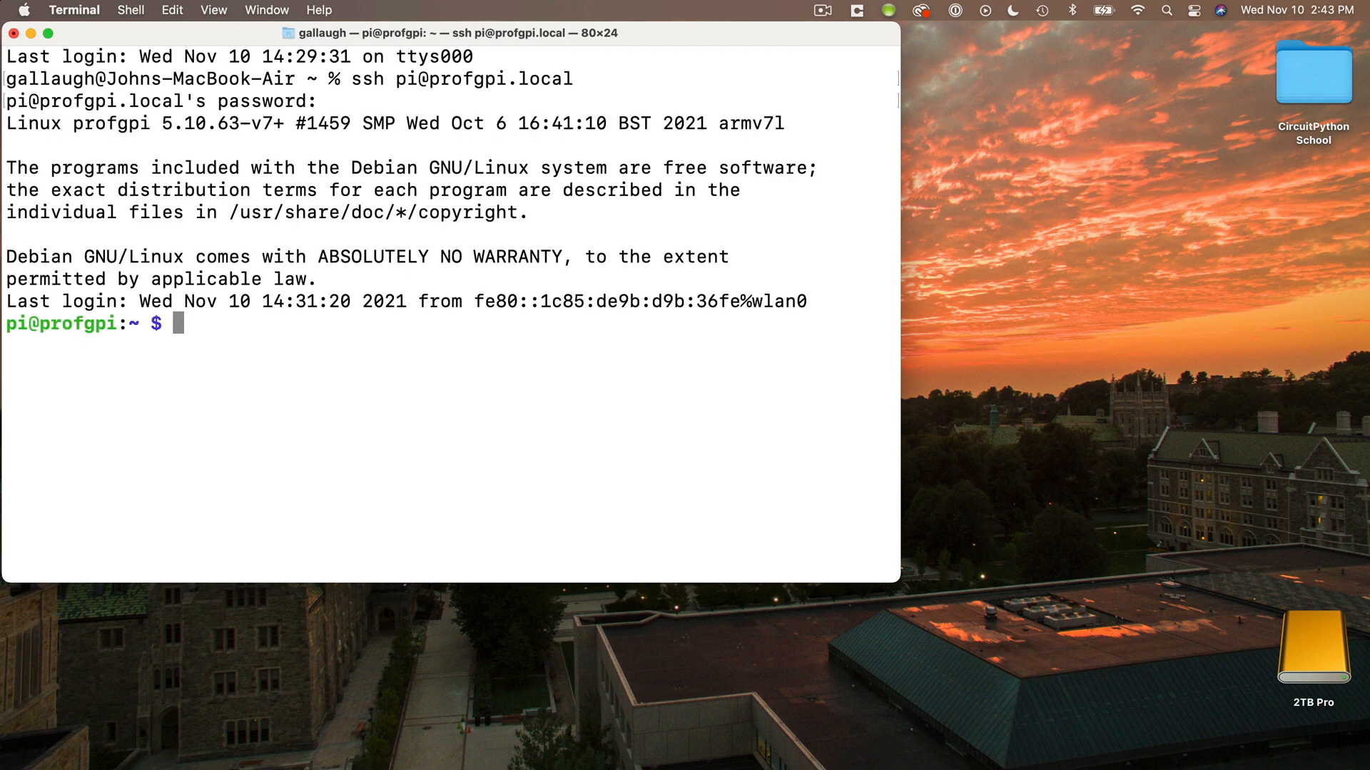
Step: Run sudo raspi-config and enable the VNC Server under Interface Options > P3 VNC
text(sudo raspi-config)
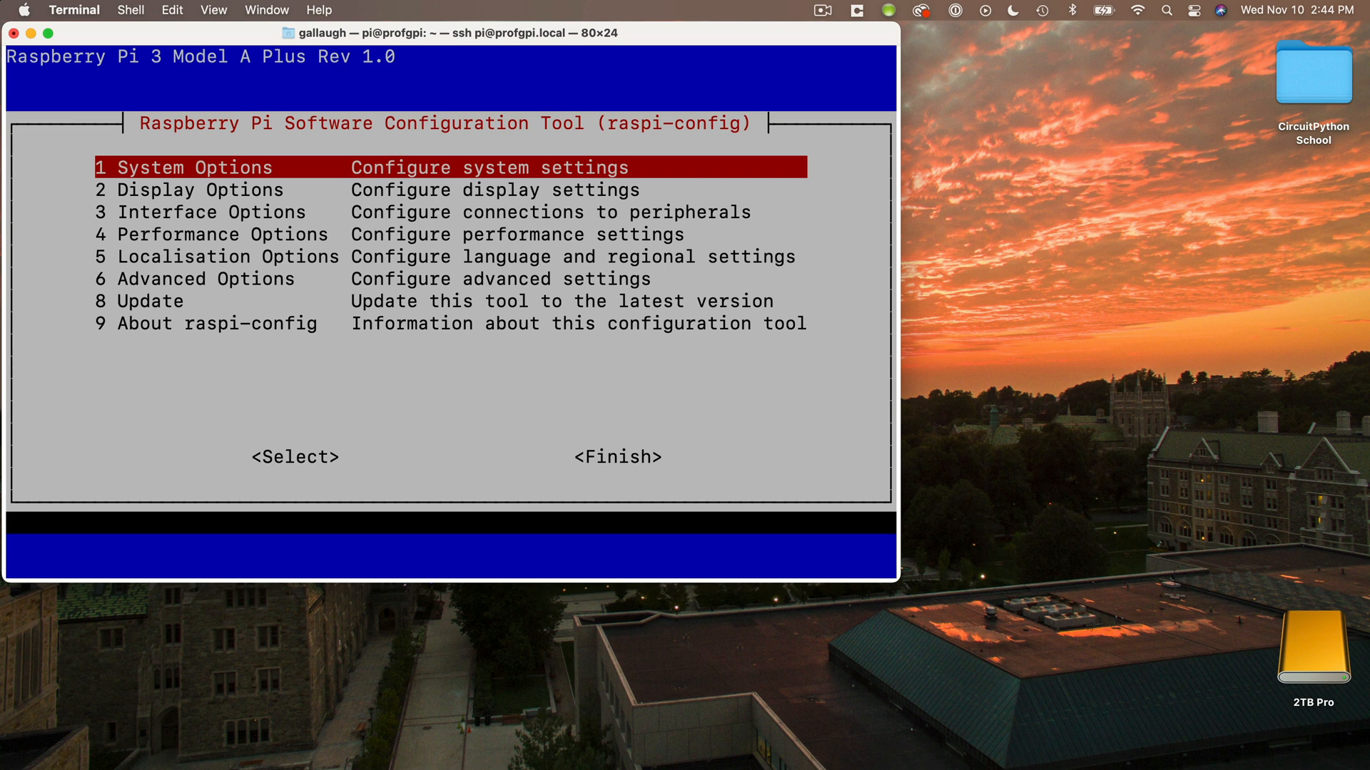
key(Down)
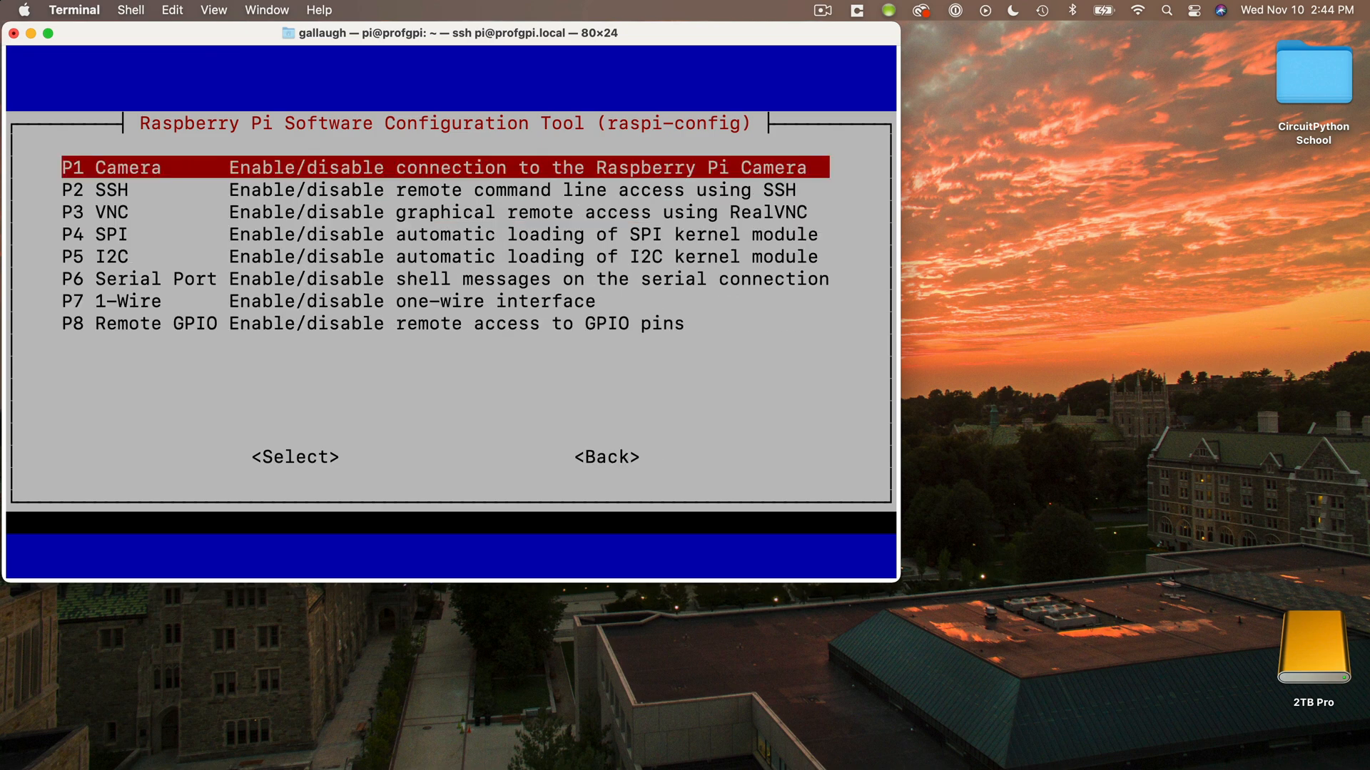
key(Down)
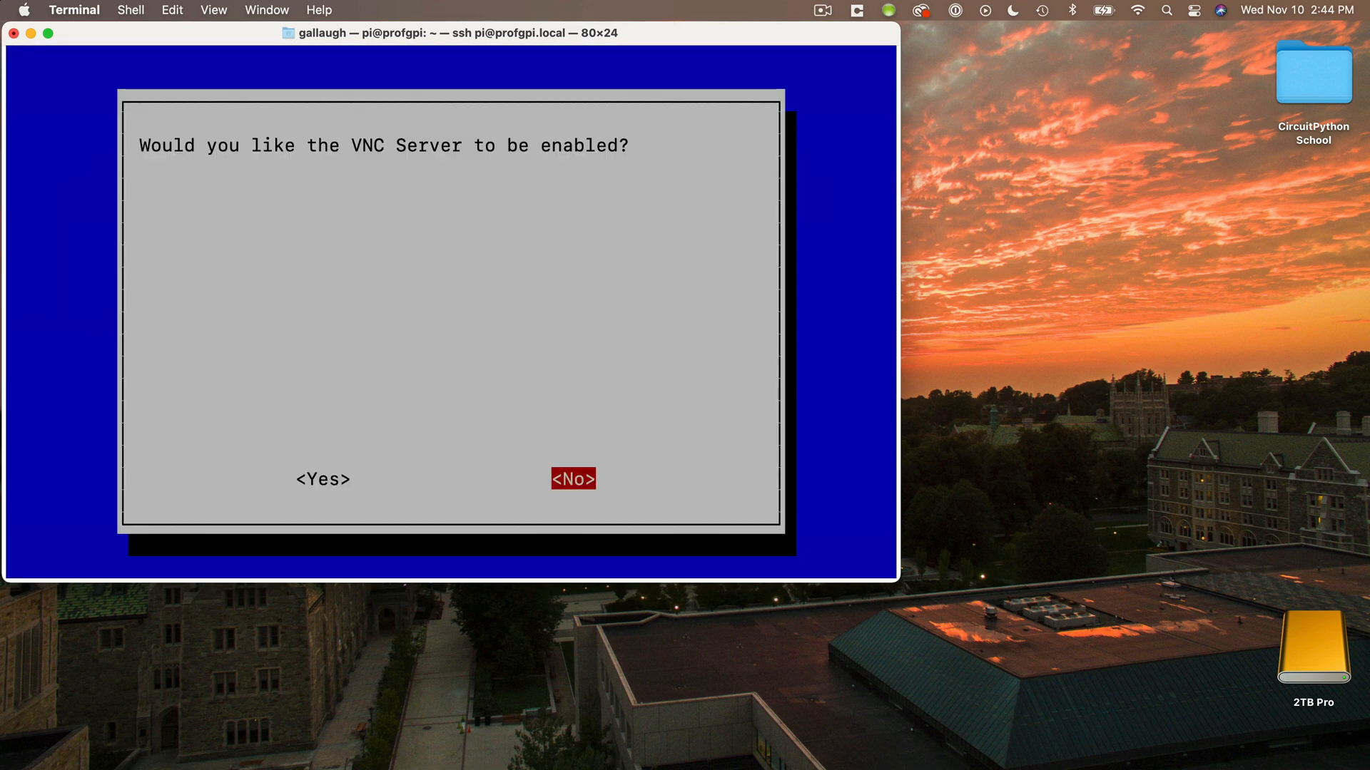
key(Left)
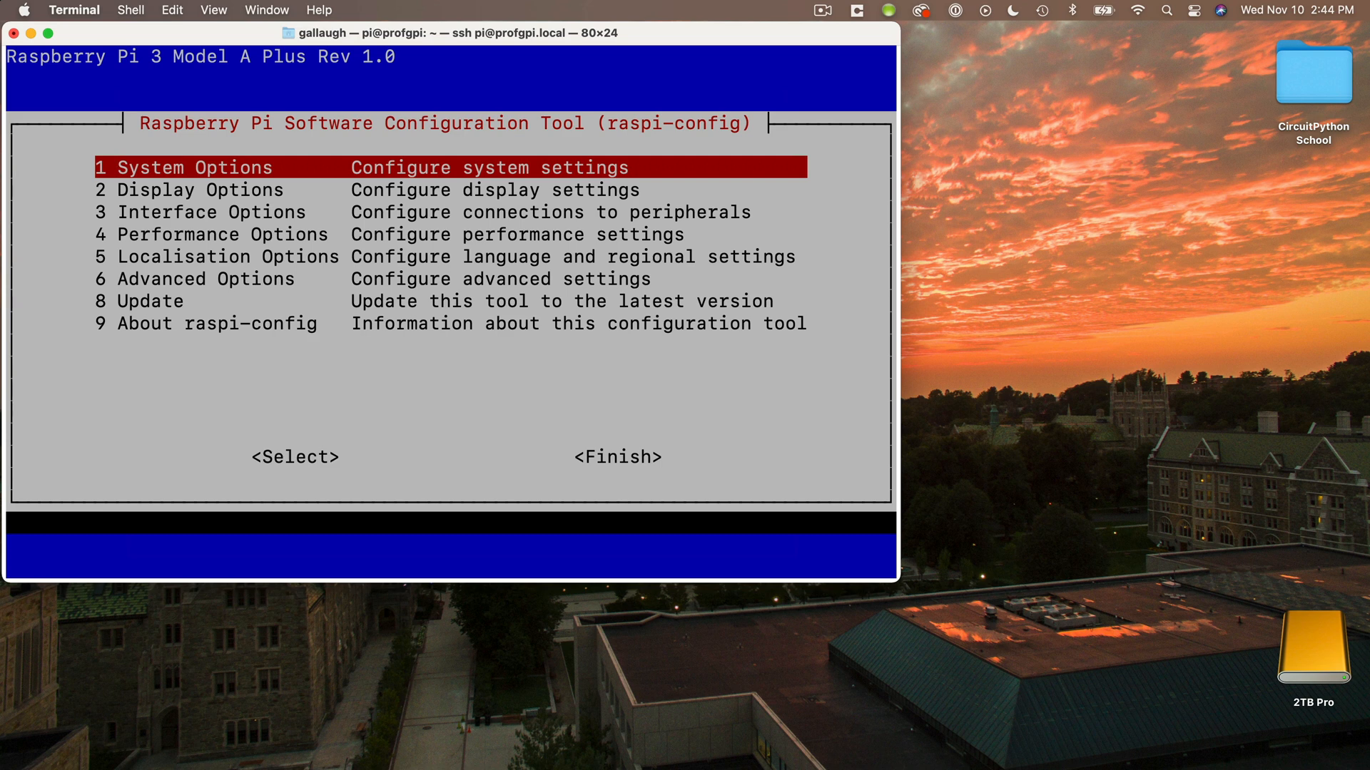
Step: Choose 1024x768 under Display Options > Resolution and Finish raspi-config, closing the SSH session
key(Down)
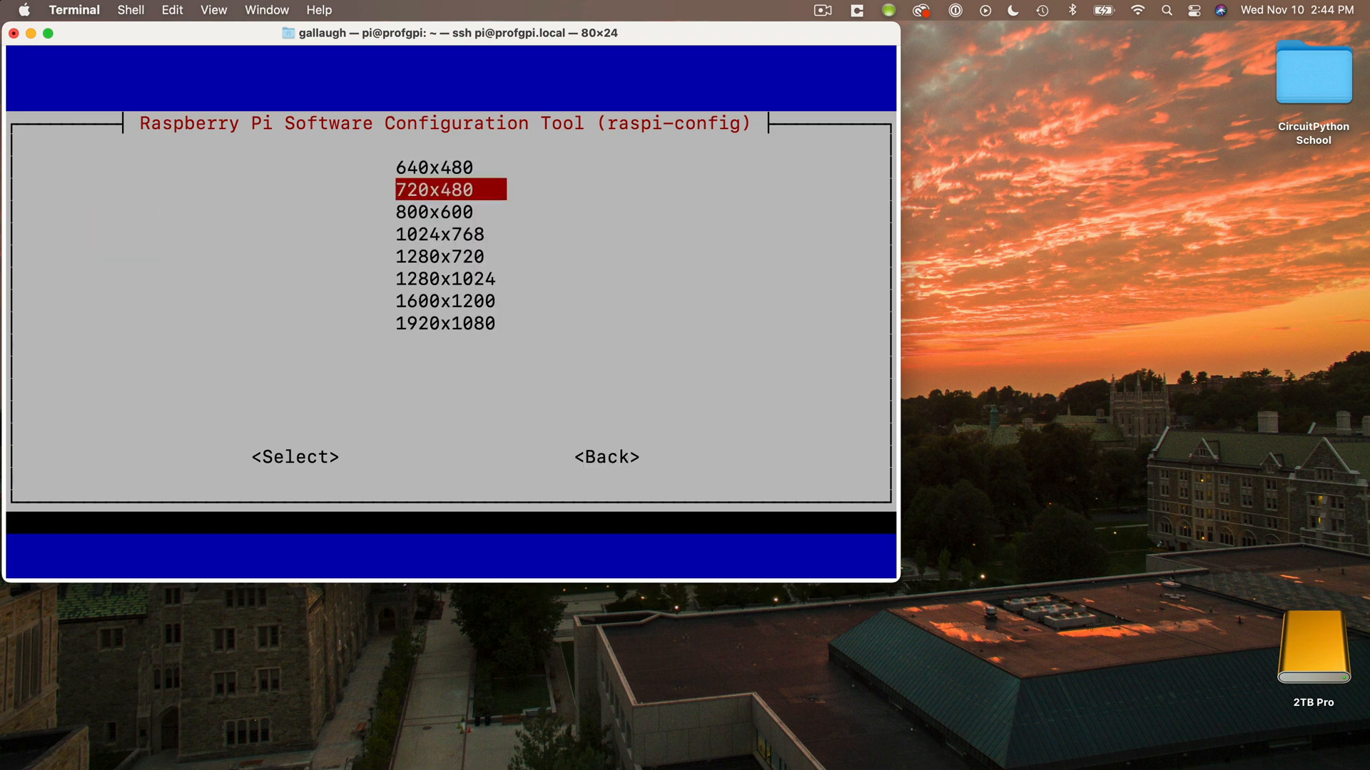
key(Down)
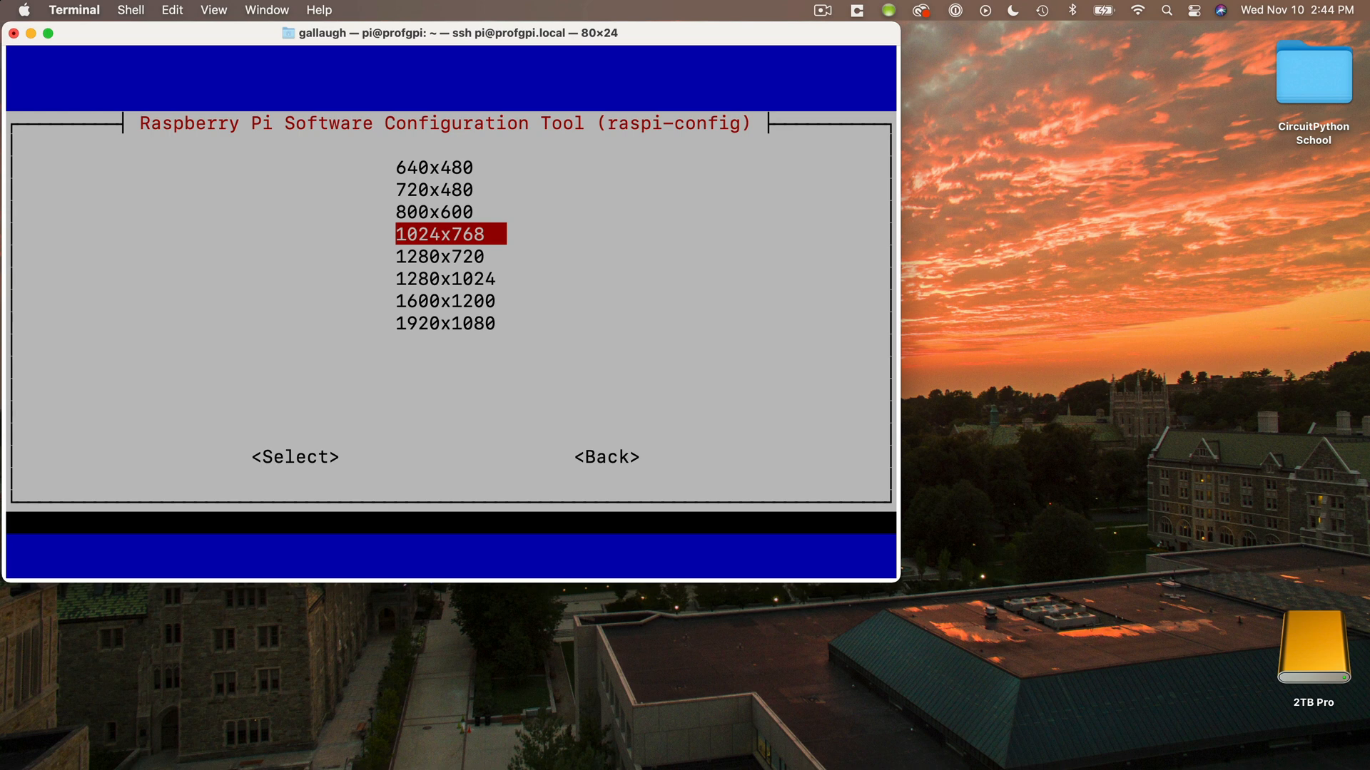
click(295, 457)
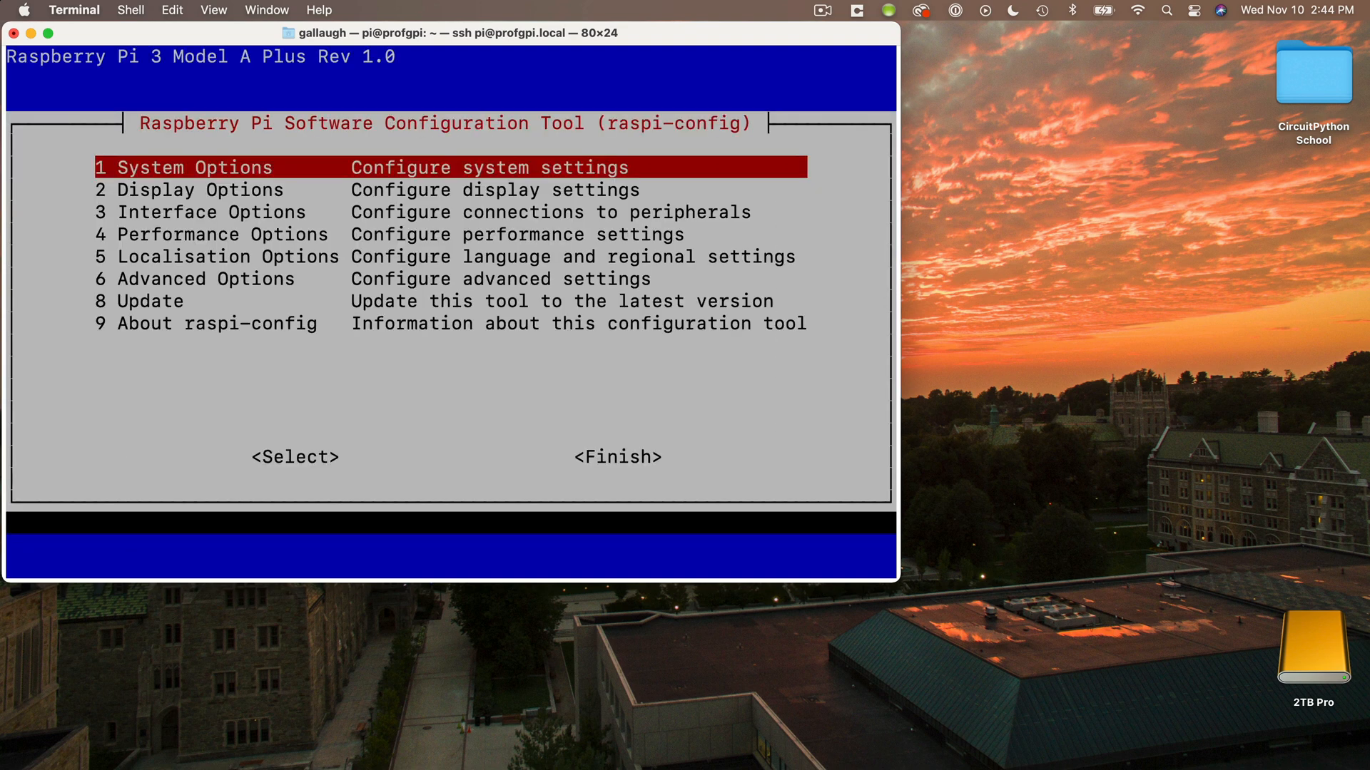
key(Tab)
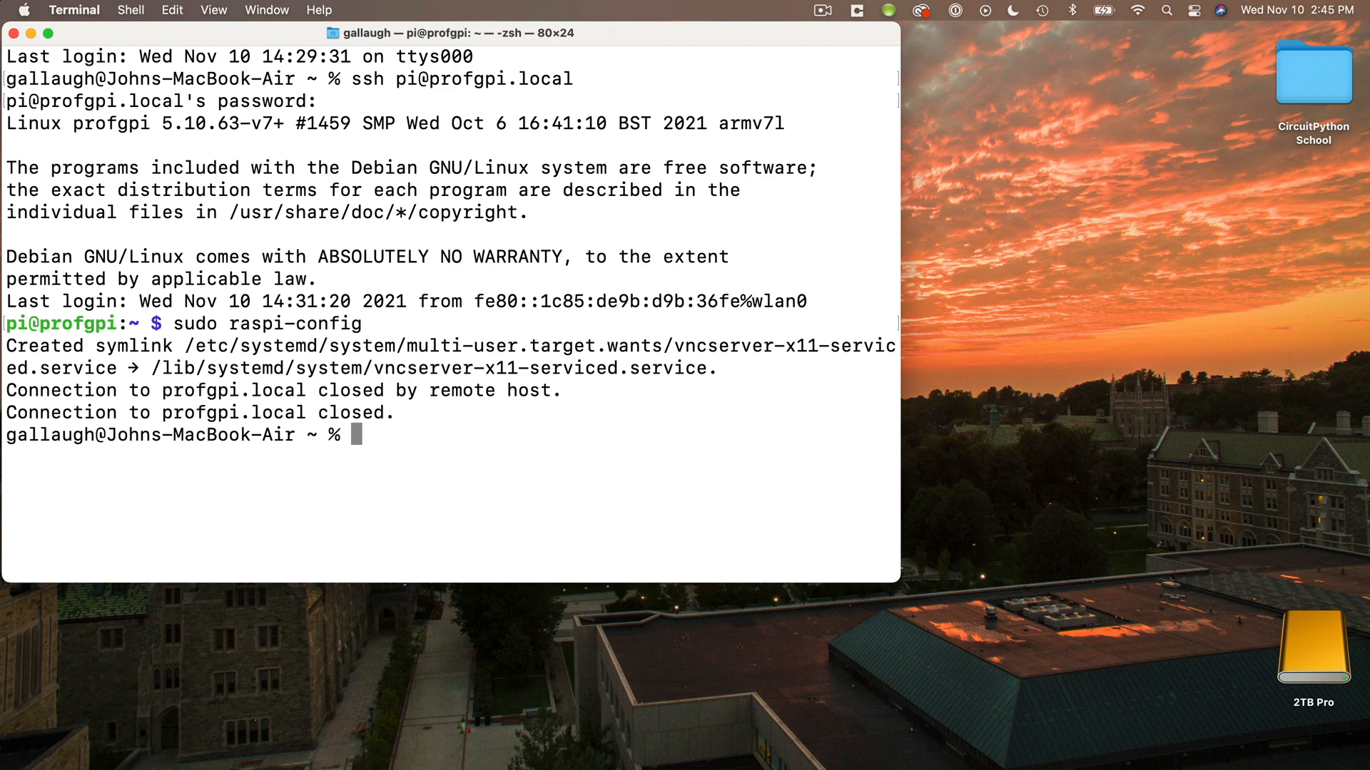
Step: Reconnect to profgpi, run ifconfig to pick out the wlan0 address 192.168.1.34, then clear the screen
text(ssh pi@profgpi.local)
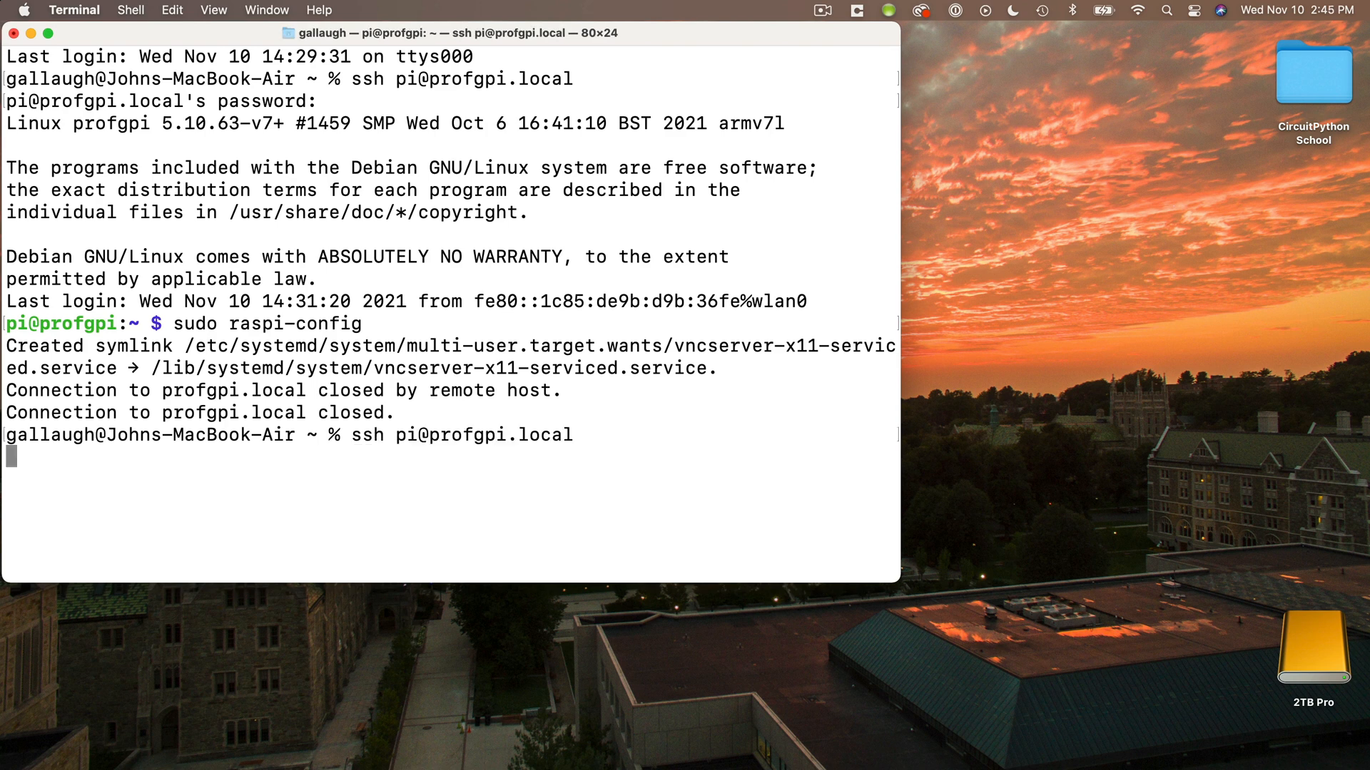
key(Return)
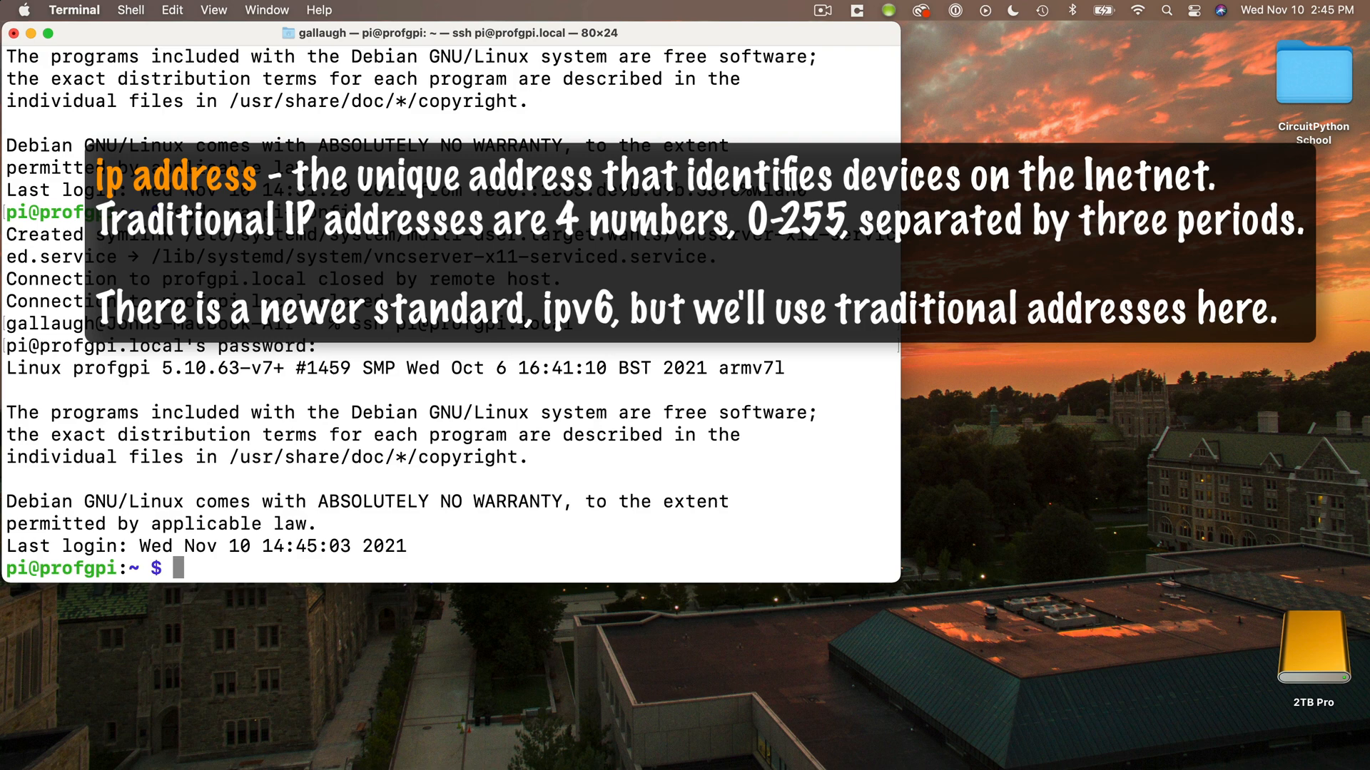
text(ifconfig)
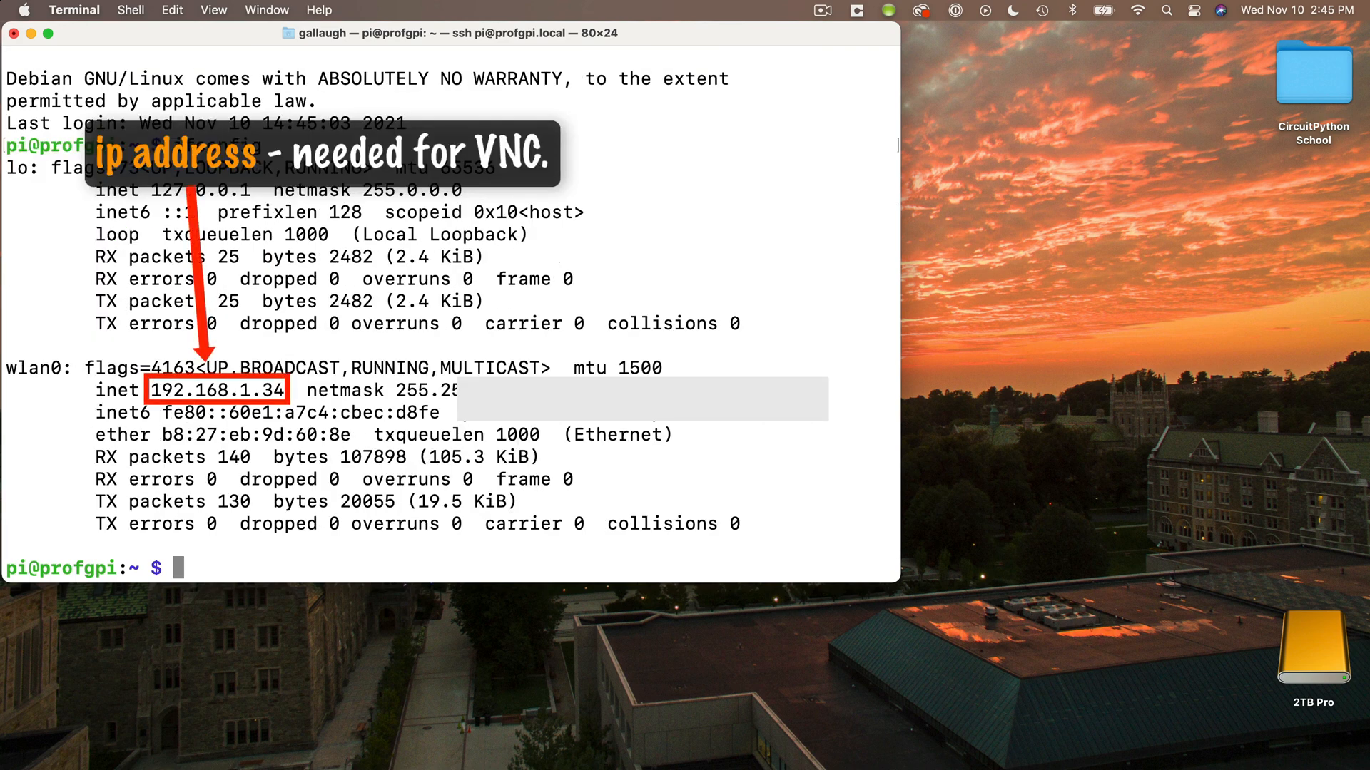
mouse_move(418, 456)
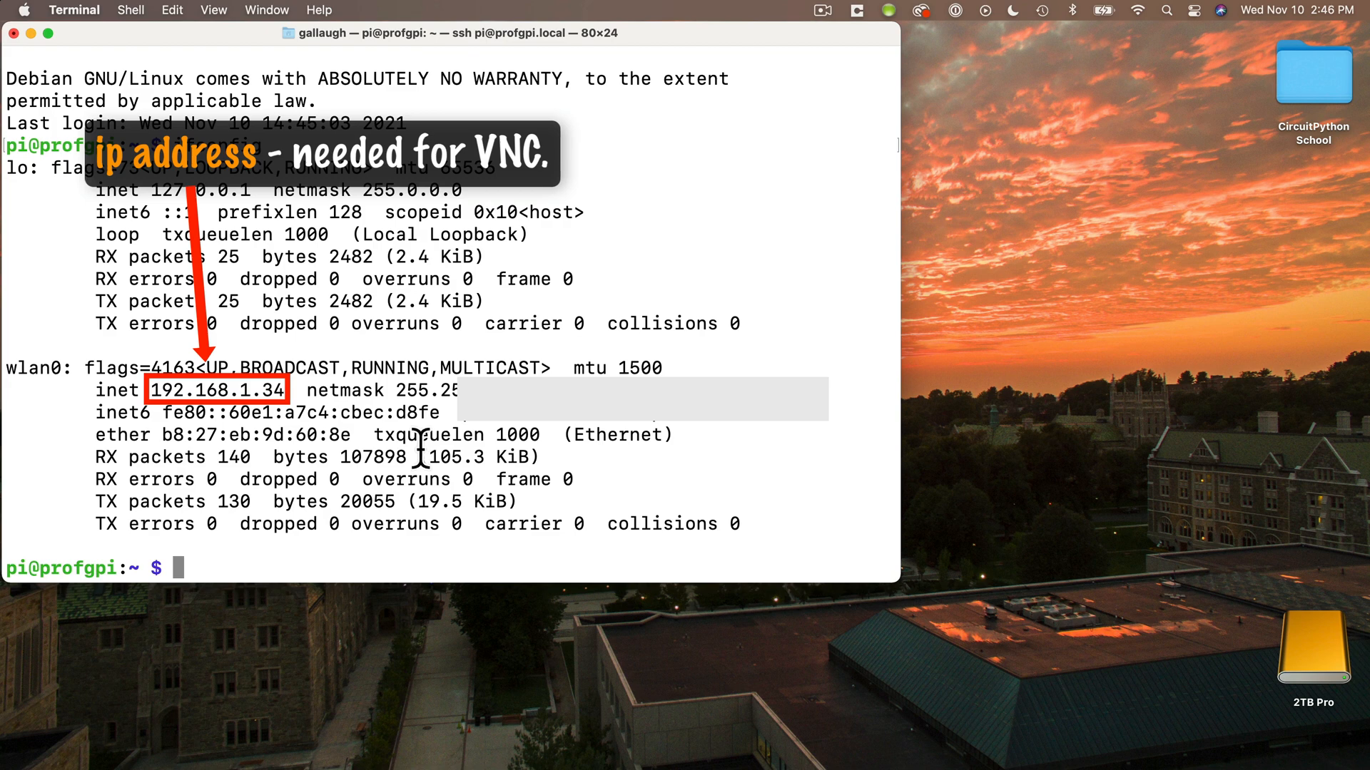
double_click(214, 391)
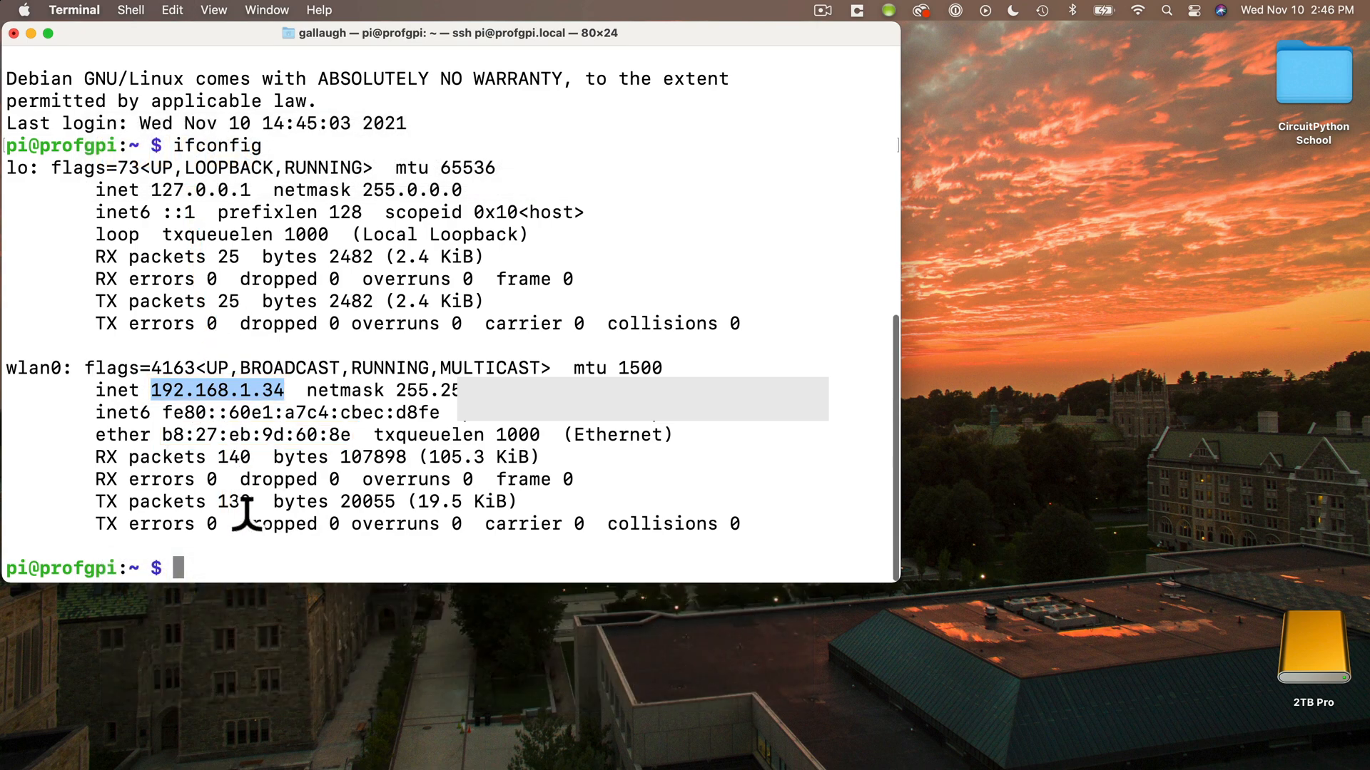
text(clear)
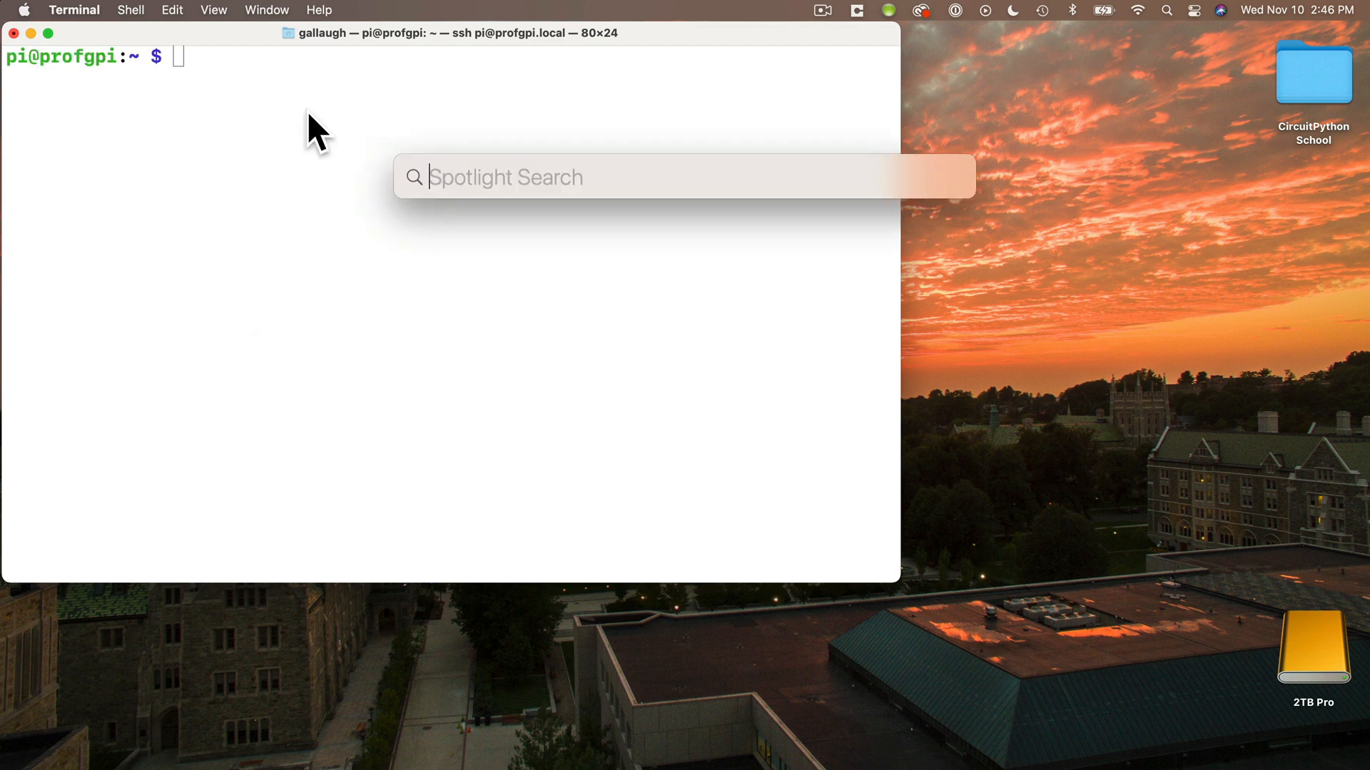
Step: Launch VNC Viewer, trust the server at 192.168.1.34 and log in as 'pi' with the password remembered
text(vnc)
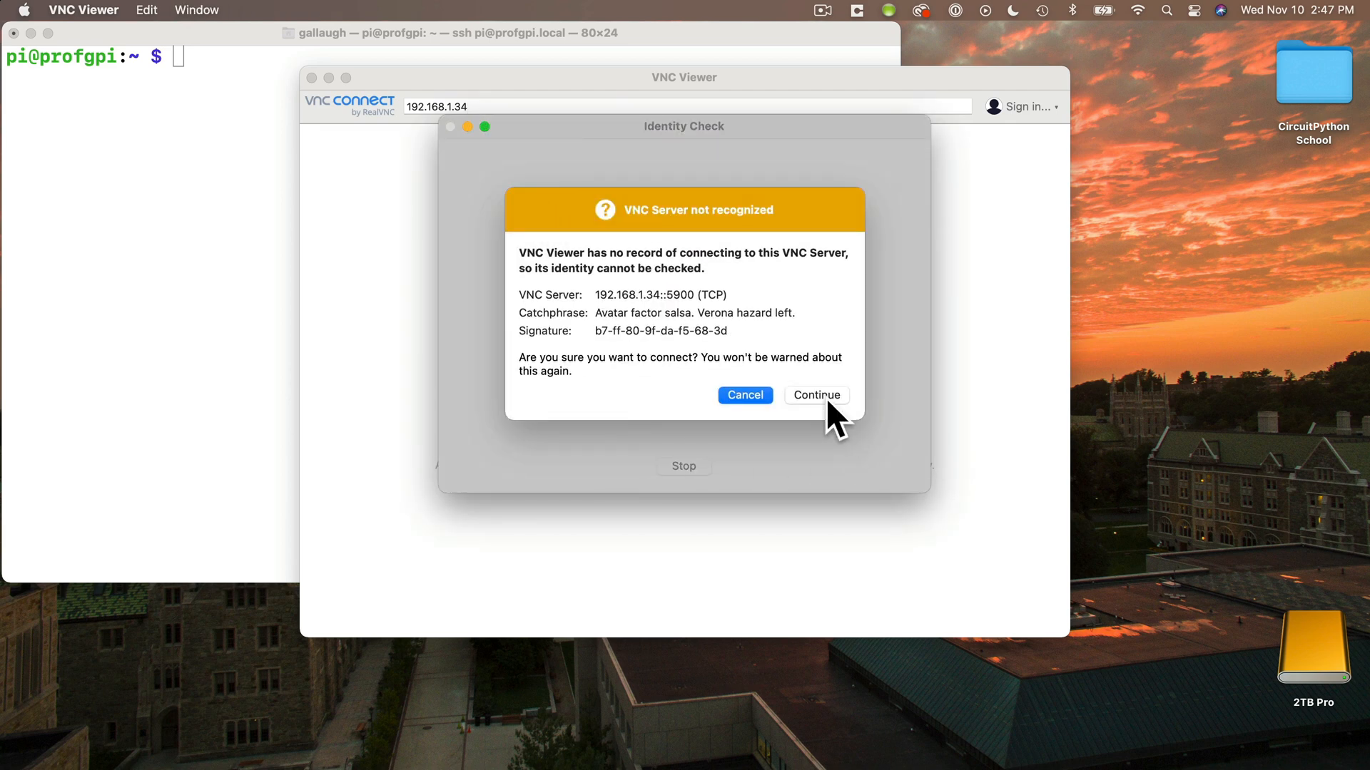
click(816, 395)
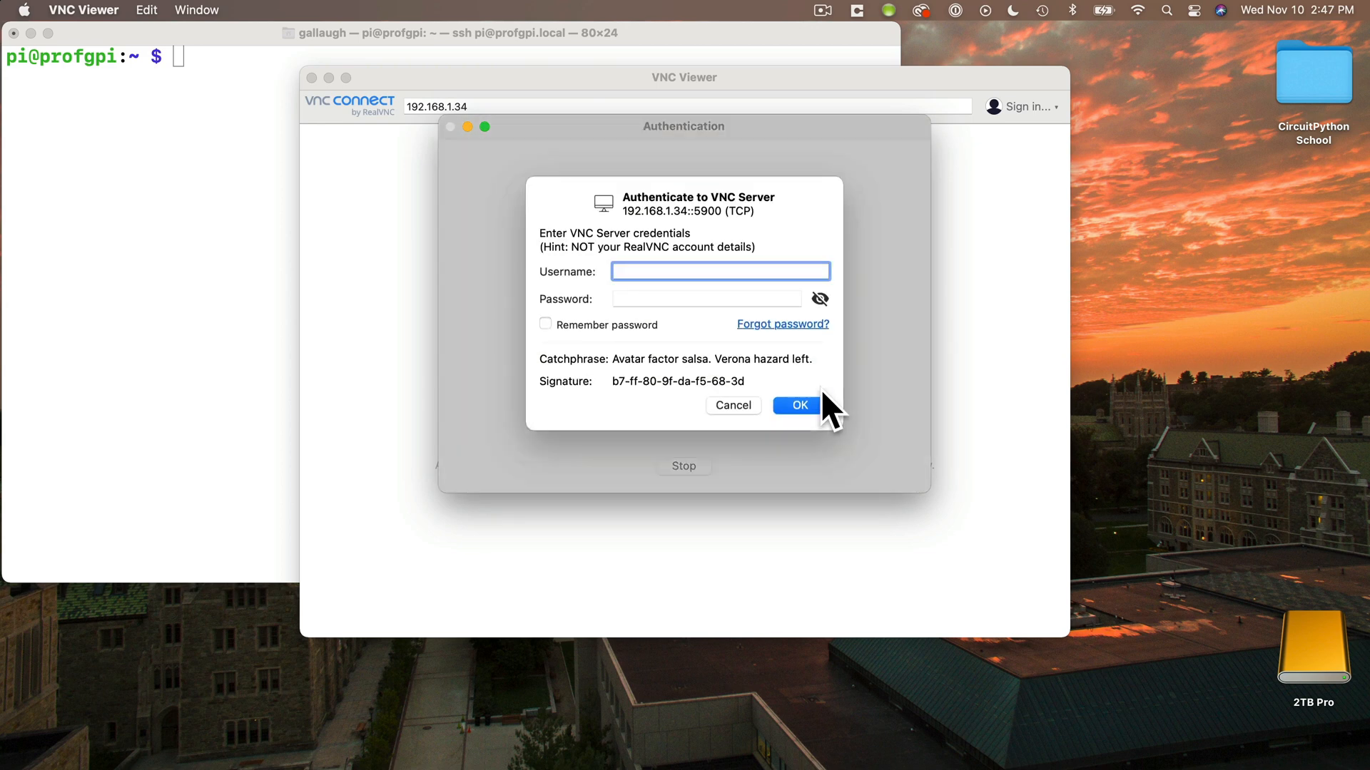
text(pi)
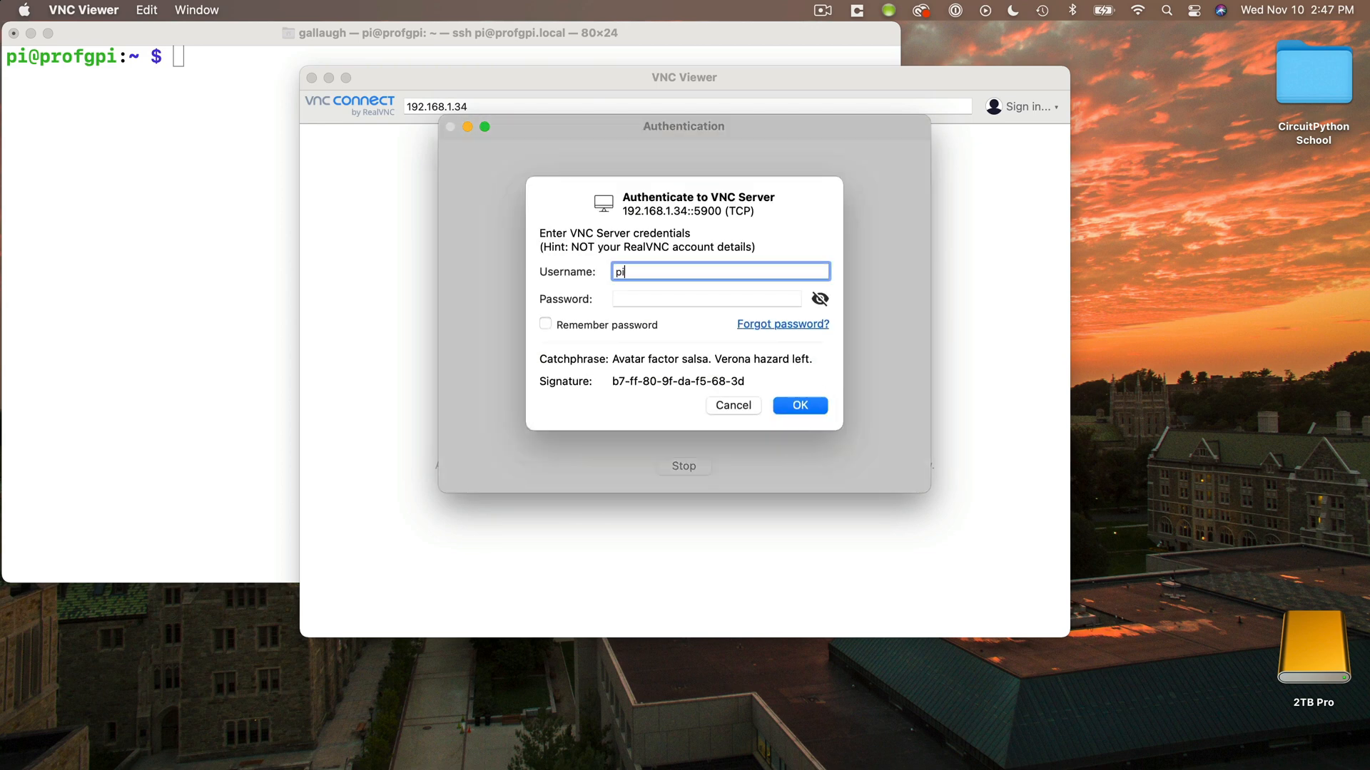
click(706, 299)
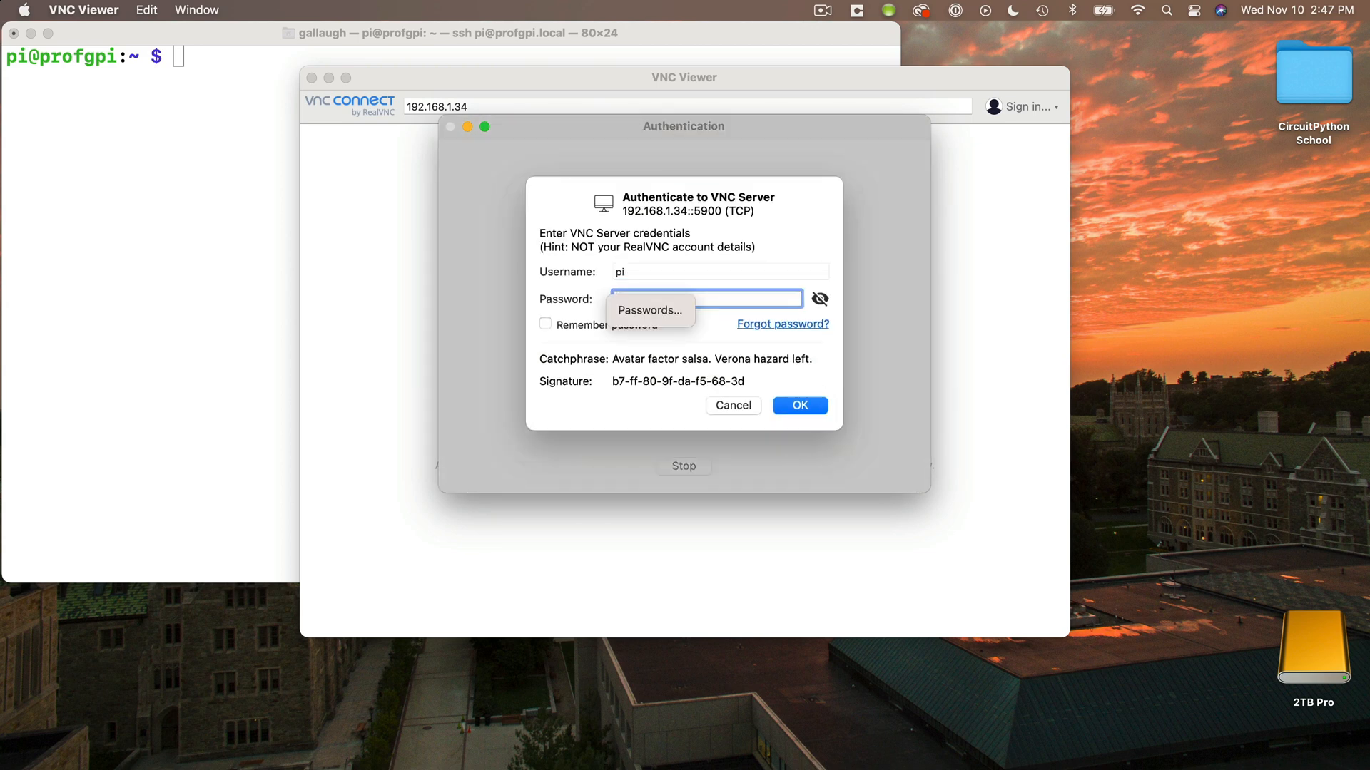
text(•)
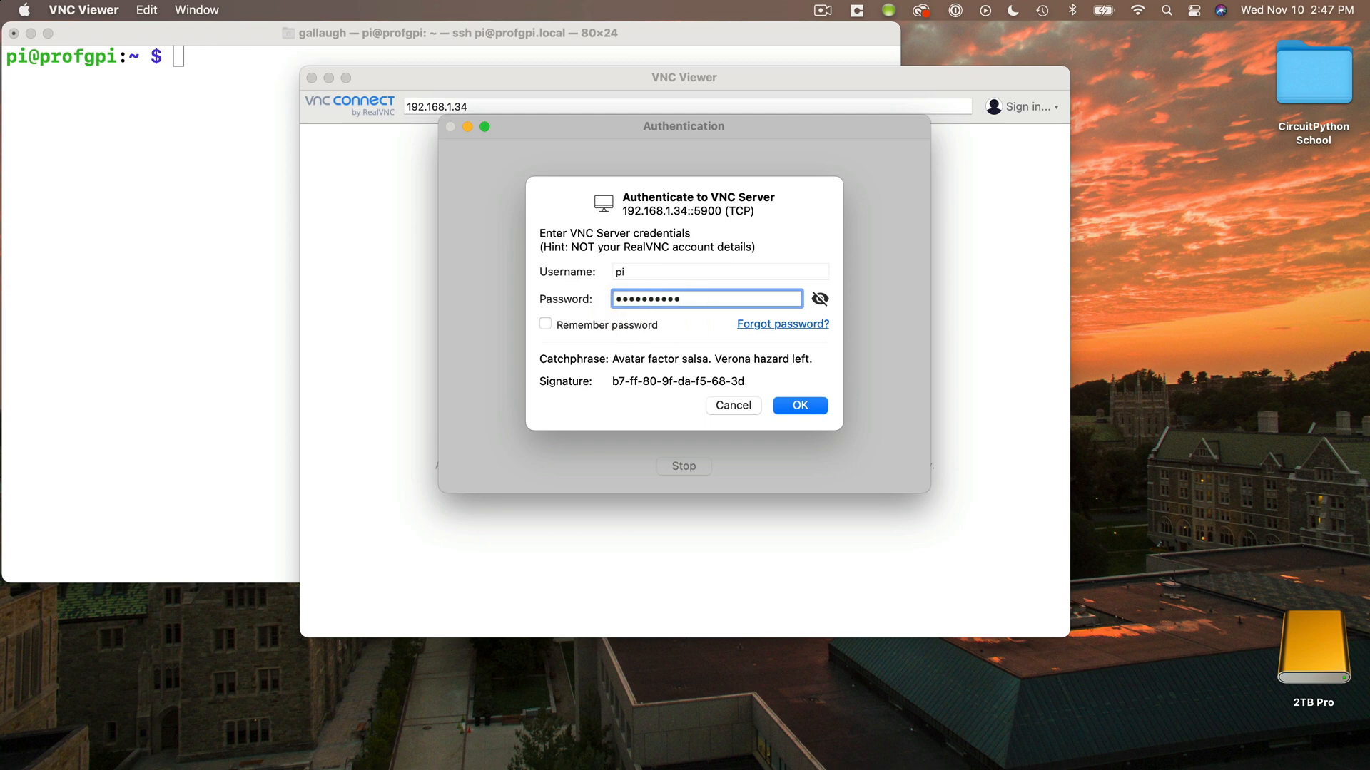
click(545, 325)
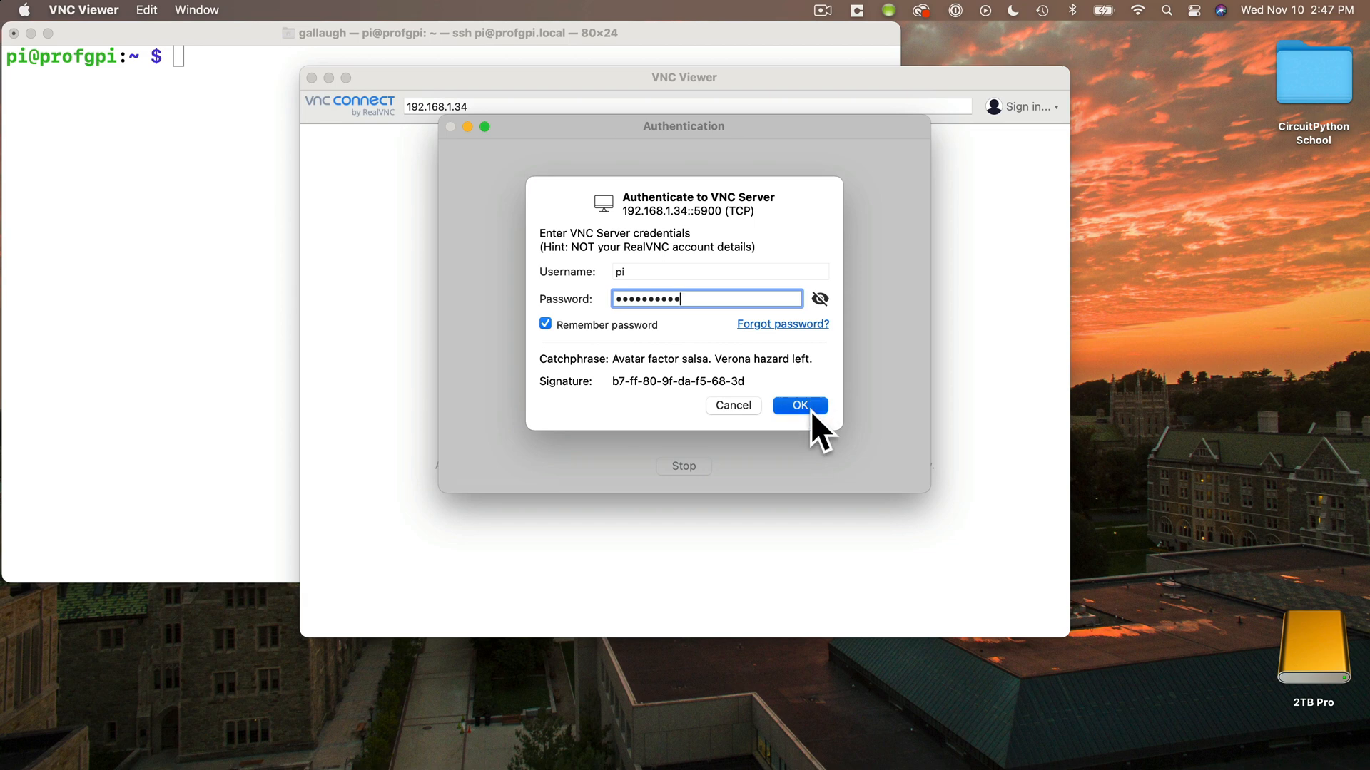
click(800, 405)
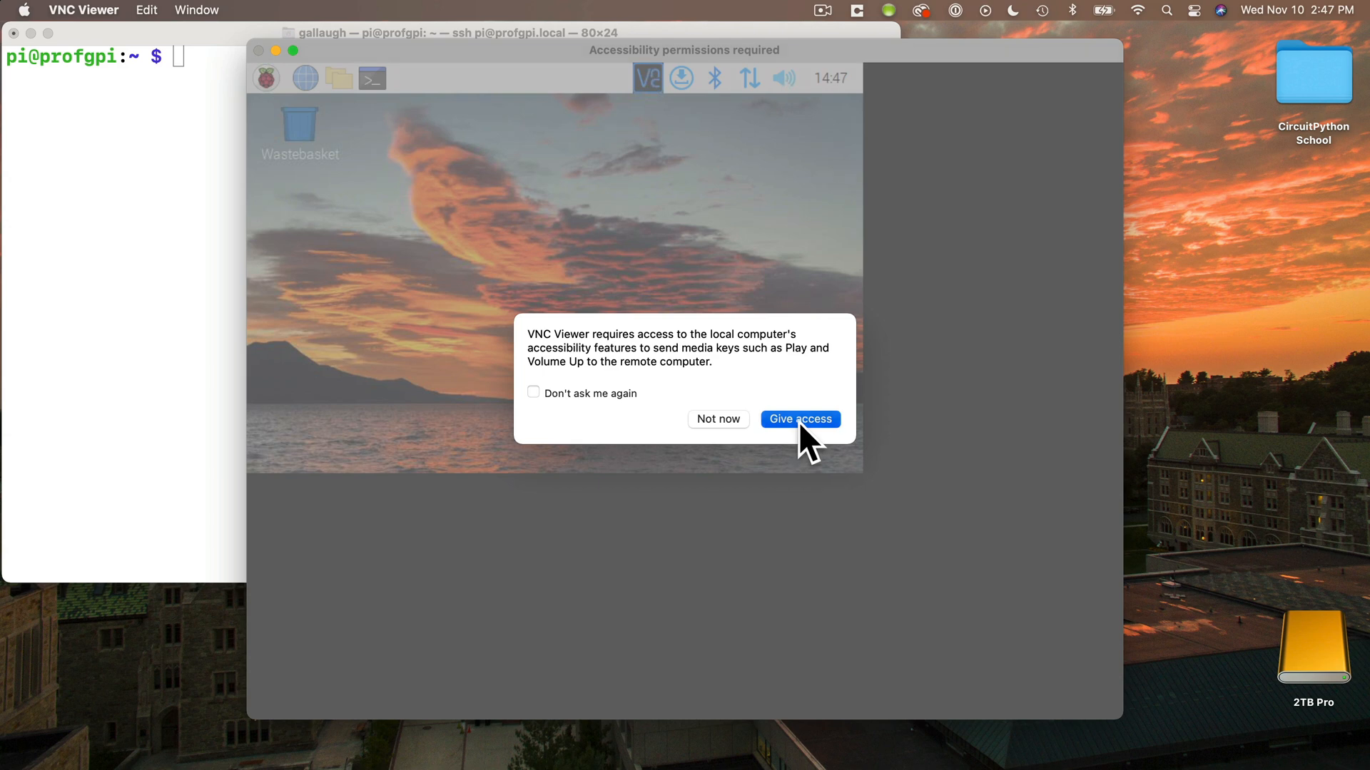
Step: Unlock Security & Privacy with the admin password and allow VNC Viewer under Accessibility
click(800, 418)
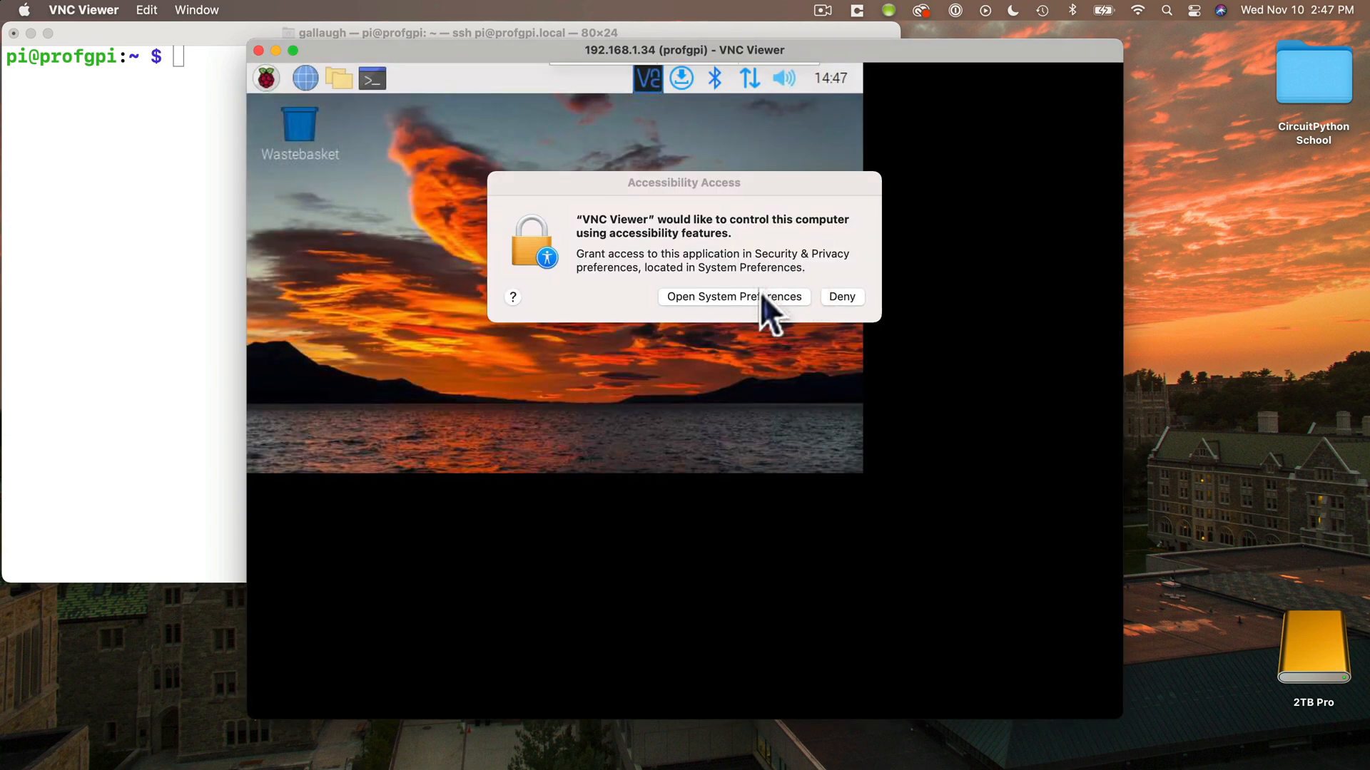
click(734, 297)
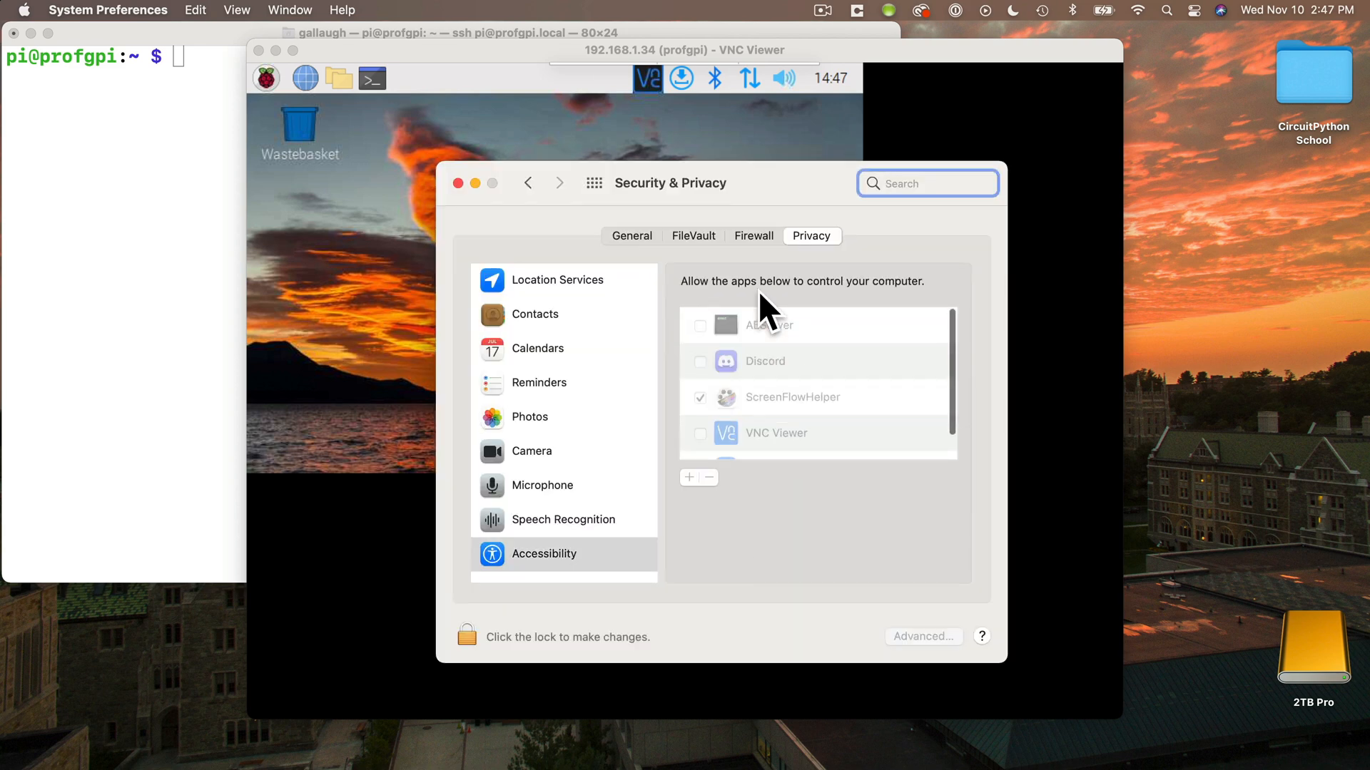
click(467, 636)
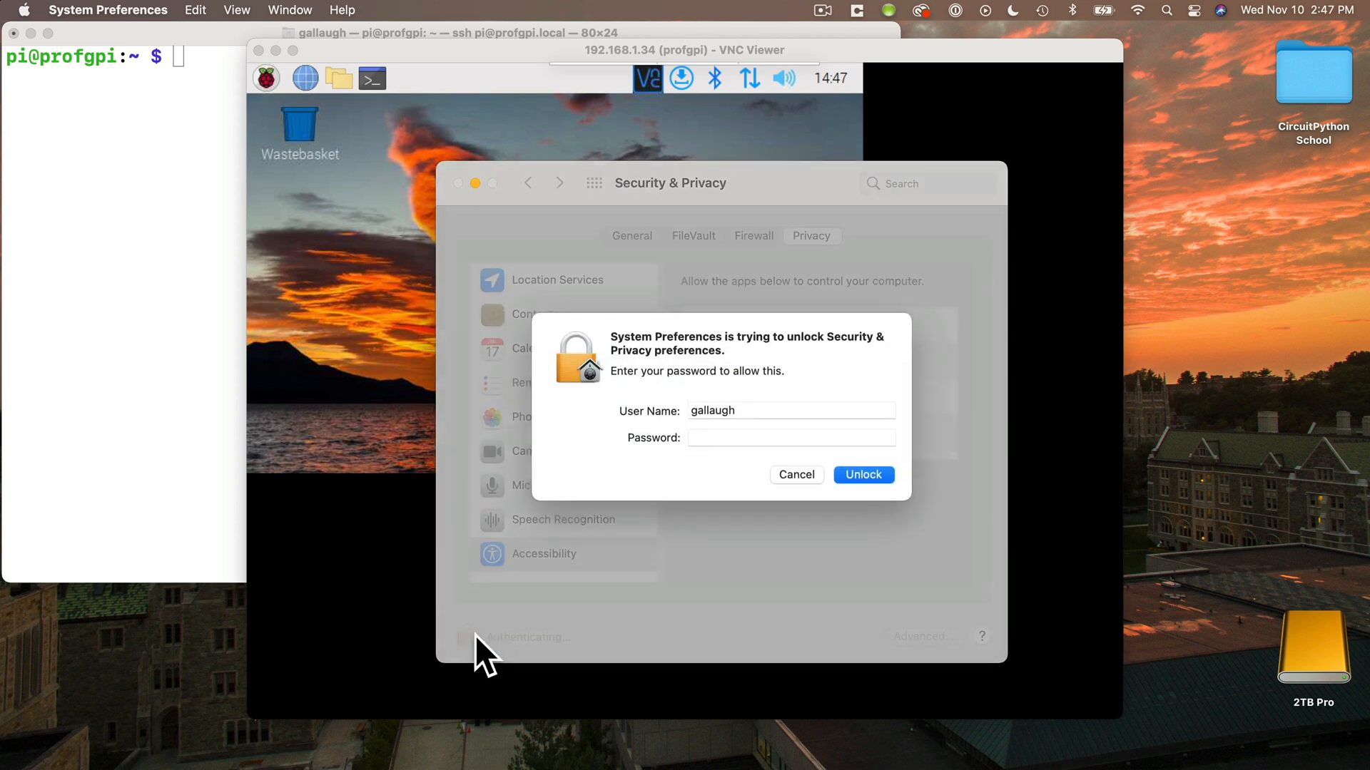
click(791, 438)
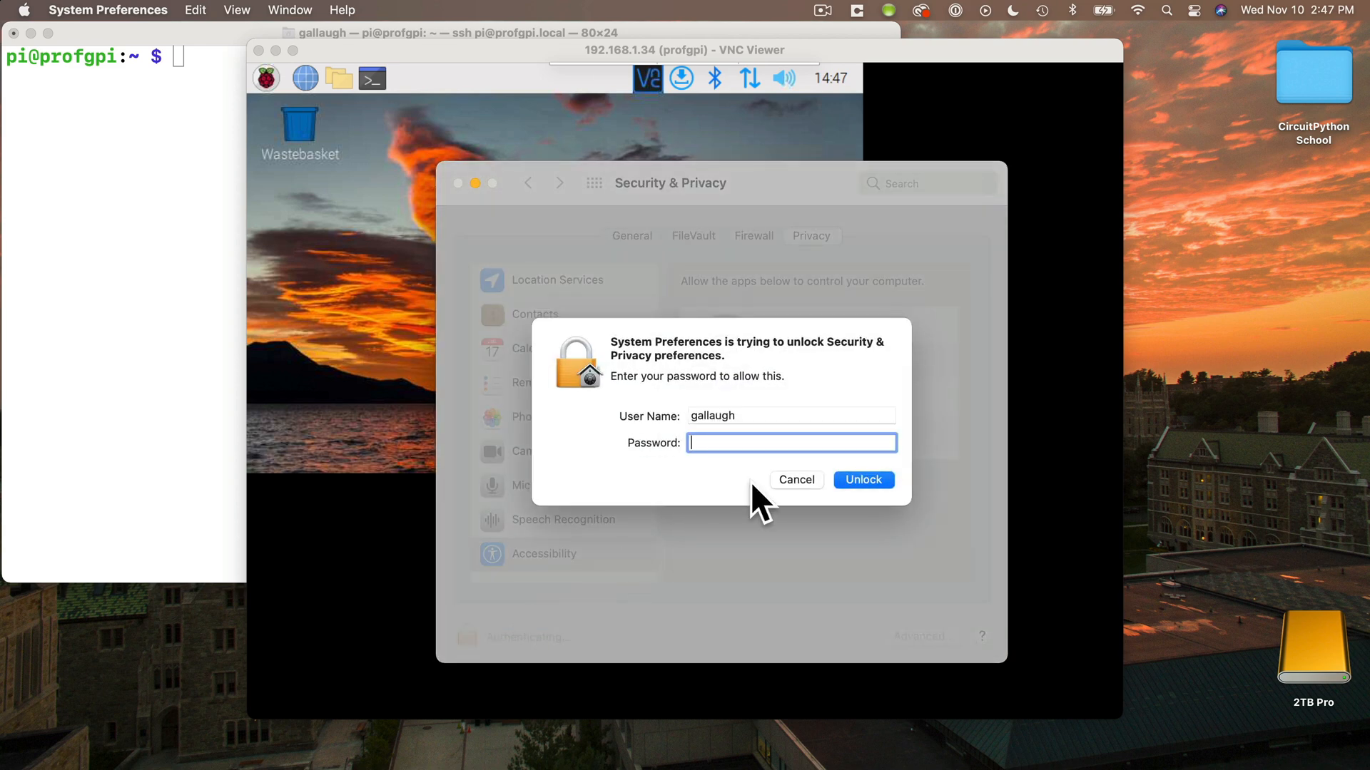
click(863, 479)
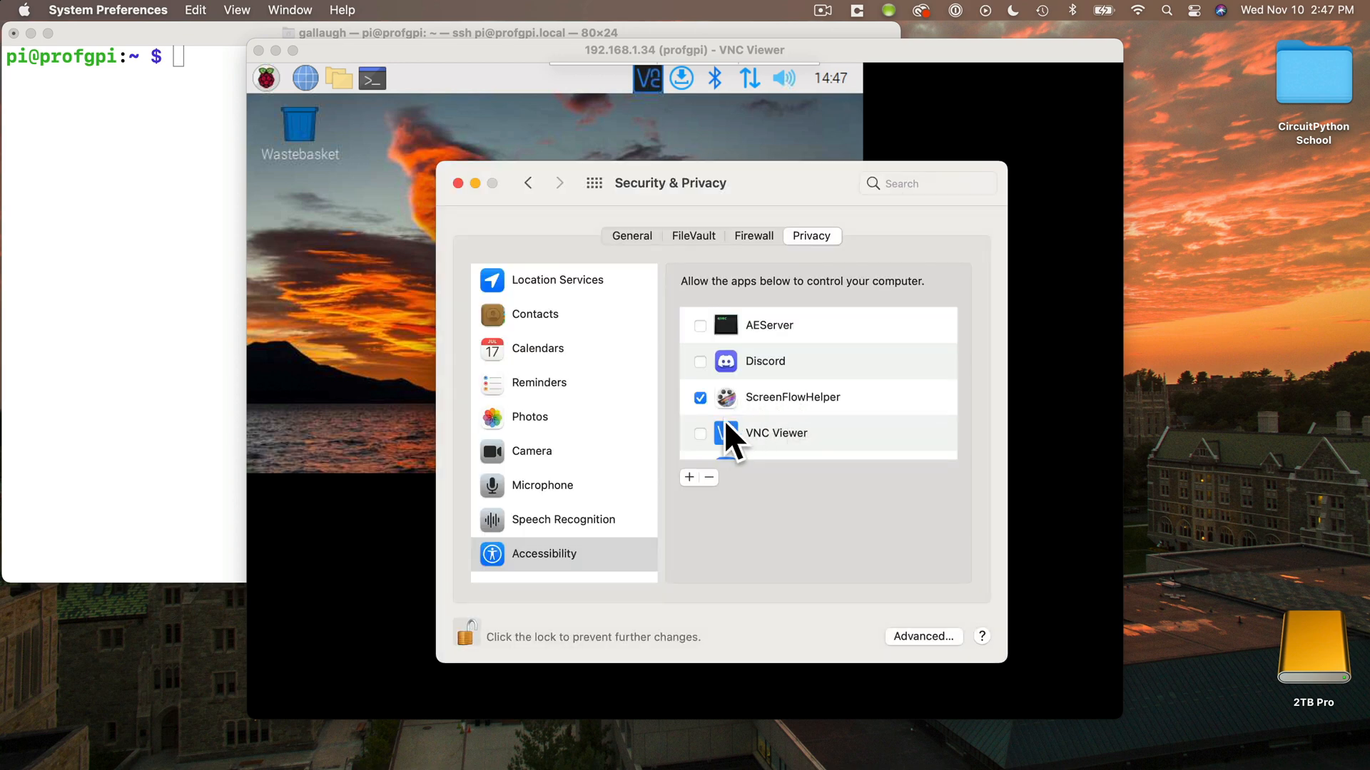
click(700, 433)
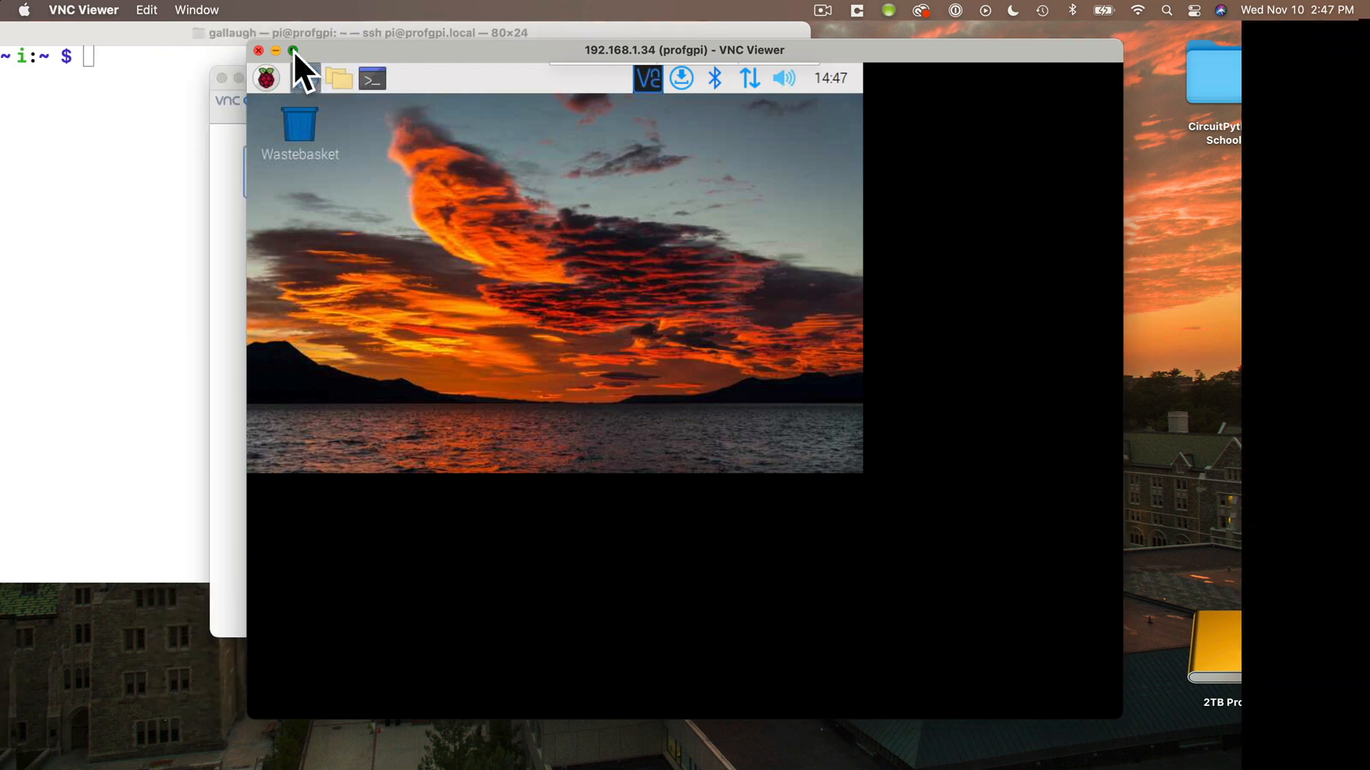
Step: Go full screen, load gallaugher.com in Chromium on the Pi, then close the browser
click(288, 50)
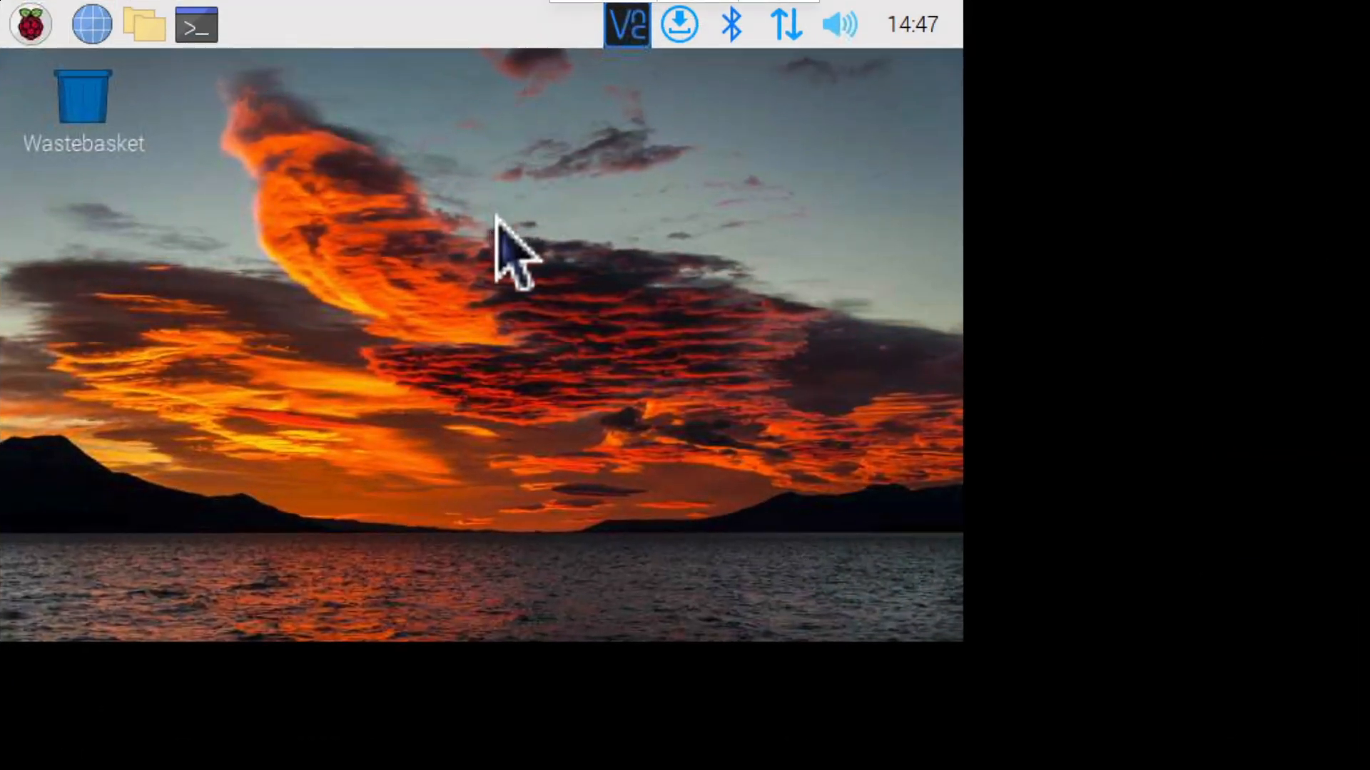
mouse_move(150, 100)
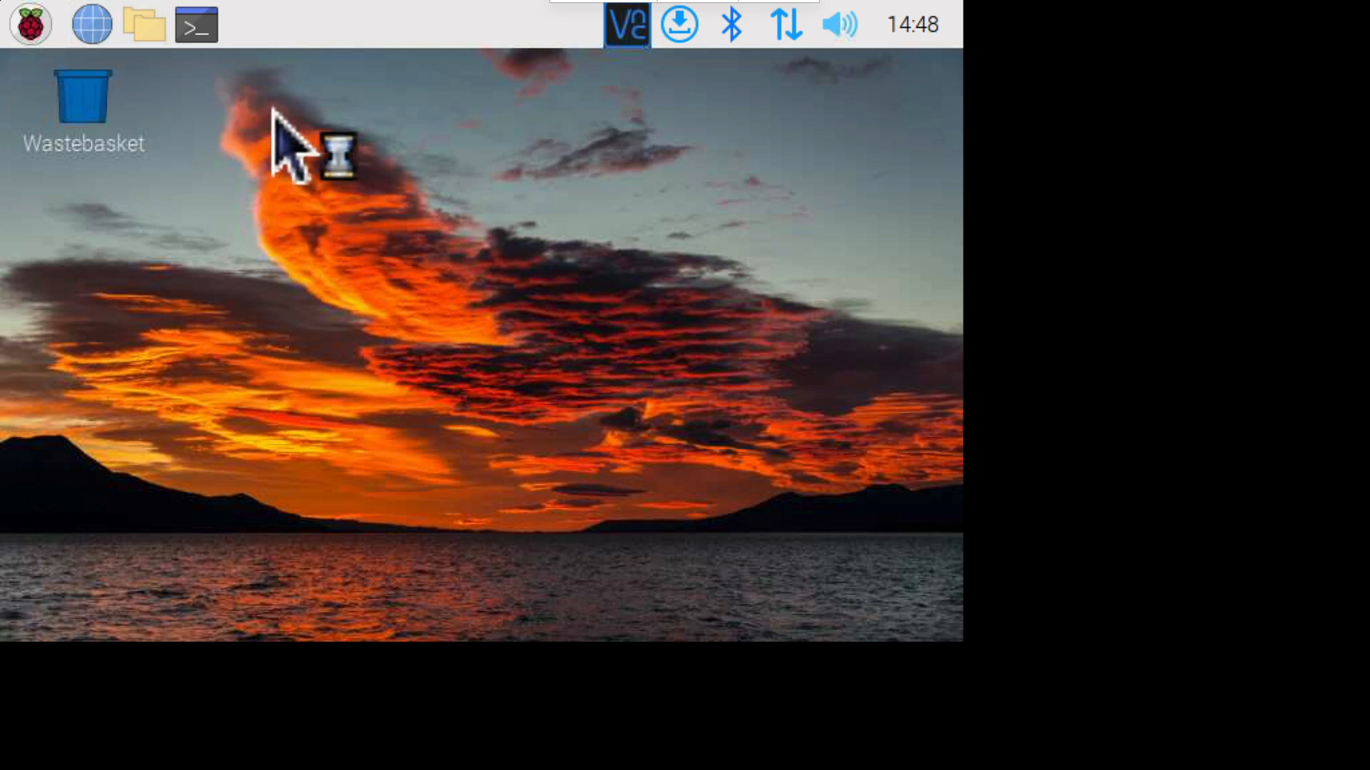
mouse_move(330, 149)
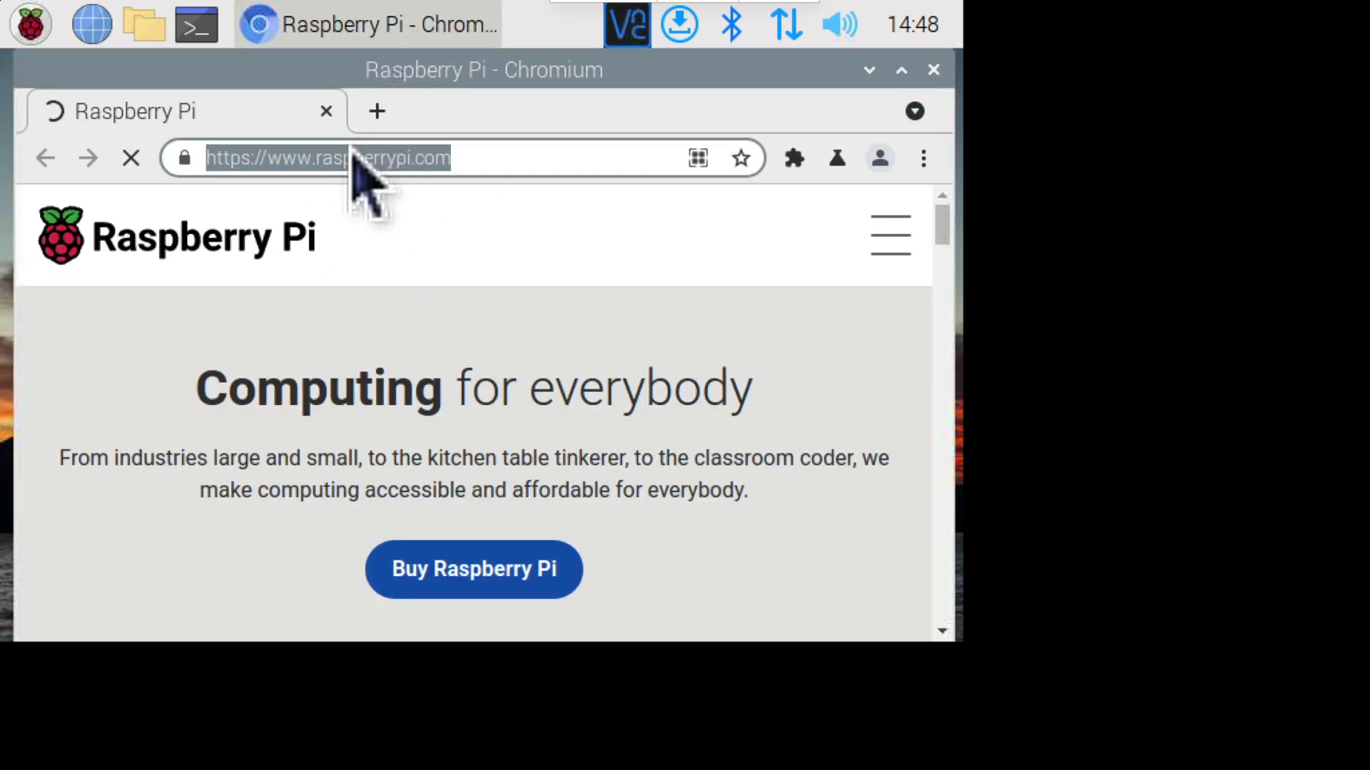
text(gallaugher.com)
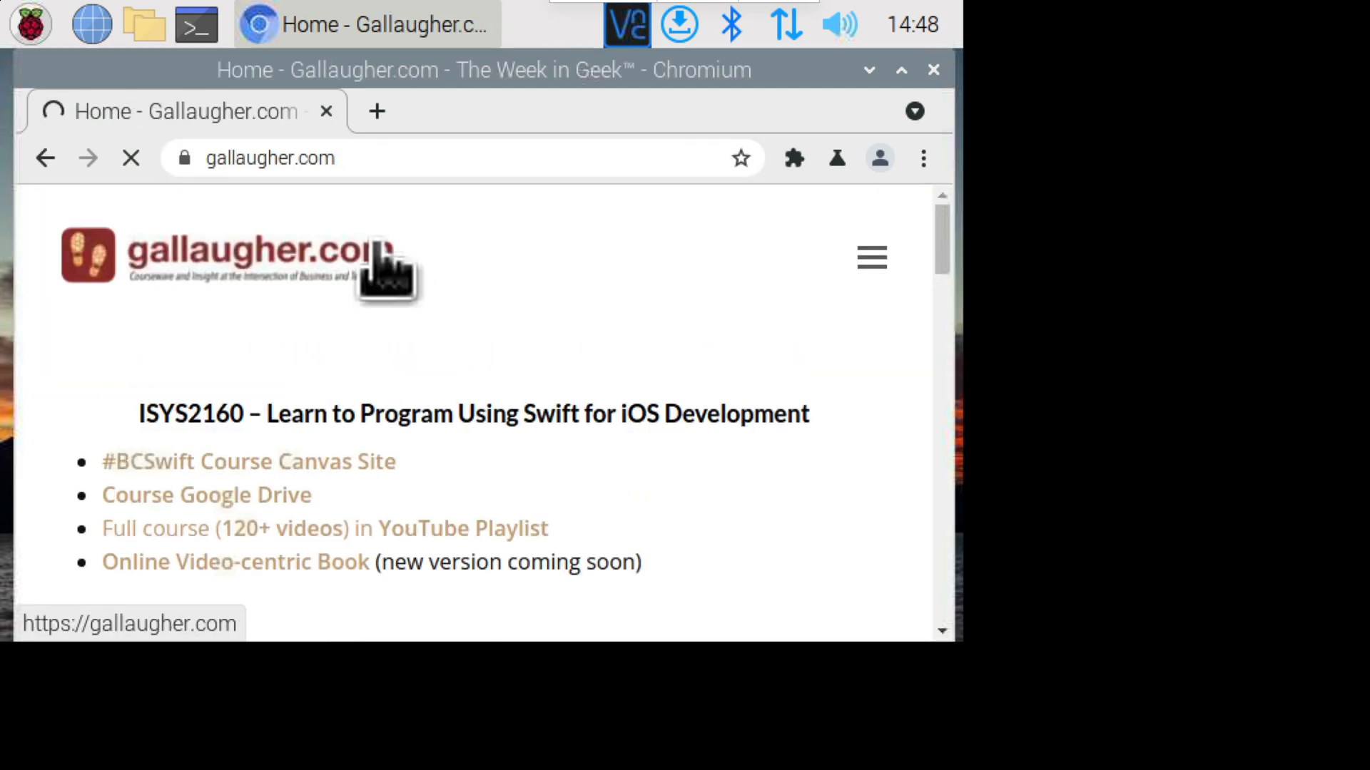
click(933, 70)
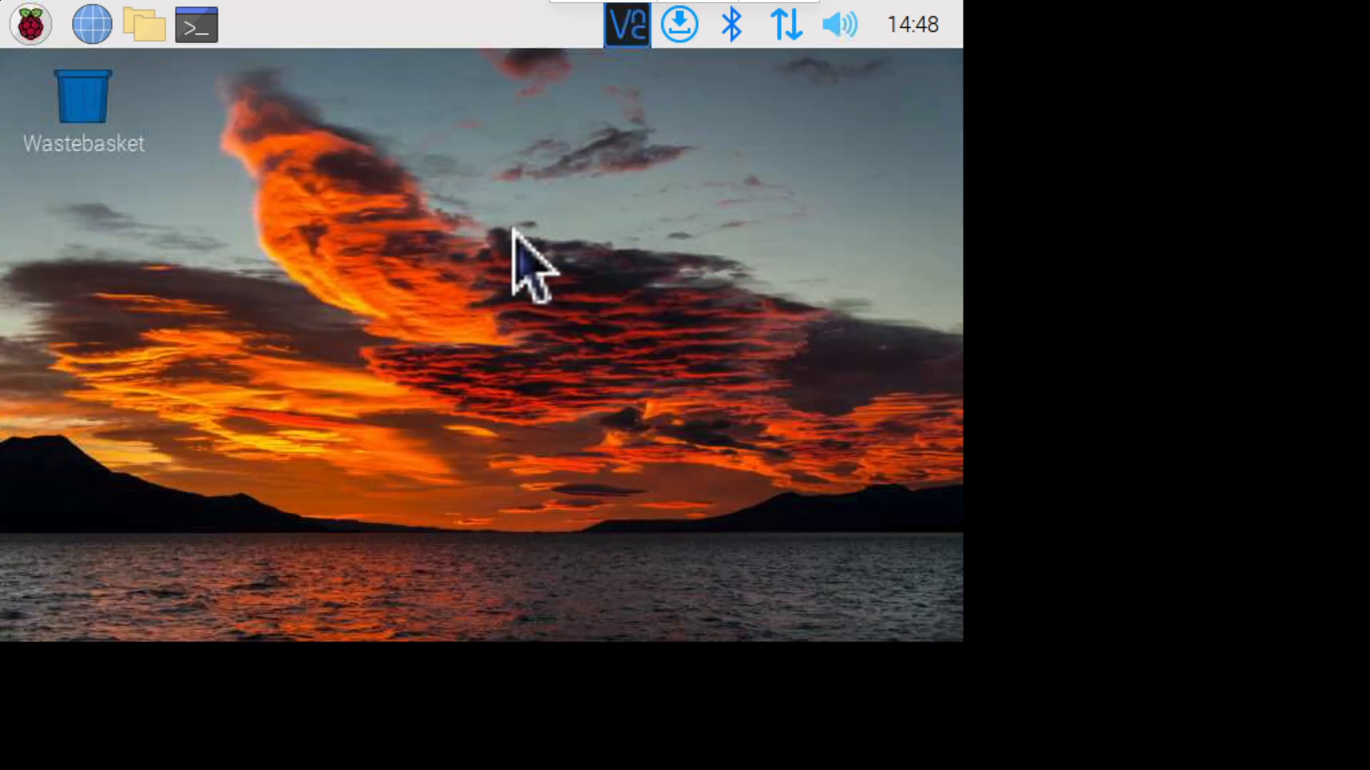
mouse_move(497, 283)
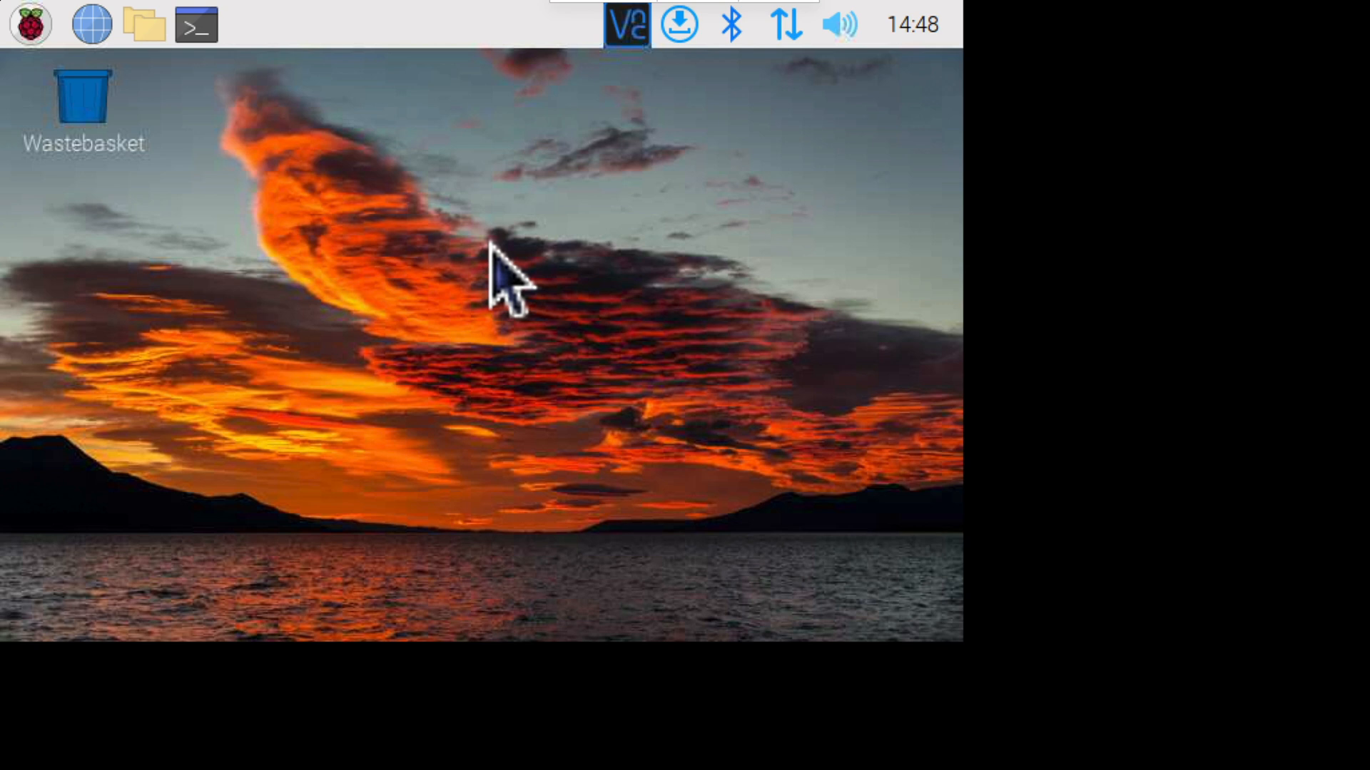
Step: Set the Pi's Desktop Preferences layout to no image, leaving a plain light lavender background
right_click(497, 272)
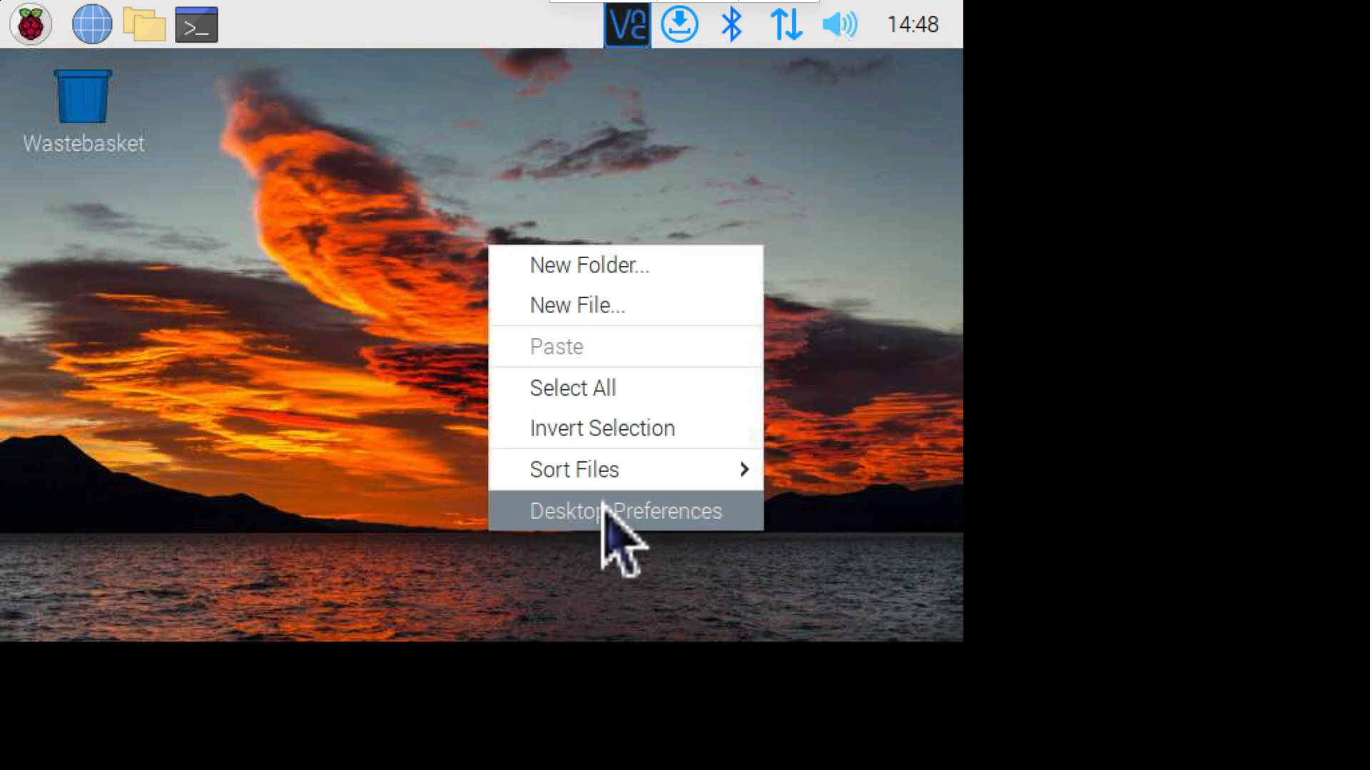
click(625, 511)
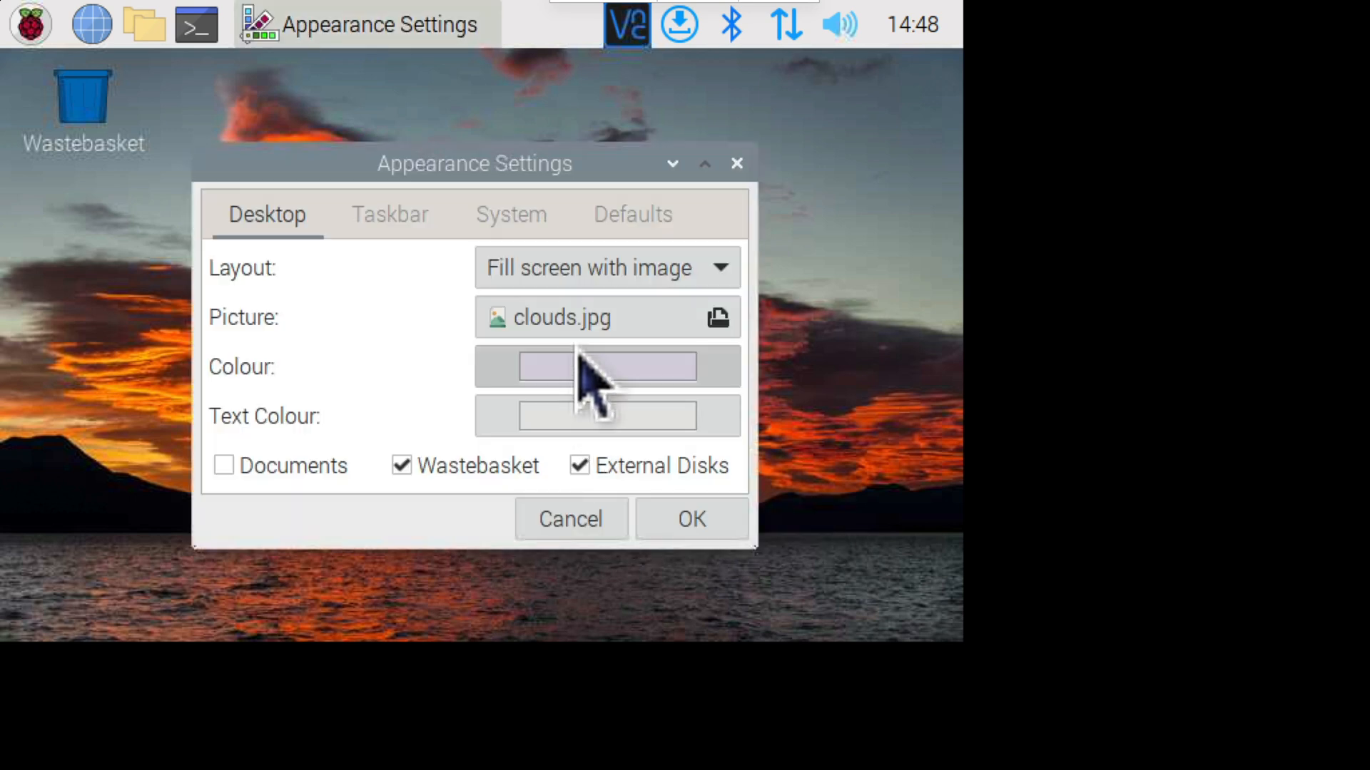
mouse_move(631, 155)
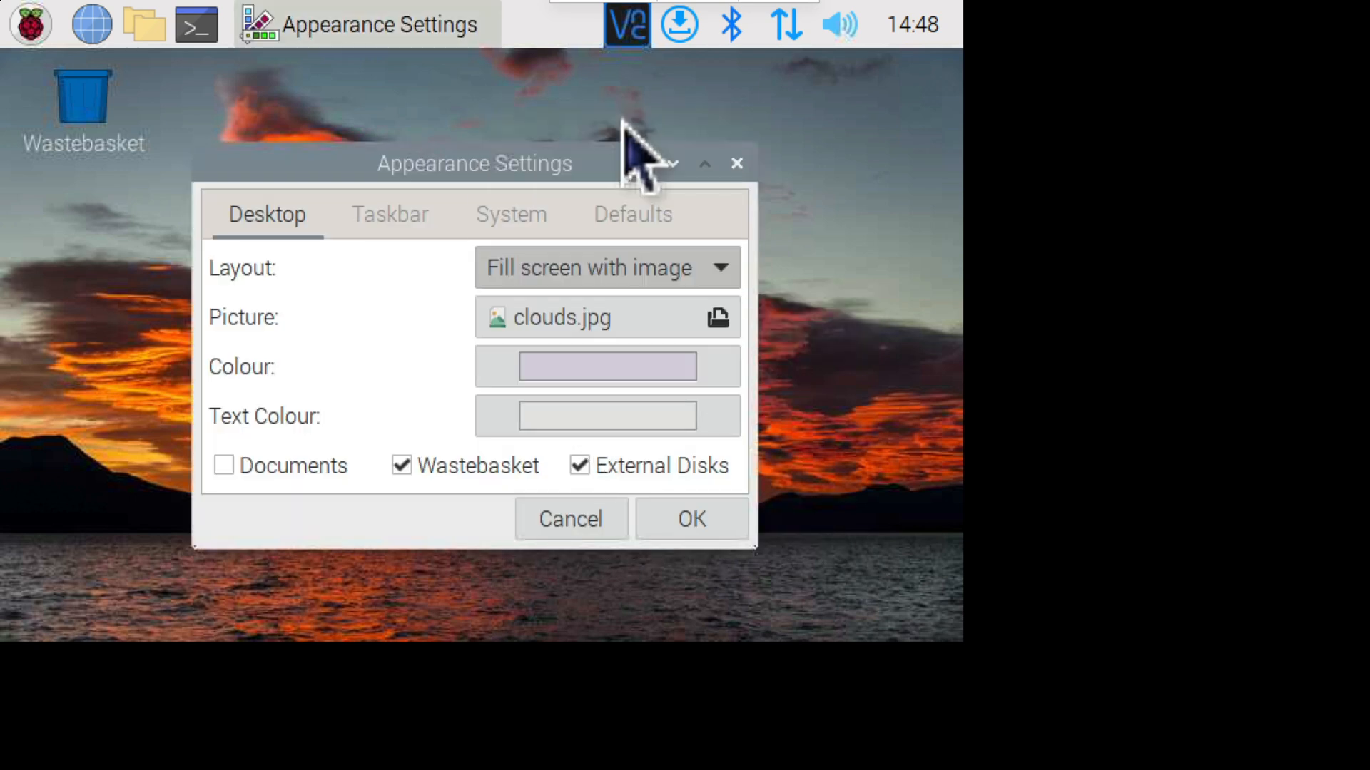
click(692, 519)
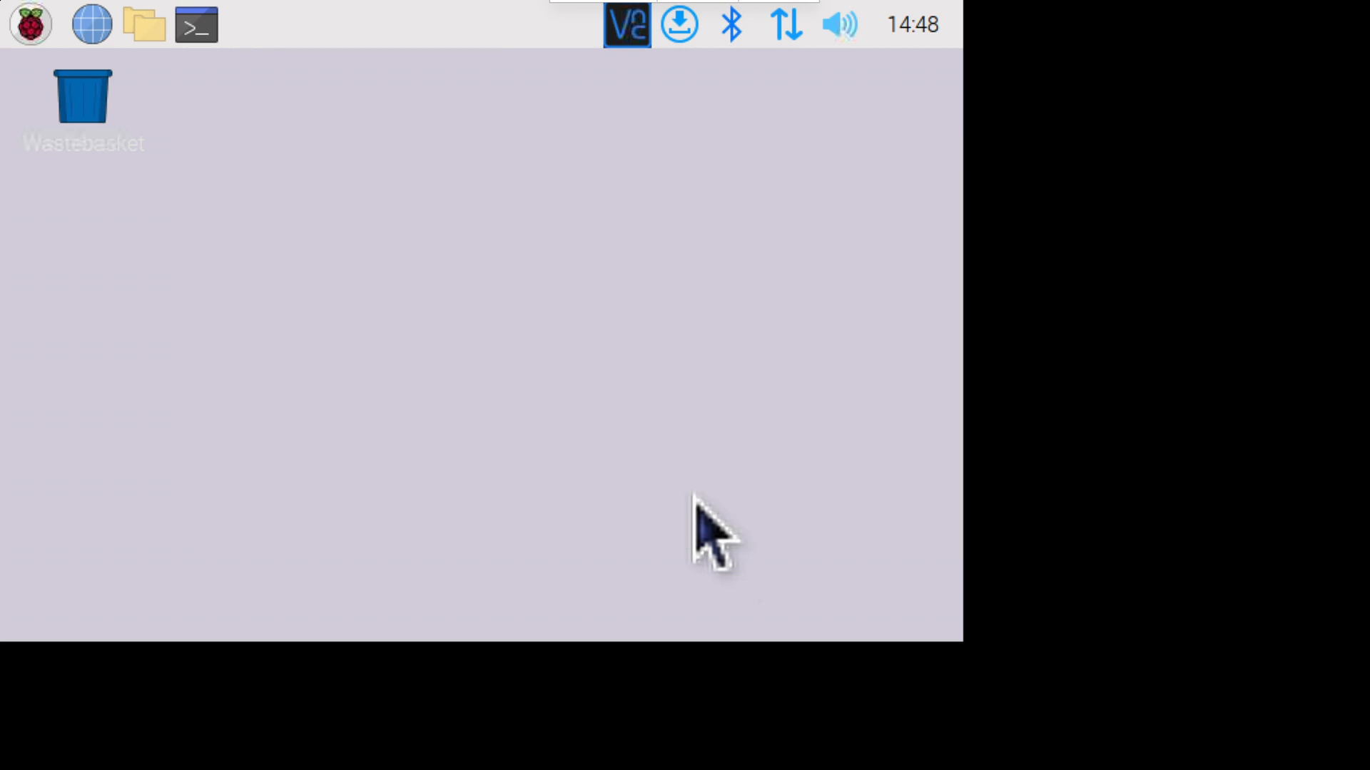
mouse_move(29, 26)
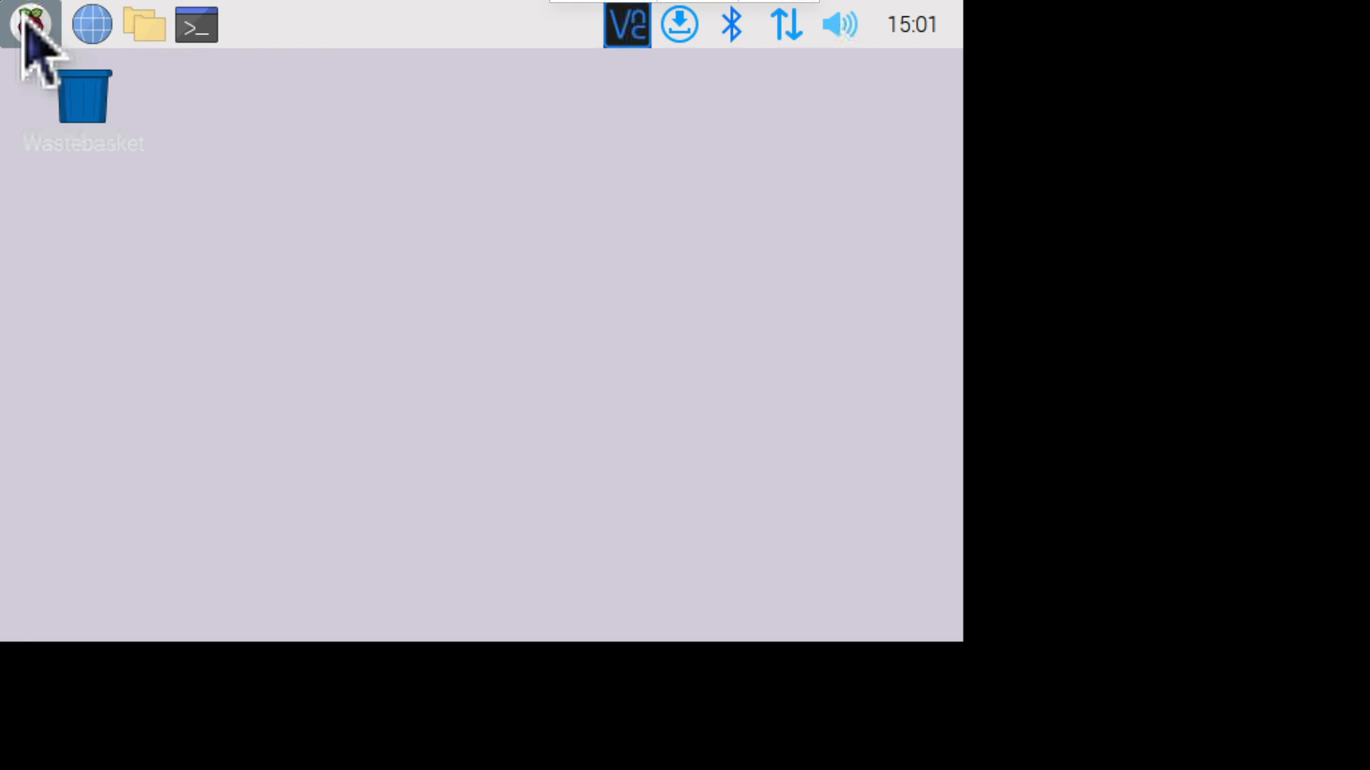
click(30, 24)
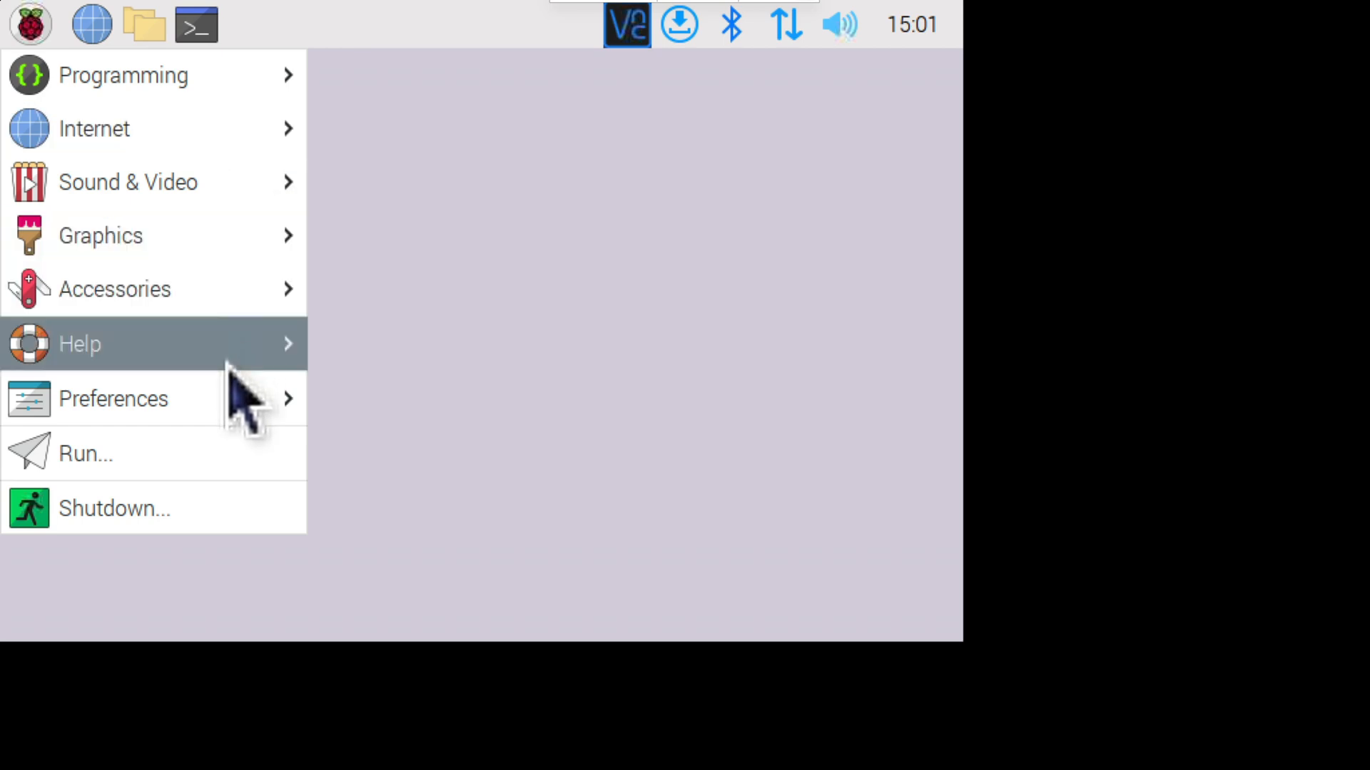
click(86, 453)
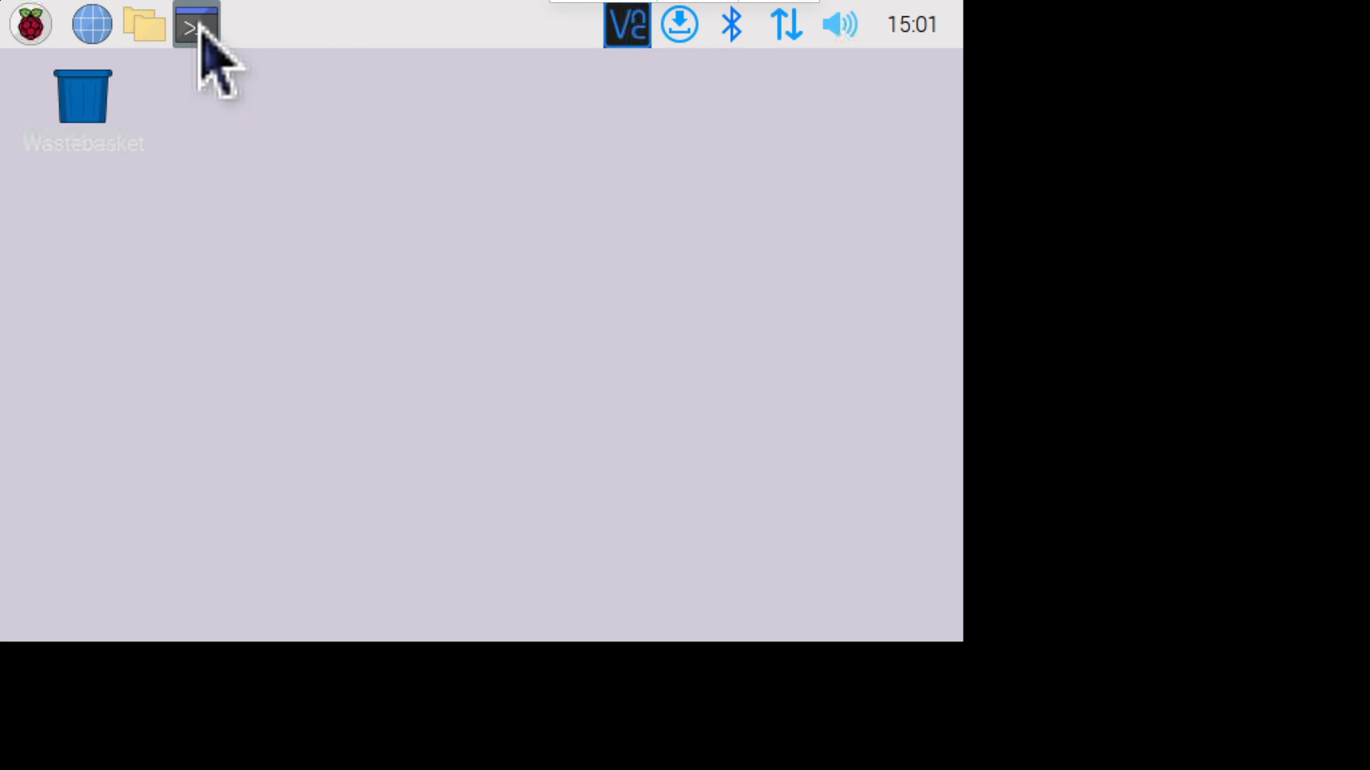
mouse_move(194, 27)
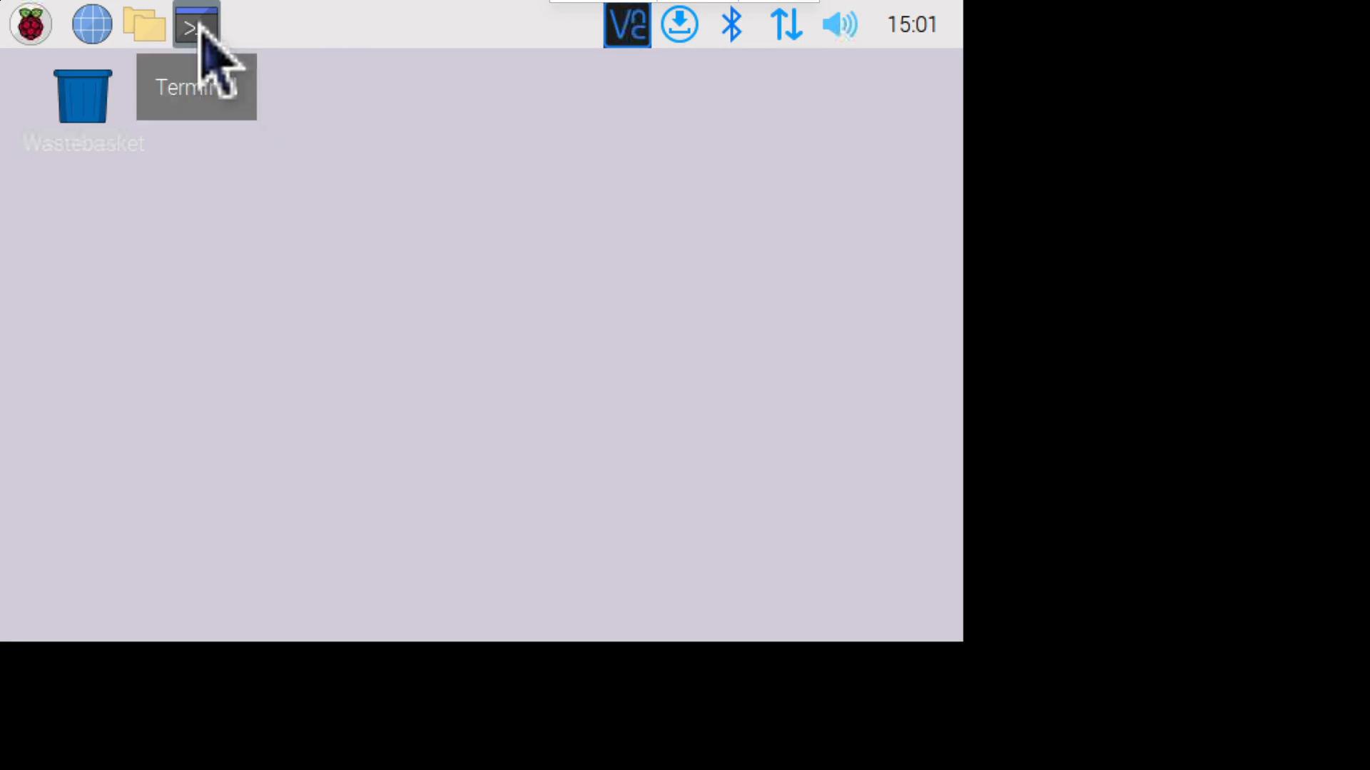
mouse_move(141, 46)
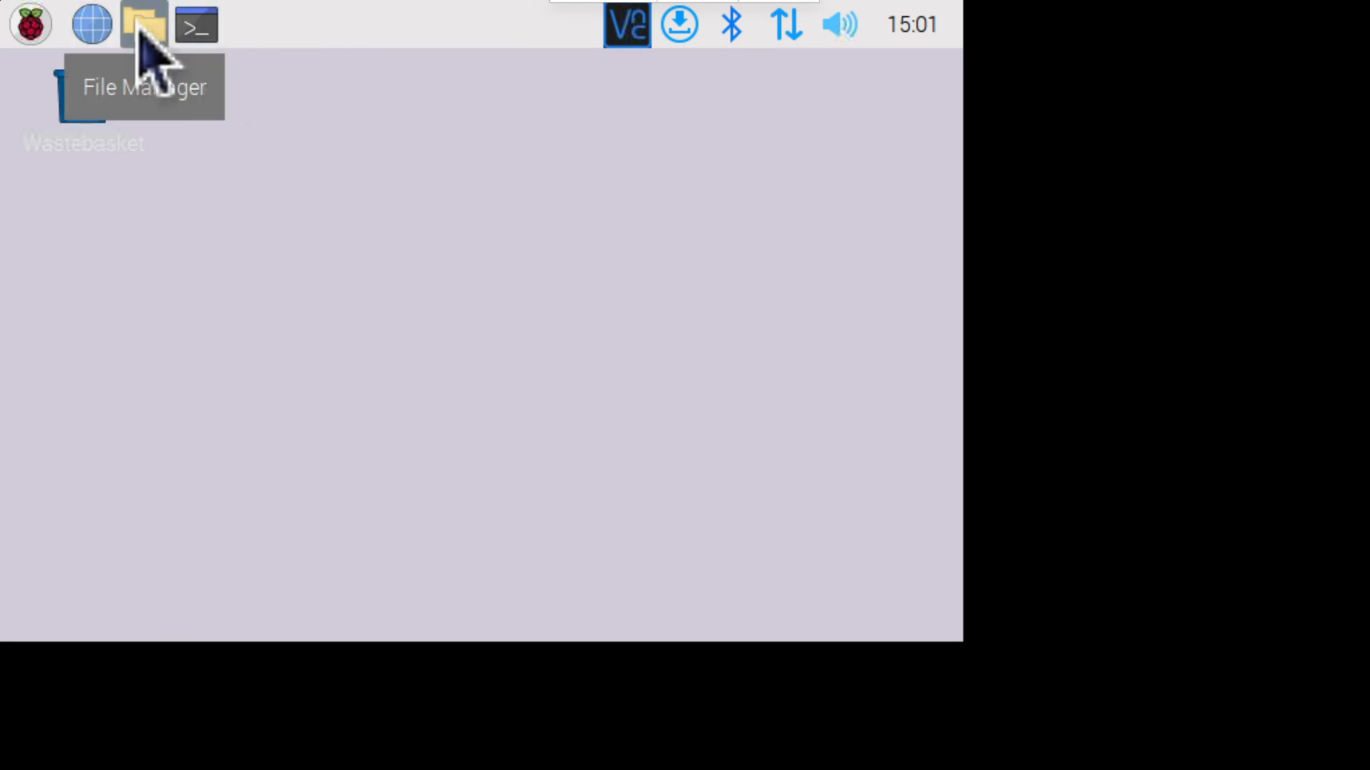
click(141, 25)
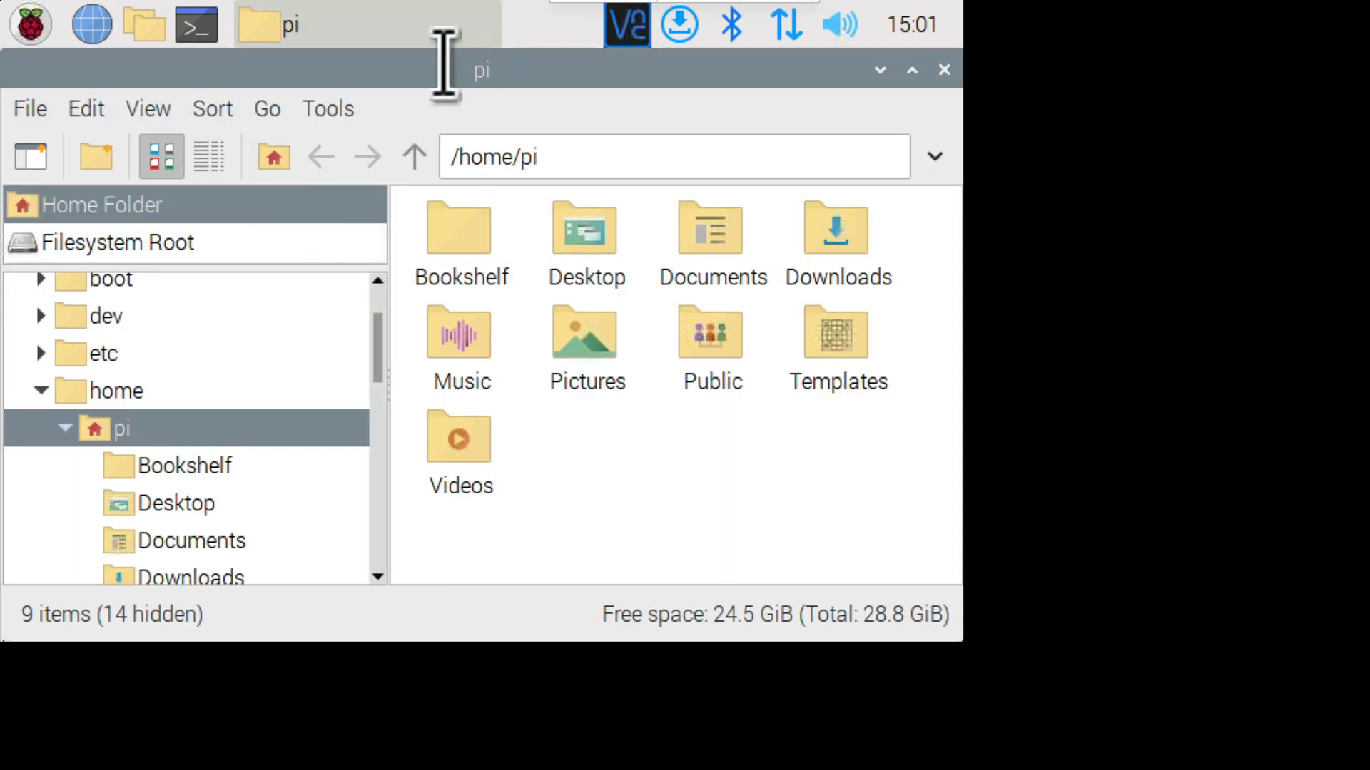
mouse_move(945, 71)
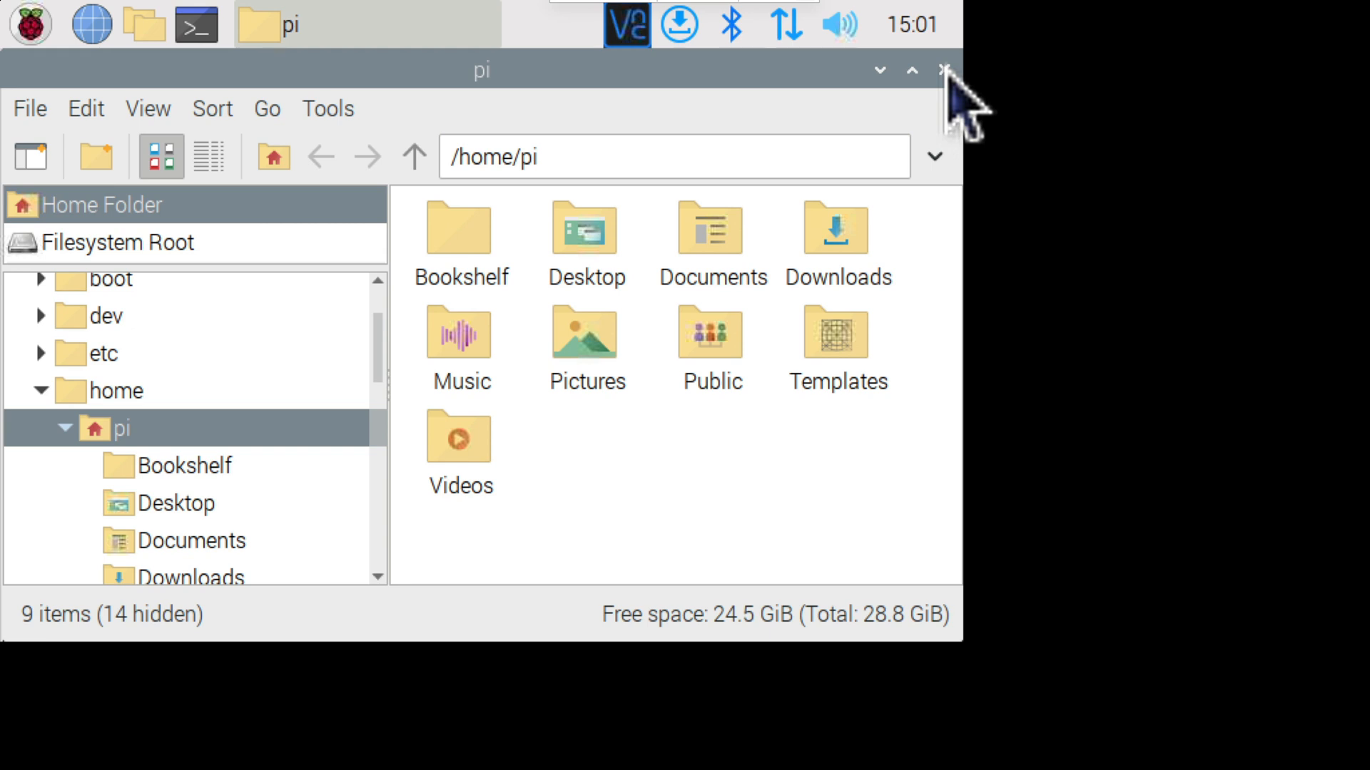
click(942, 69)
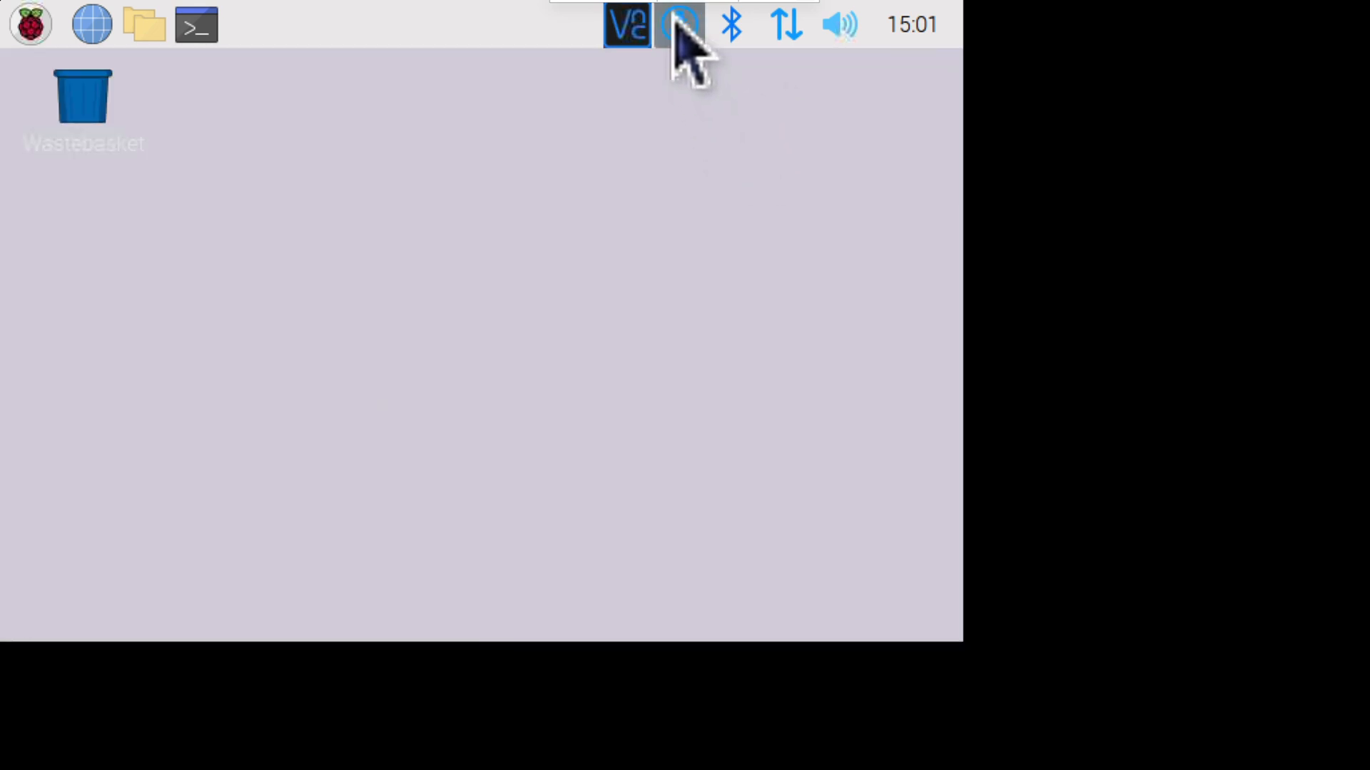
Step: Reveal the VNC Viewer session toolbar at the top of the Pi's remote desktop
click(678, 22)
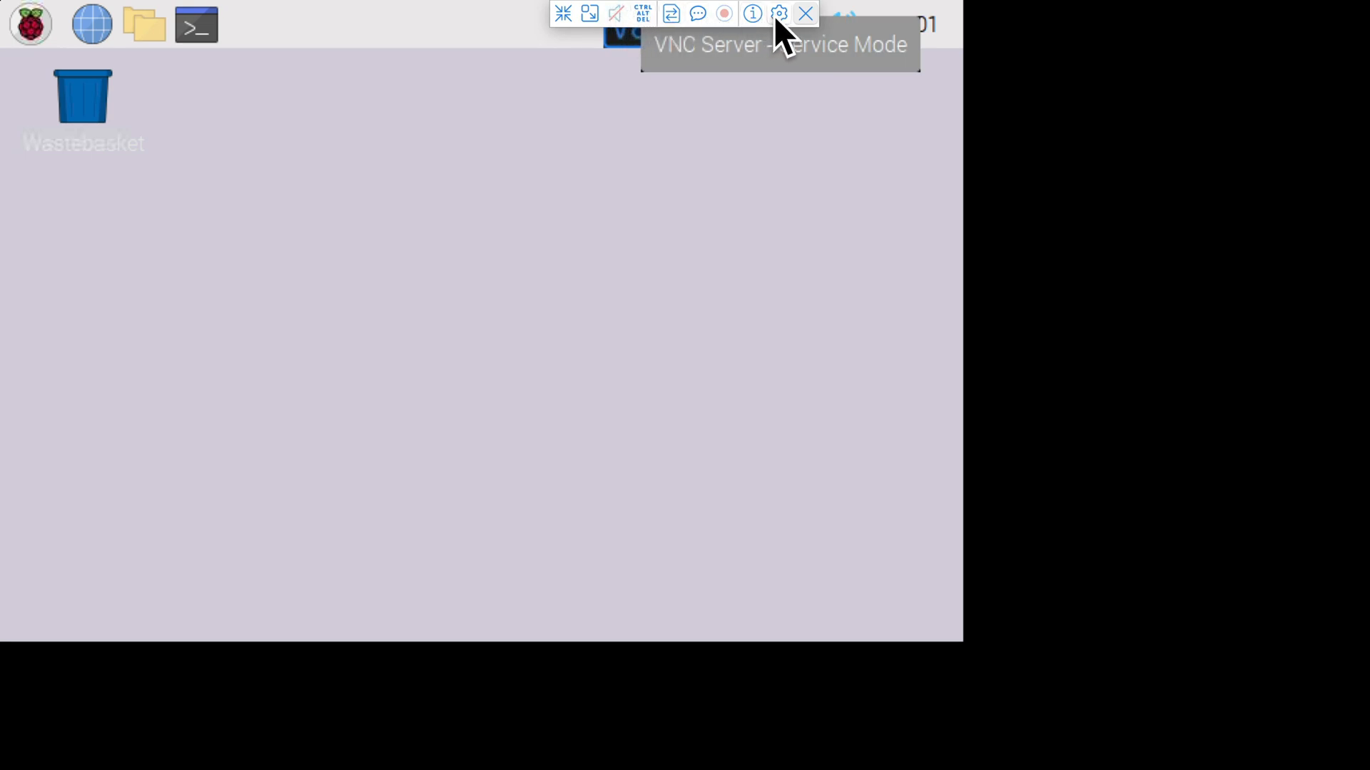
mouse_move(563, 15)
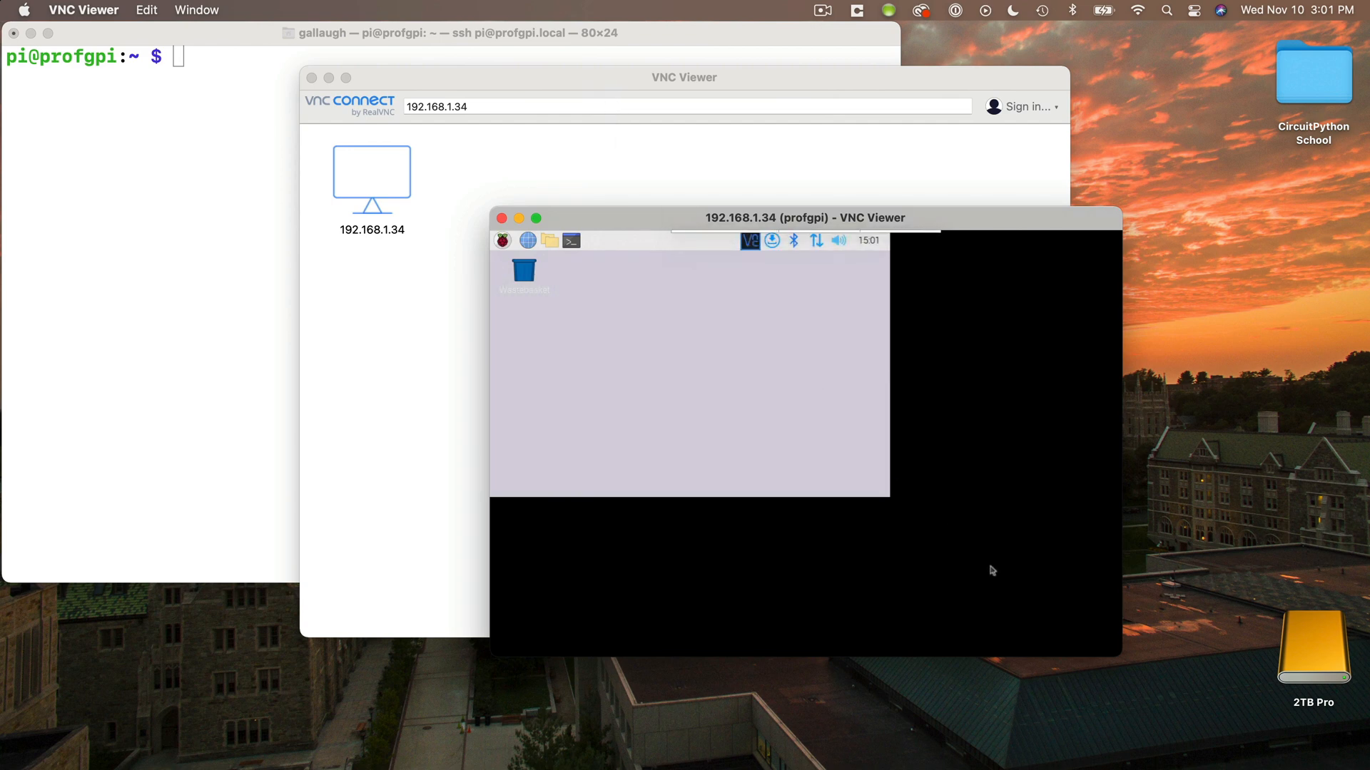
mouse_move(1117, 650)
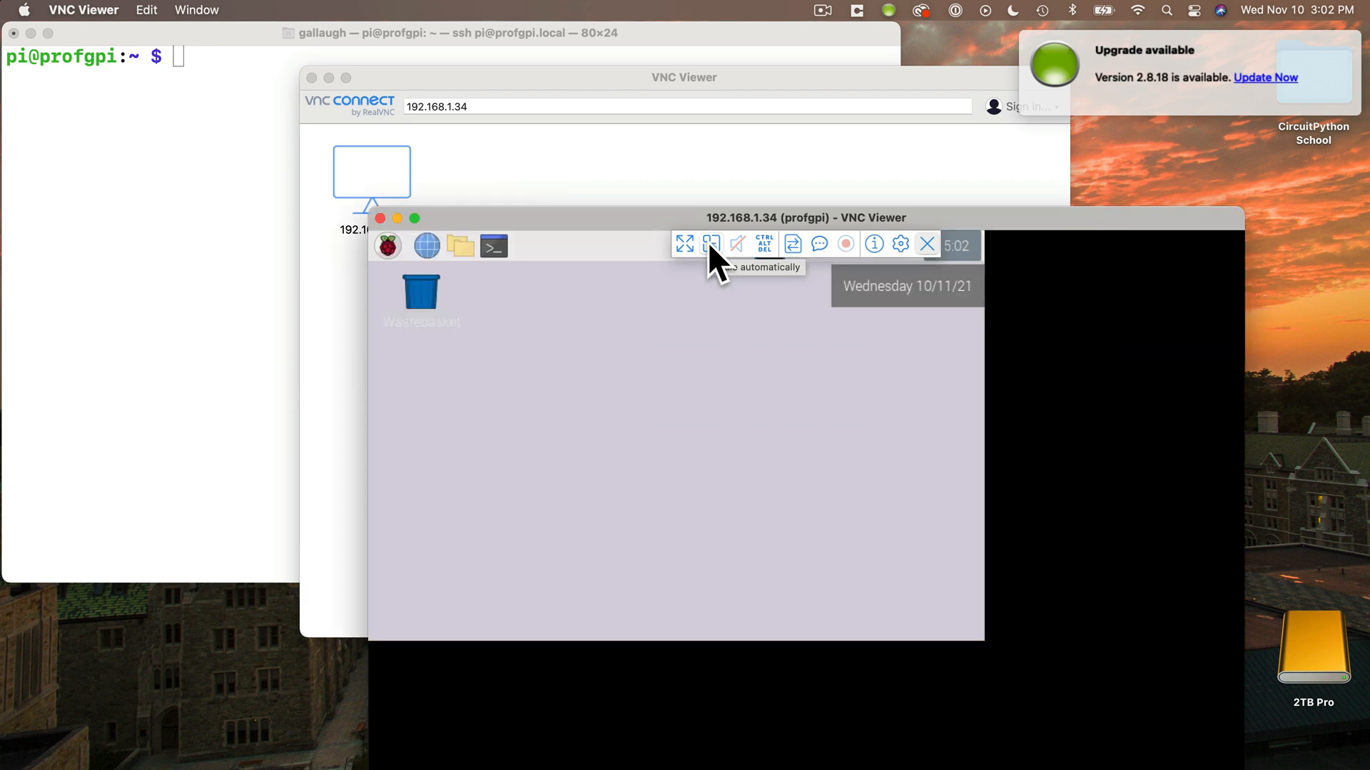
mouse_move(884, 225)
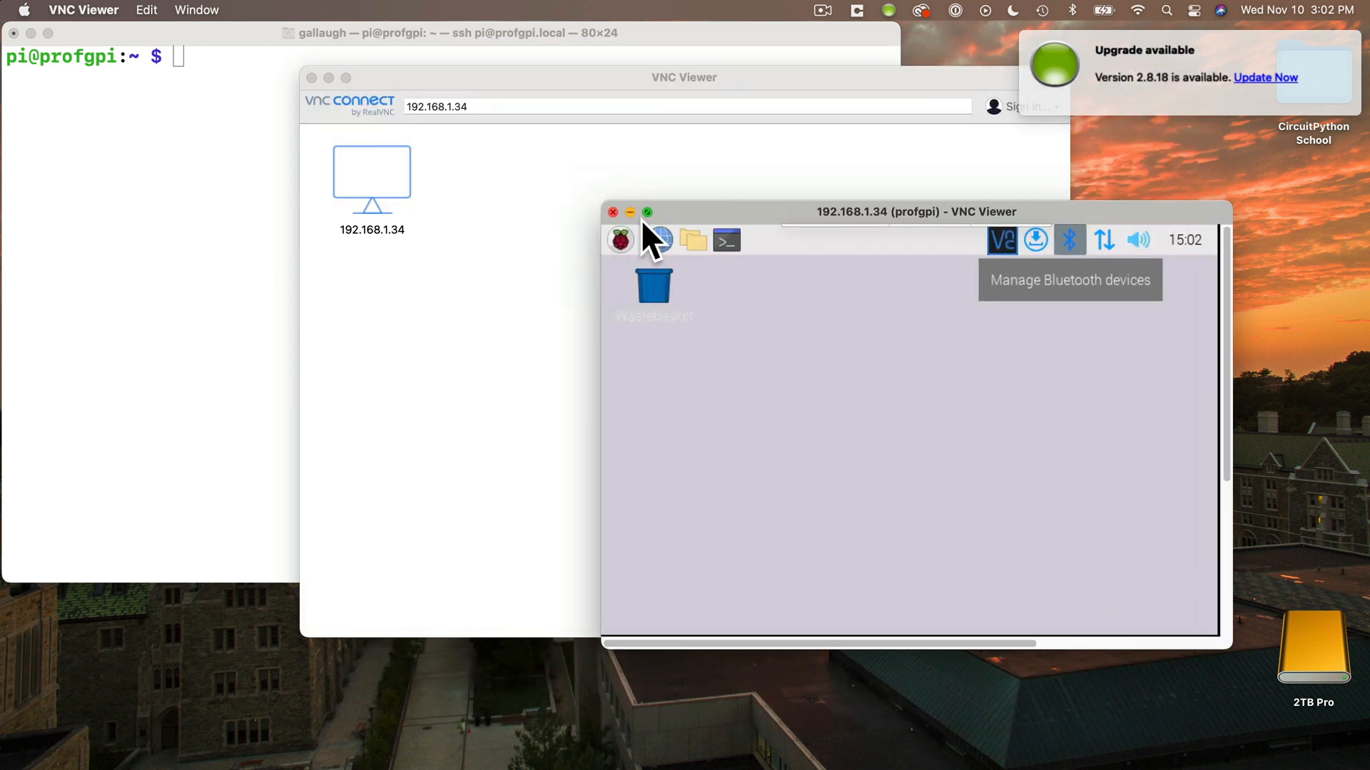
Step: Bring up the Raspberry Pi's Shutdown Options dialog from the applications menu
click(619, 240)
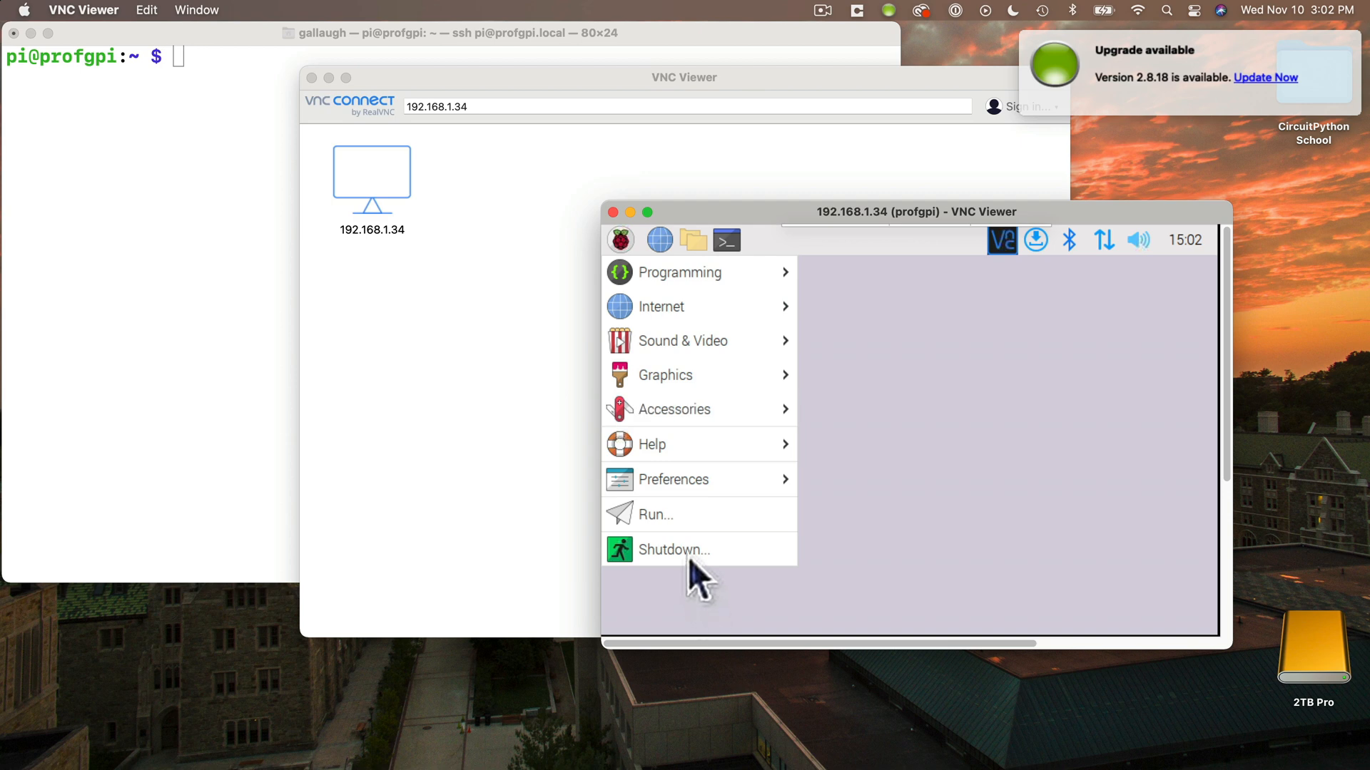
click(673, 549)
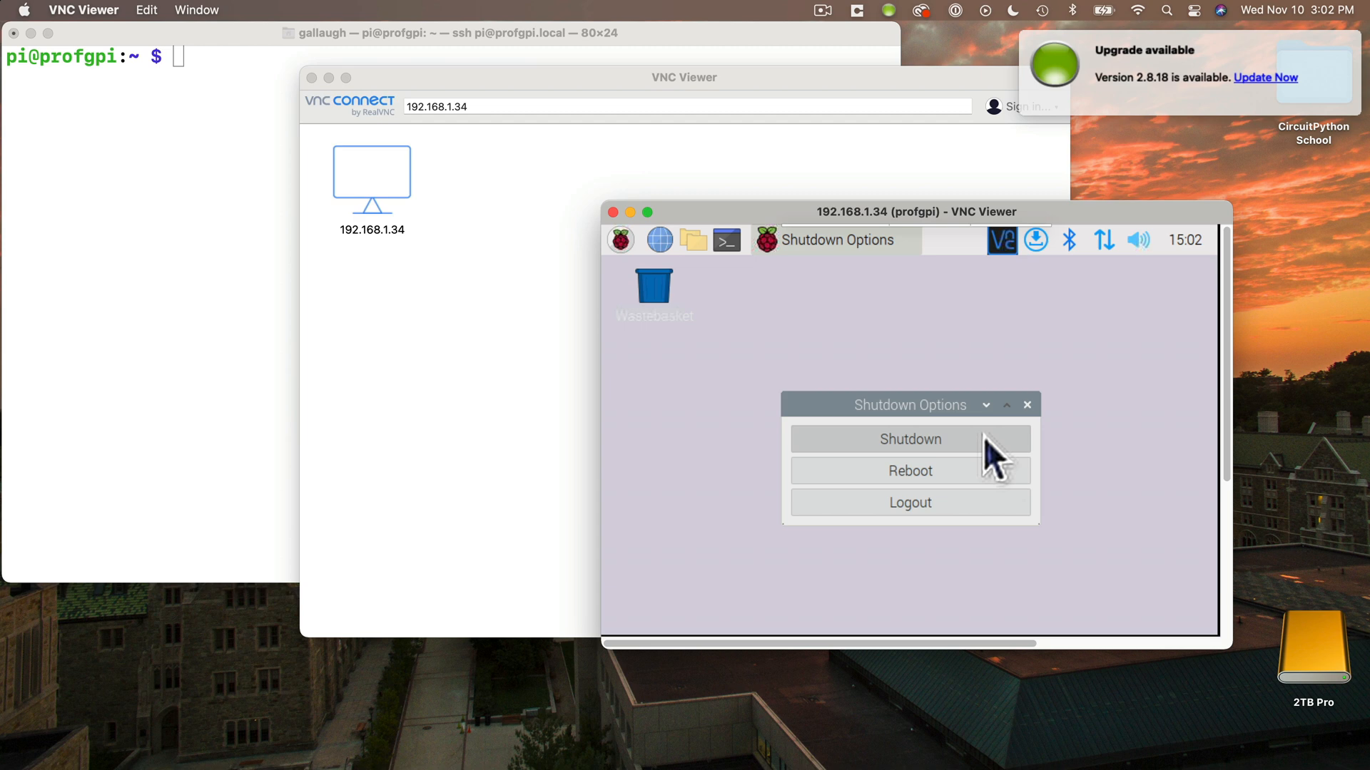
mouse_move(1032, 484)
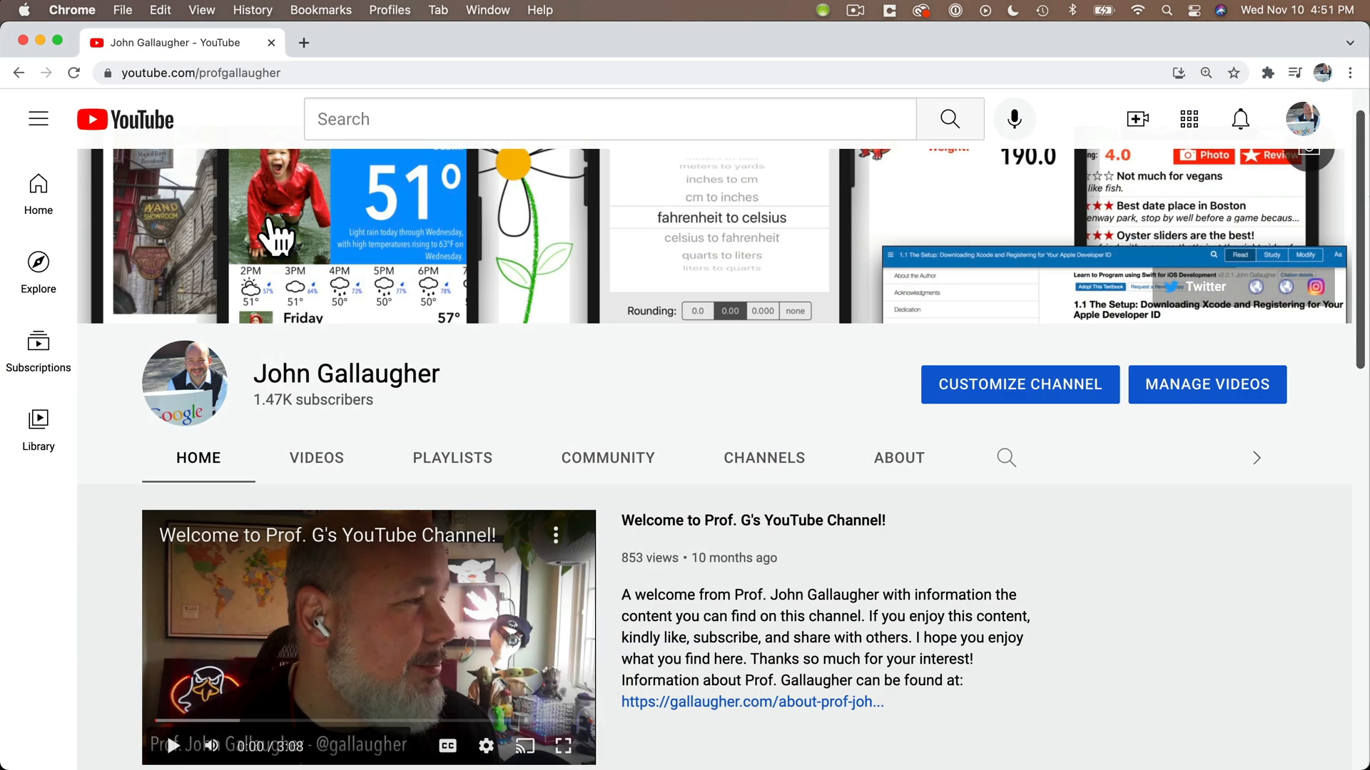
Step: Scroll through the channel's Maker Playlists and return to the channel home with MakerSnacks in the miniplayer
scroll(down, 3)
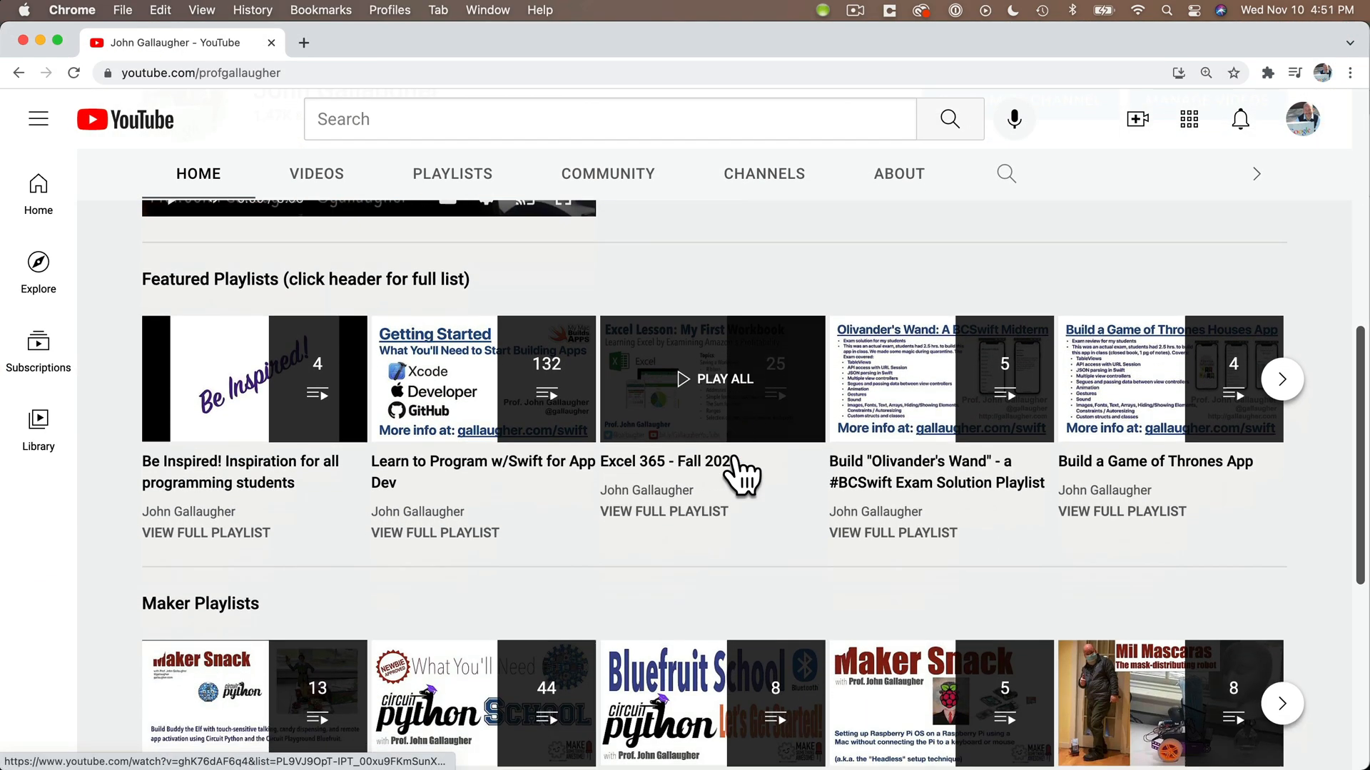
scroll(down, 3)
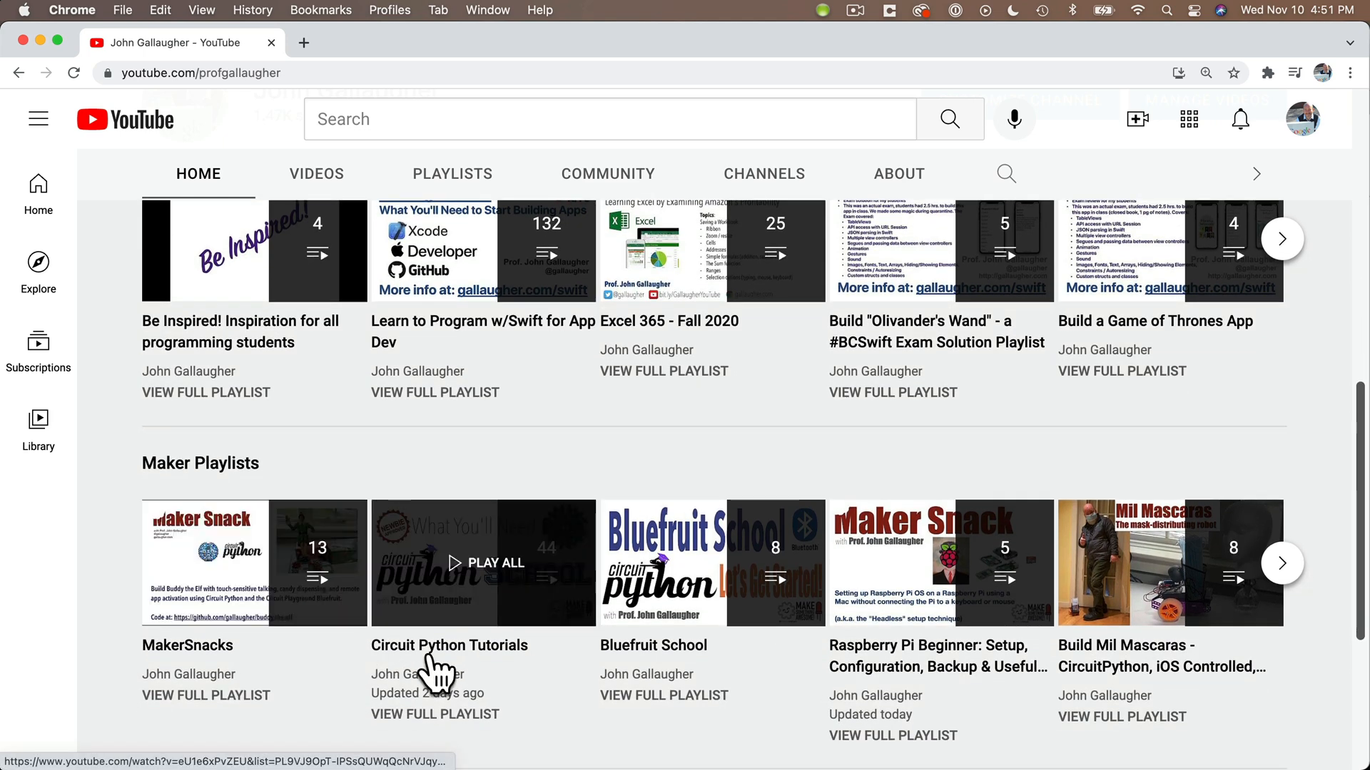
mouse_move(1092, 676)
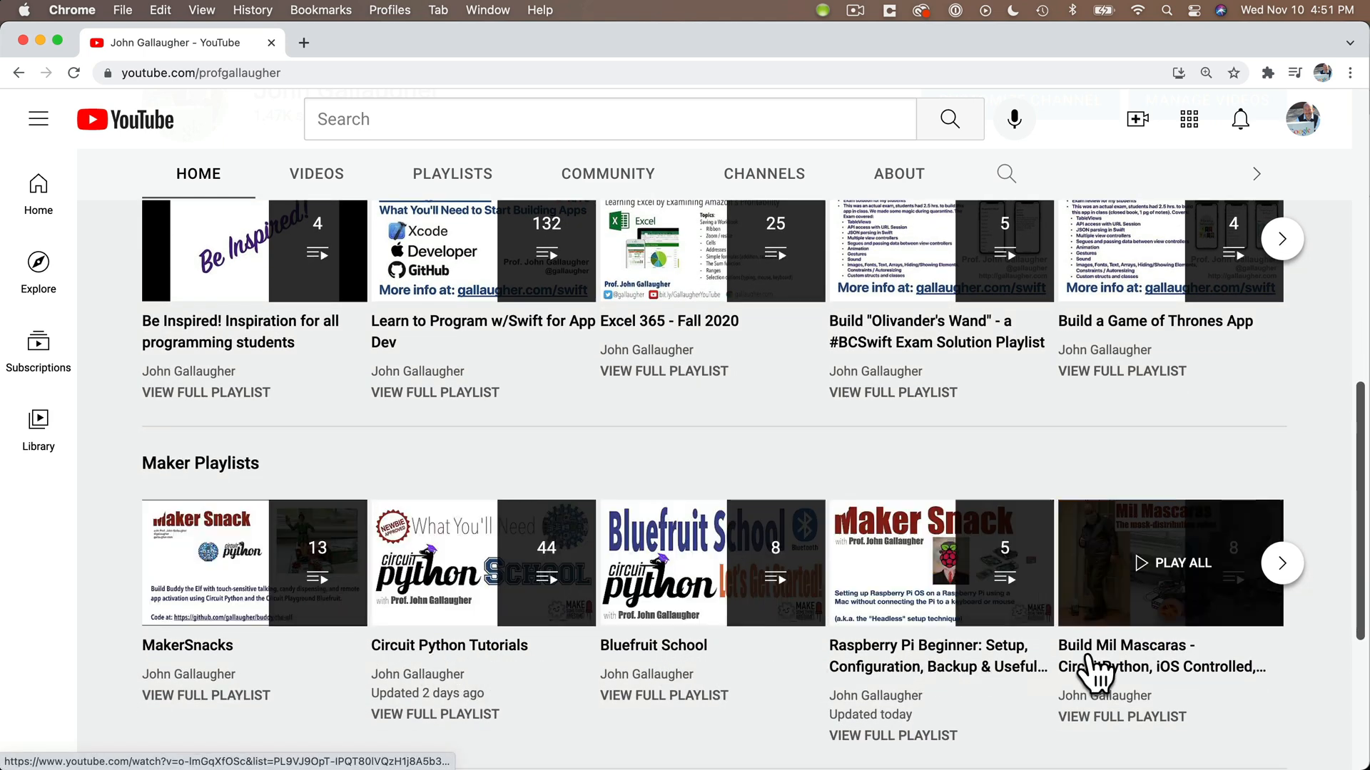
mouse_move(594, 742)
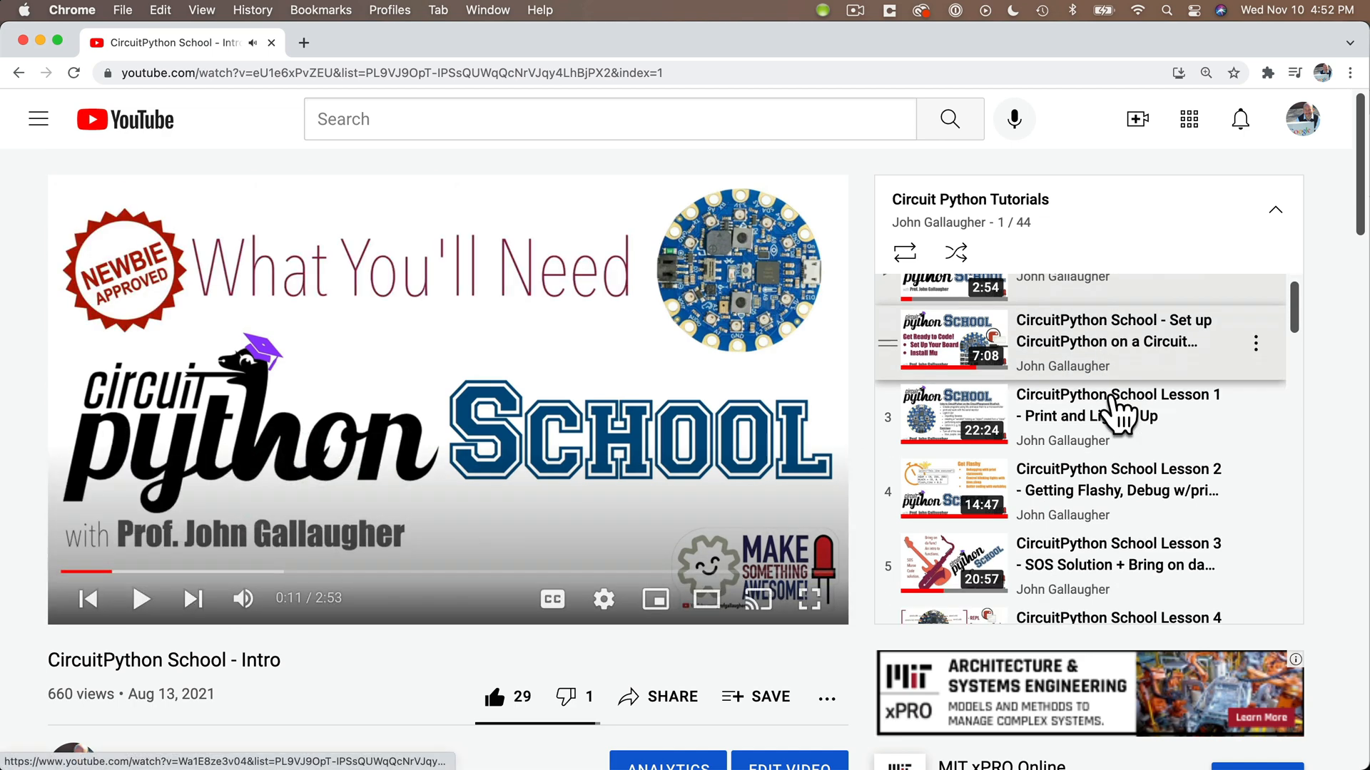
scroll(down, 3)
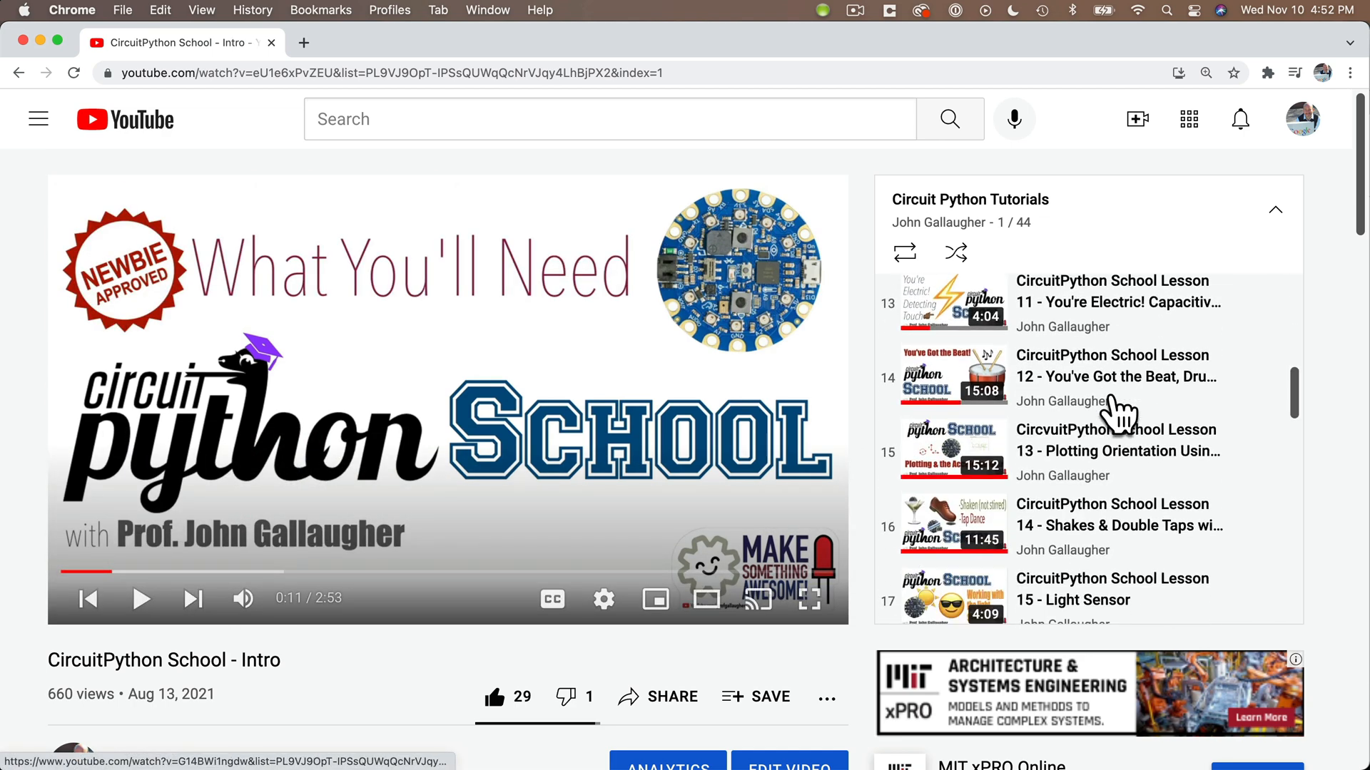
scroll(down, 3)
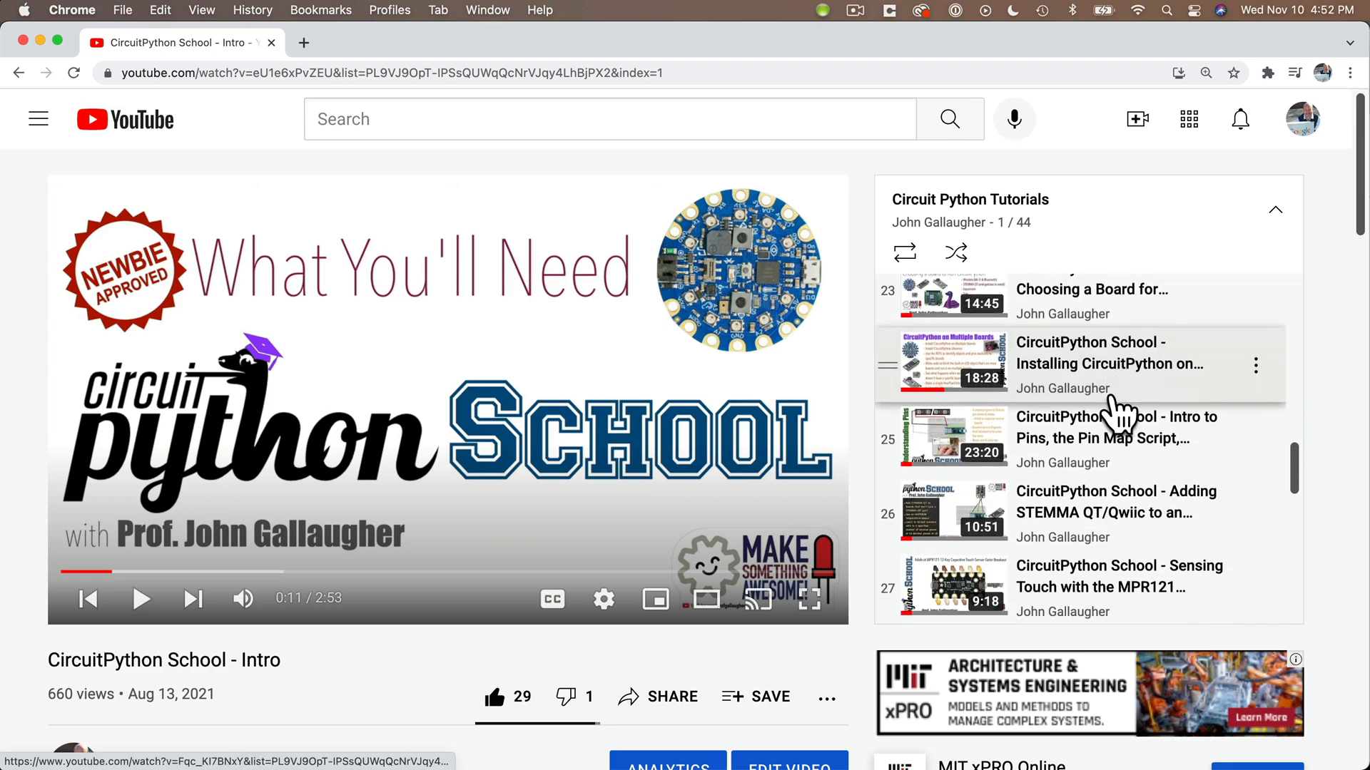
scroll(down, 3)
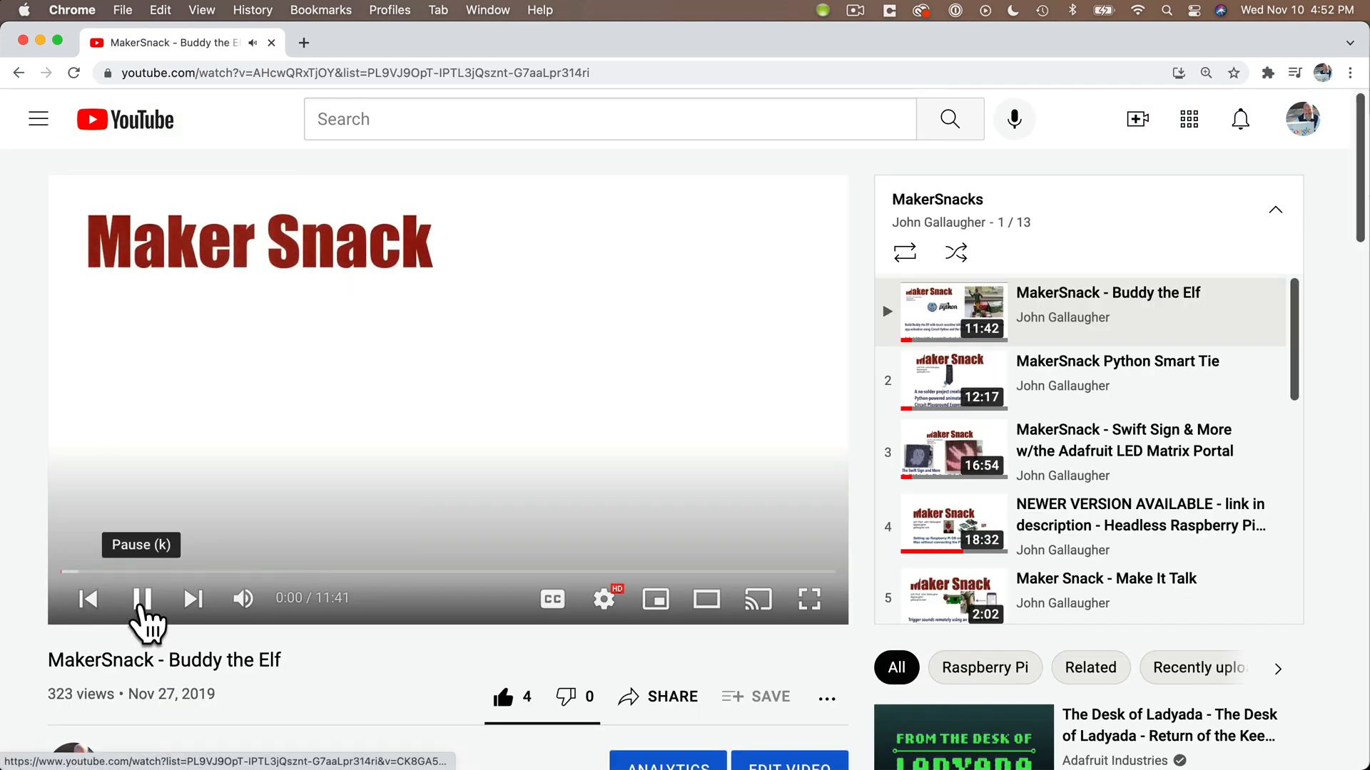
click(19, 71)
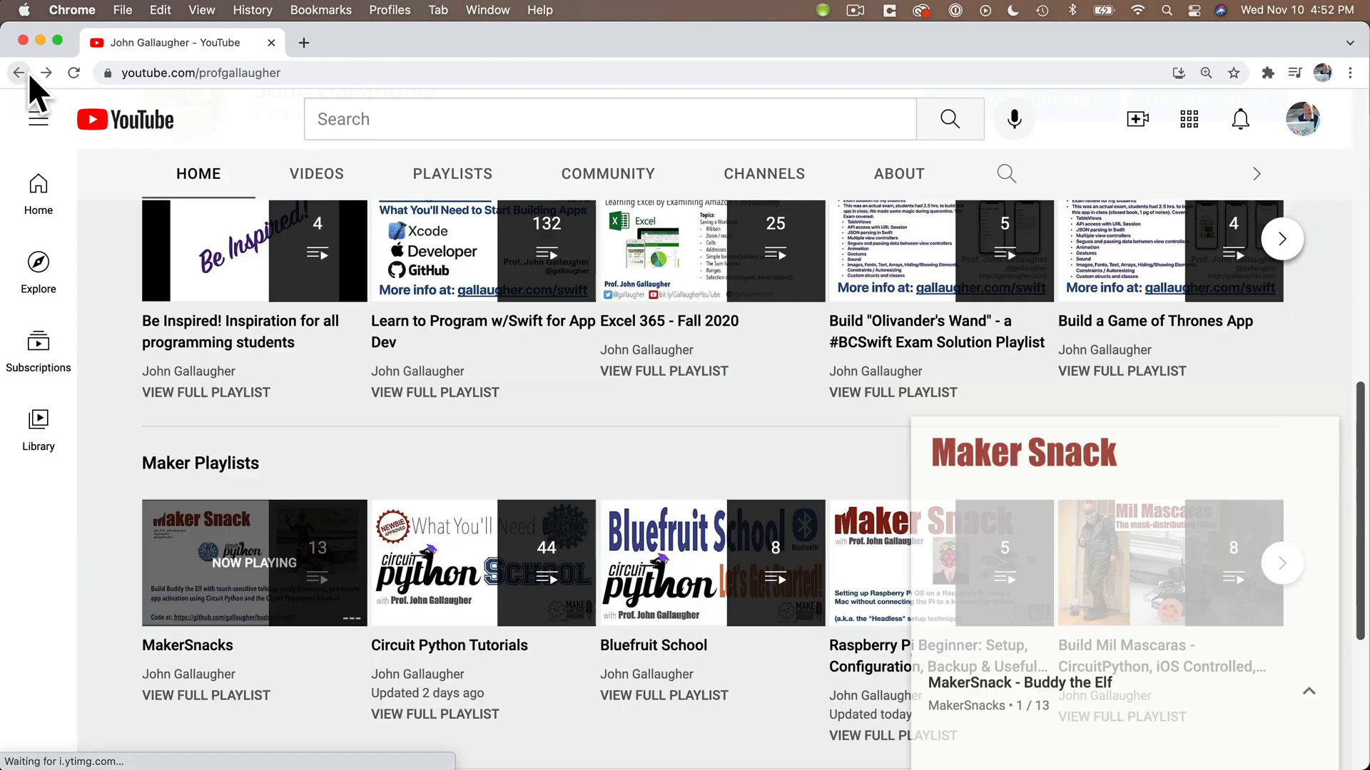